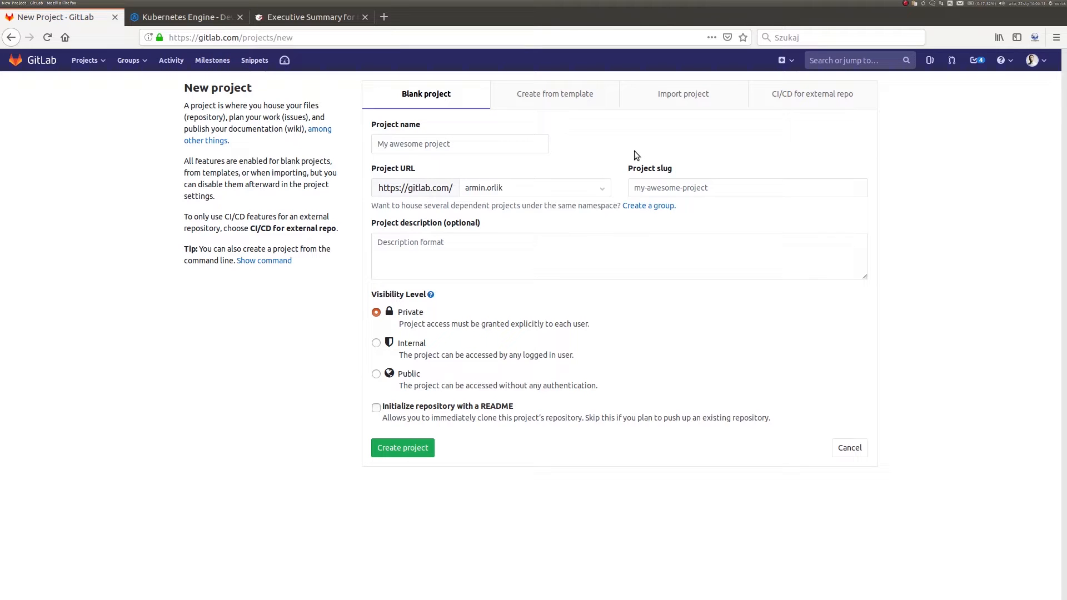
mouse_move(582, 106)
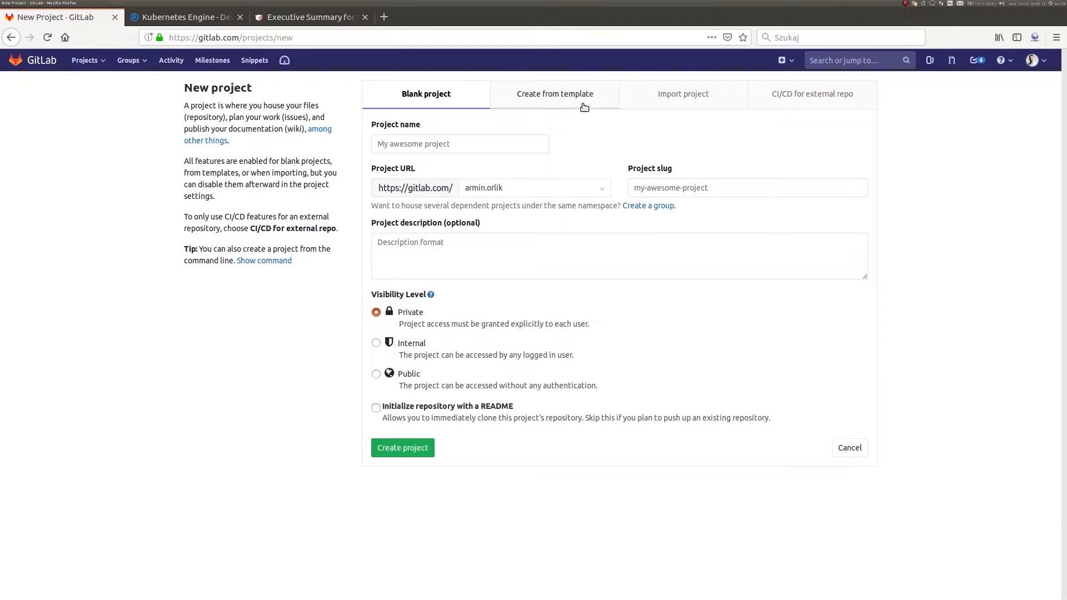
Start a project from the Ruby on Rails template and name it new-pro.
click(555, 94)
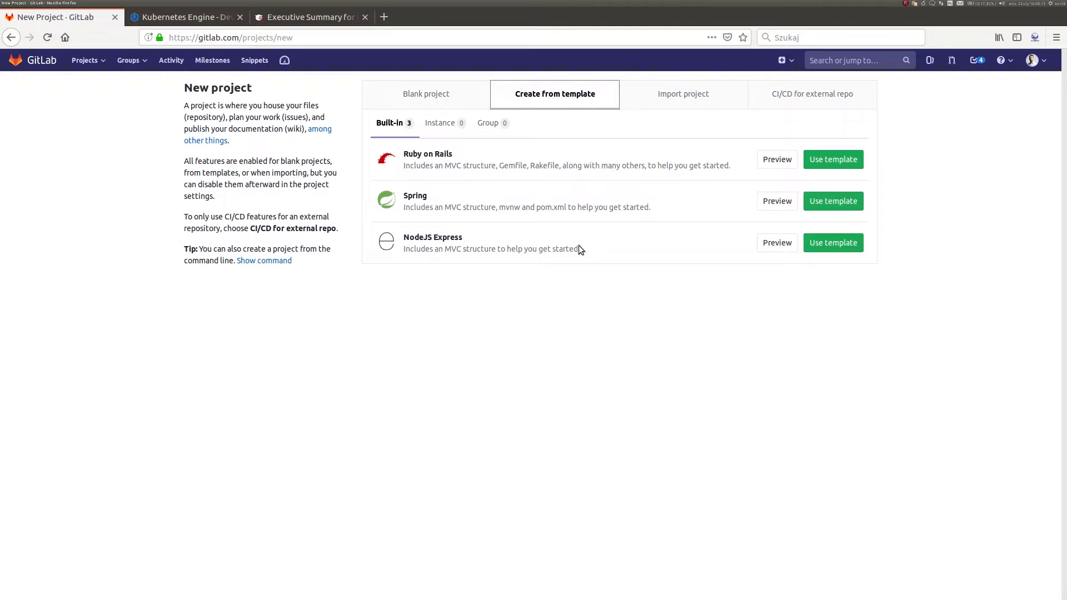
click(833, 160)
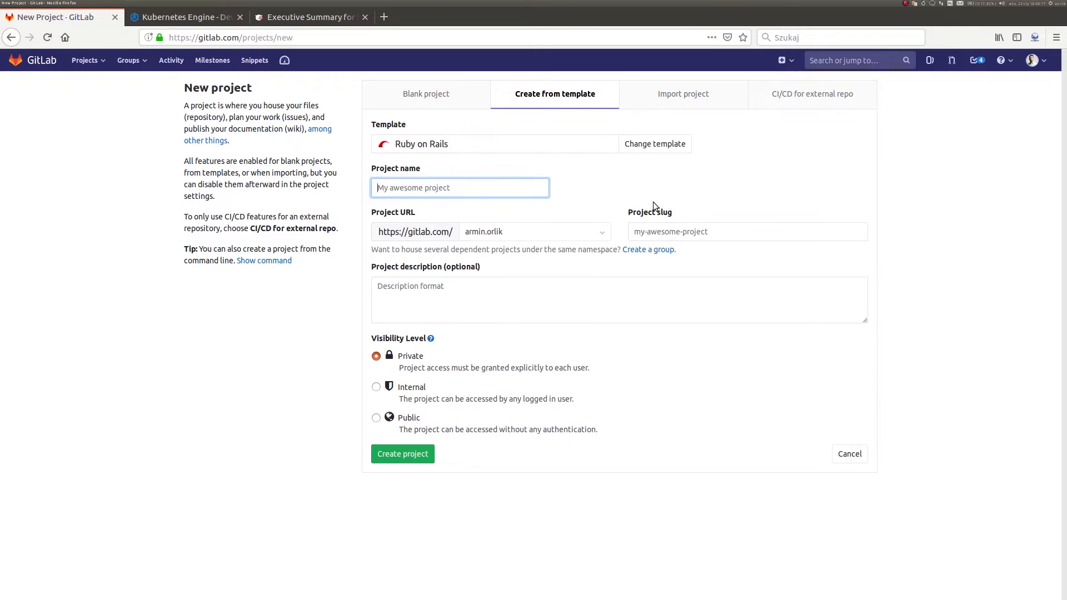
text(new-)
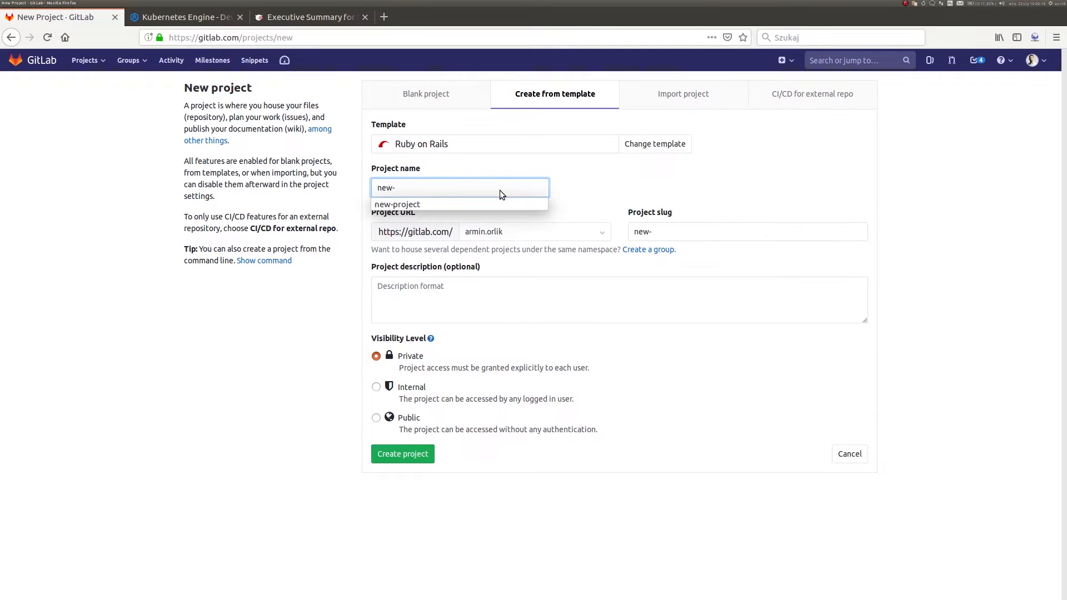
text(pro)
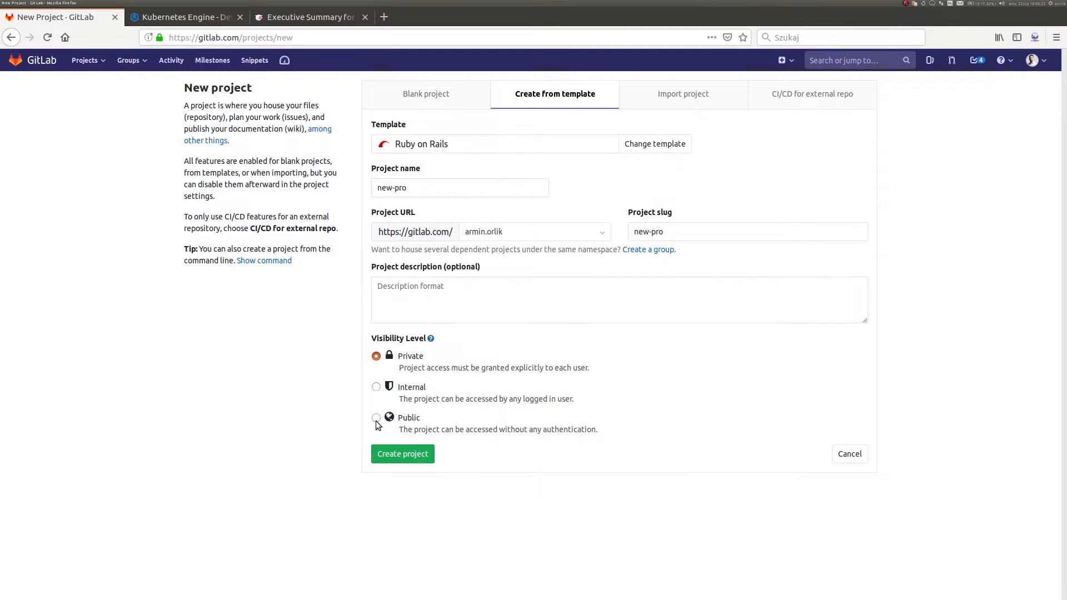
Make the project Public and bring up the visibility level help.
click(375, 416)
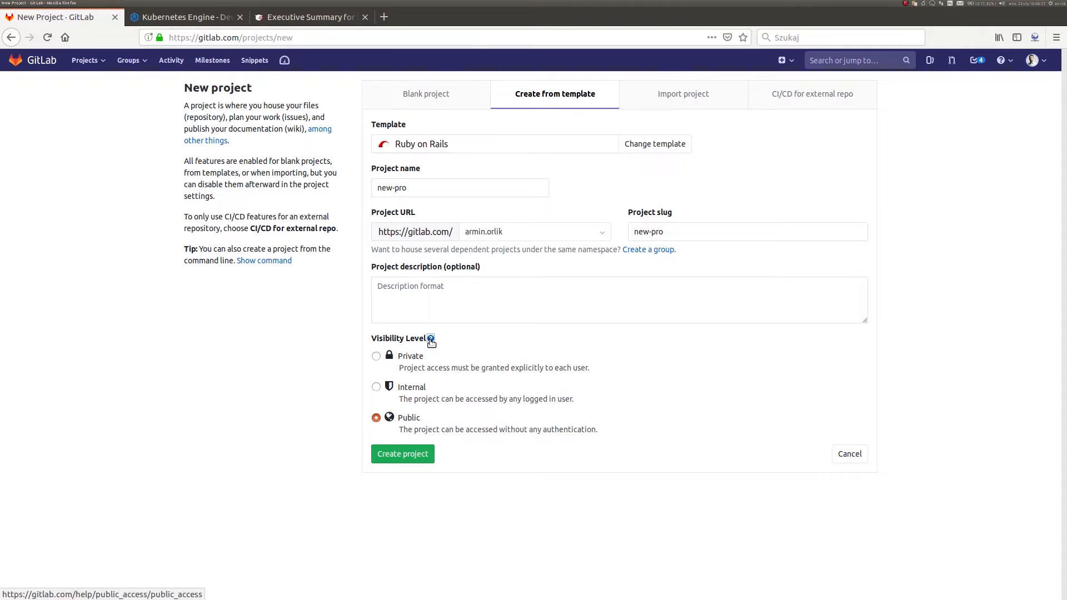
click(431, 340)
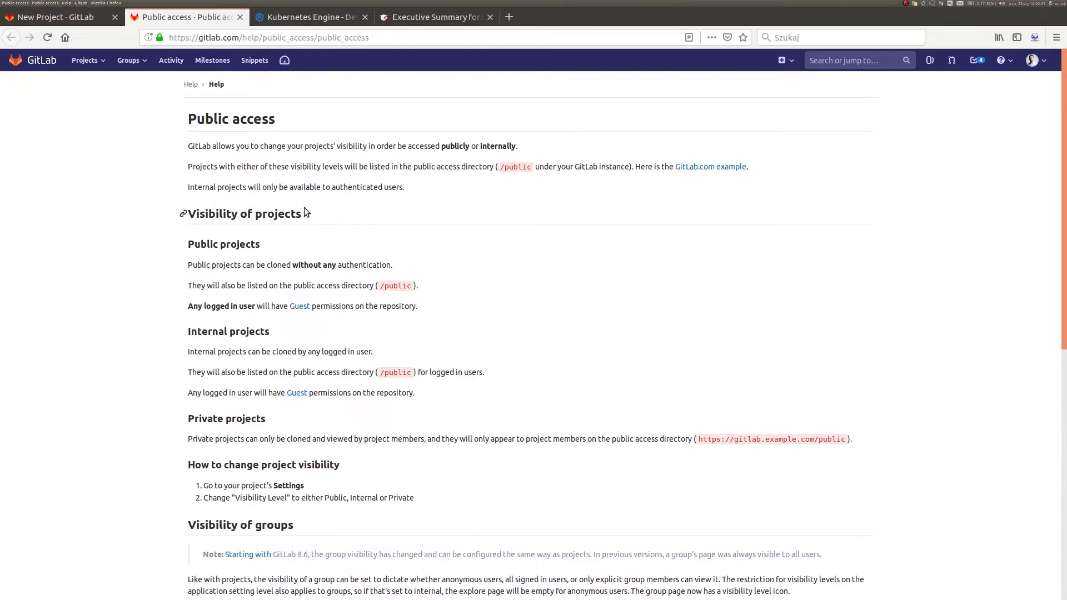
Read the Public access help and return to the new project form.
scroll(down, 3)
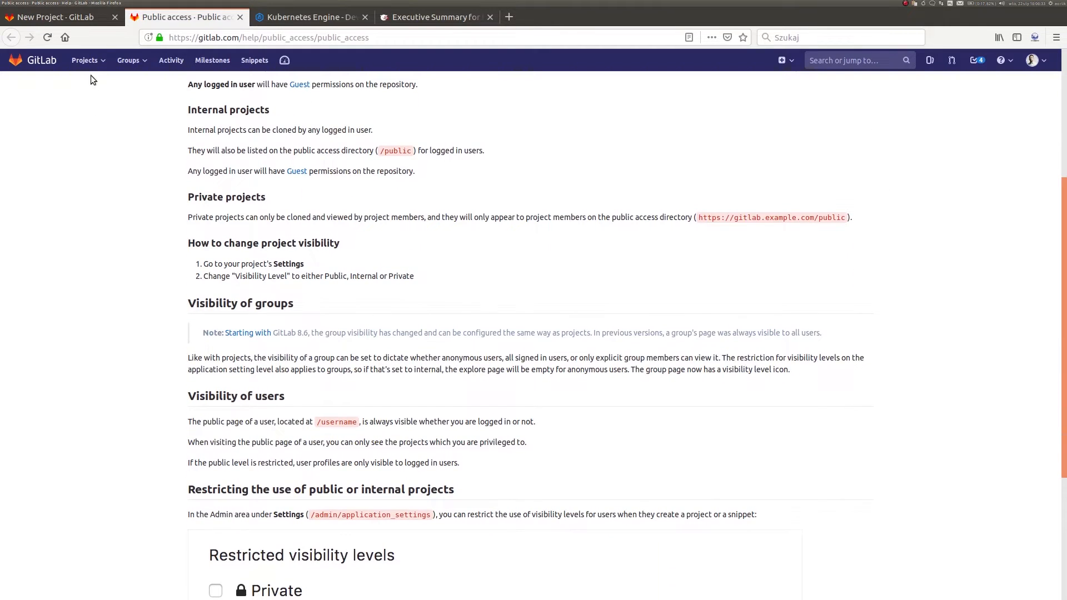
click(55, 16)
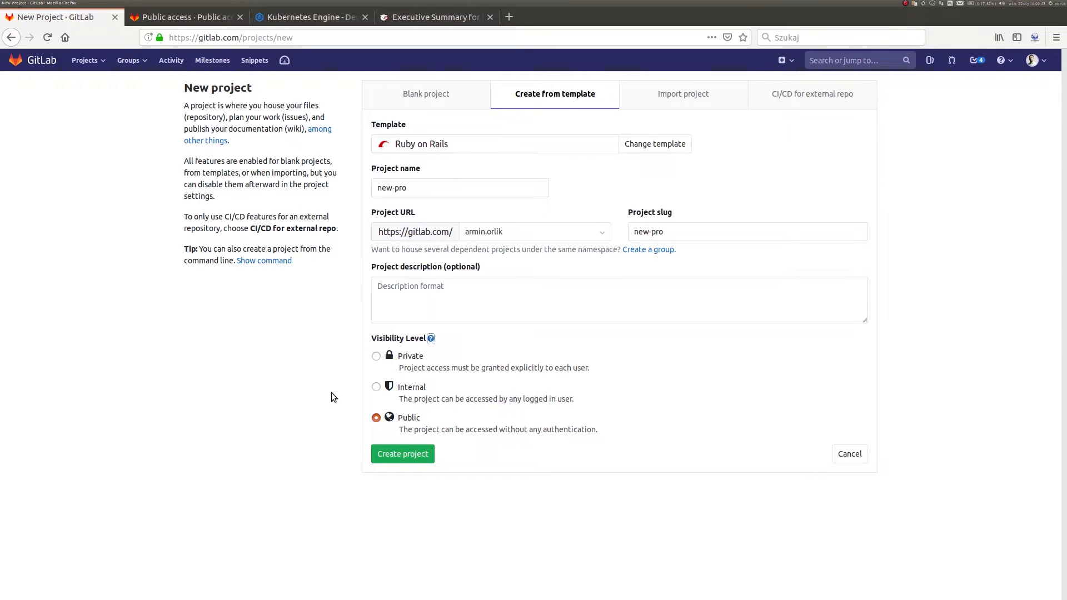
mouse_move(288, 398)
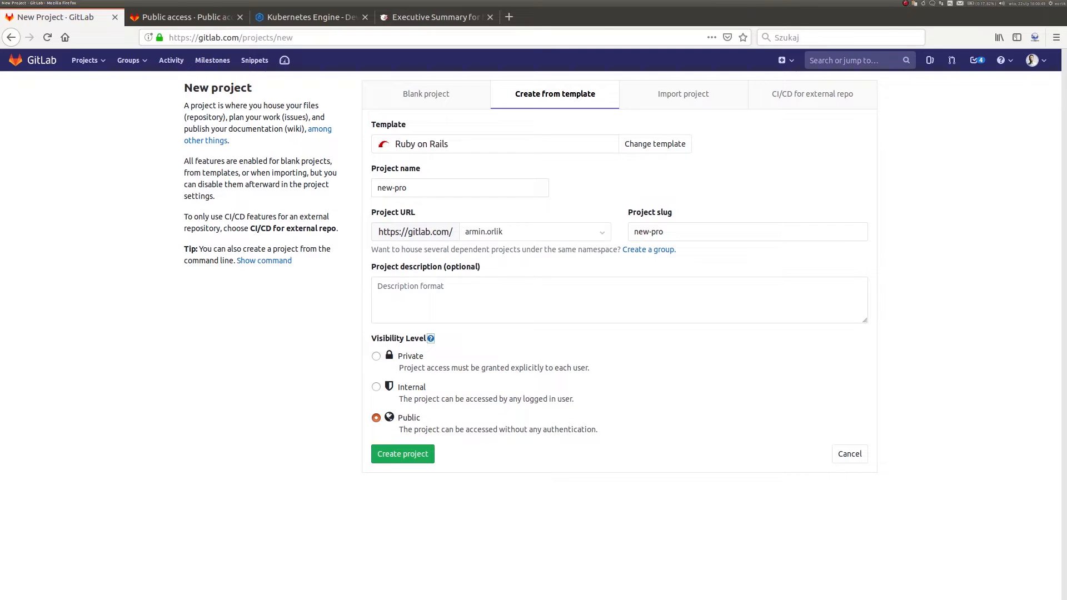
mouse_move(139, 529)
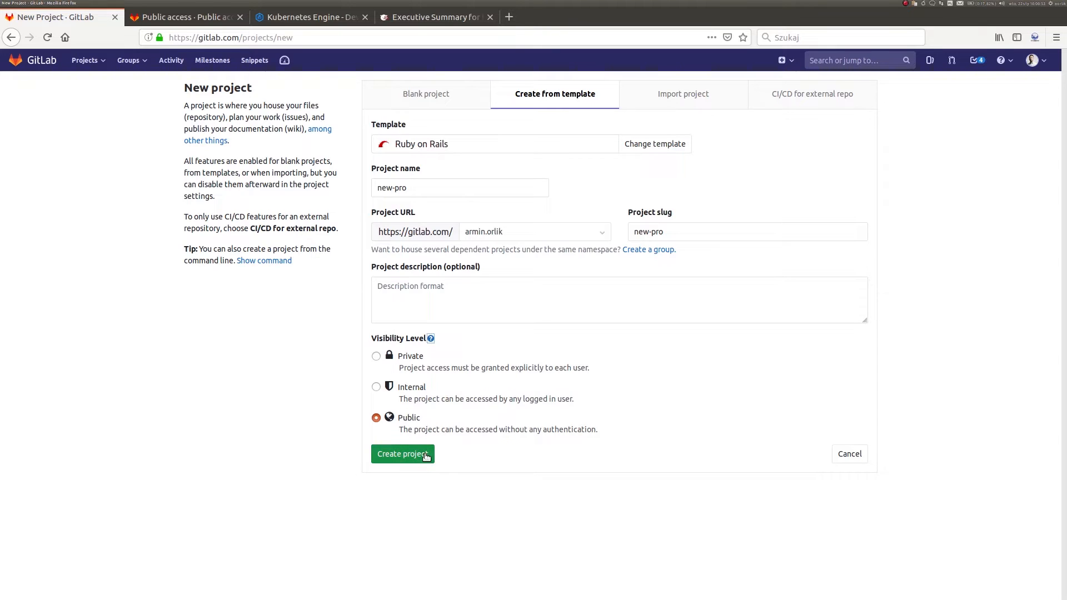
Create the new-pro project so the Rails template import begins.
click(403, 453)
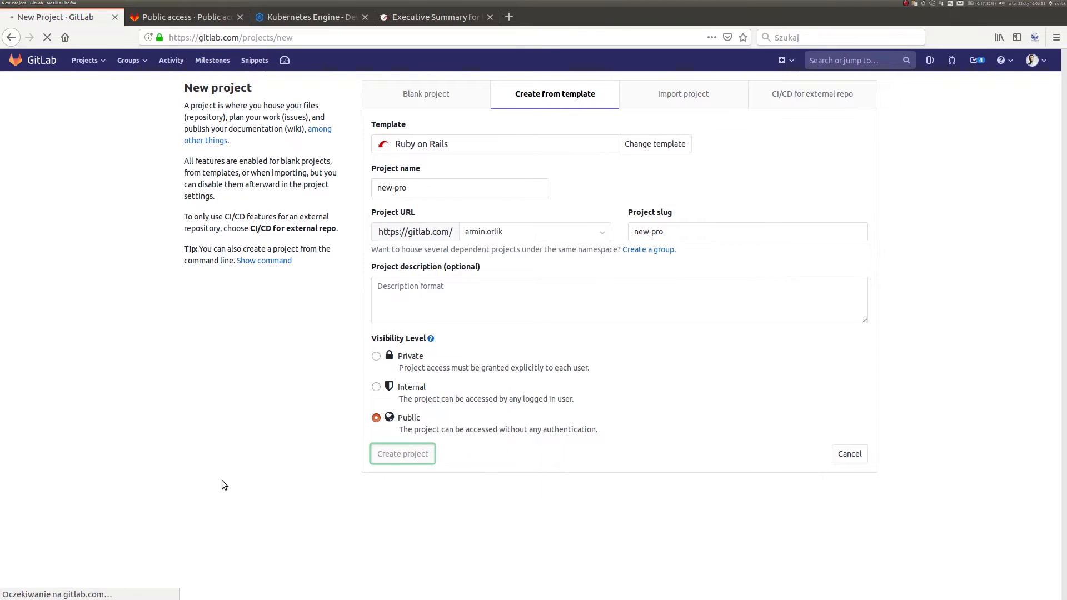
click(403, 453)
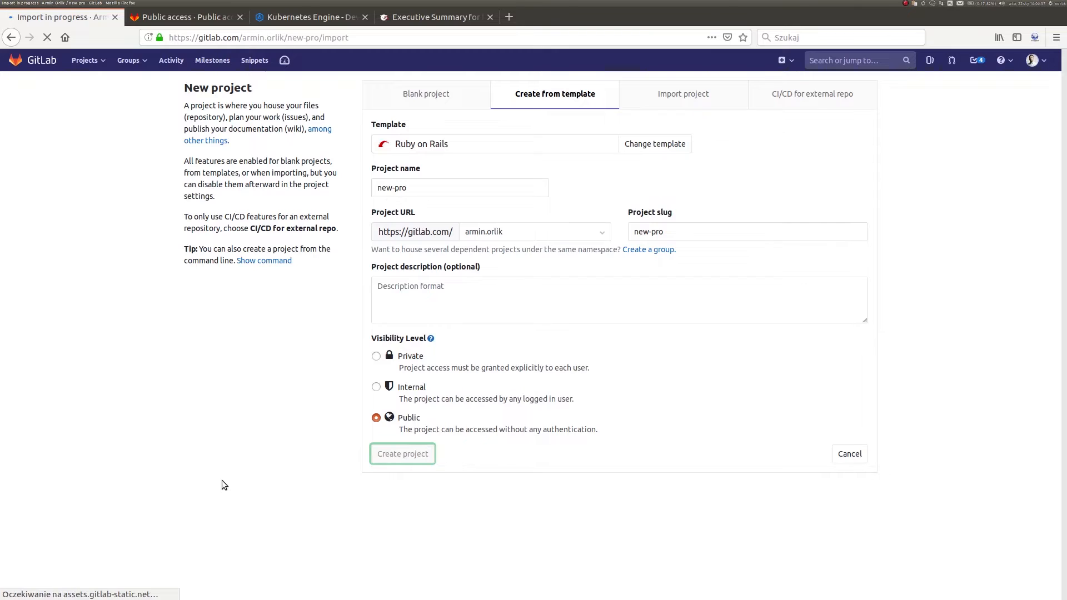
click(402, 454)
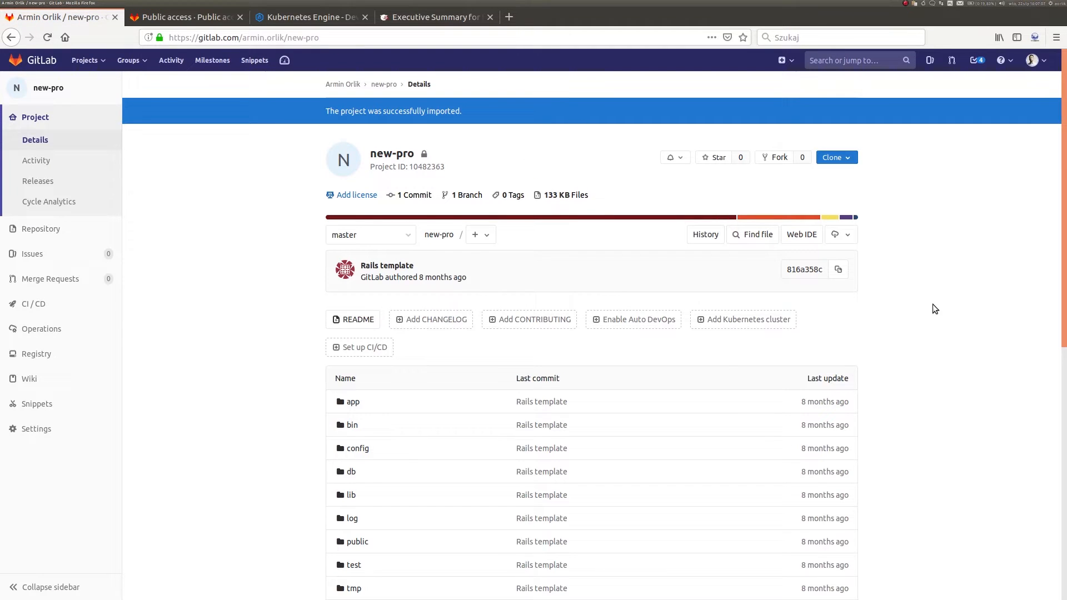
scroll(down, 3)
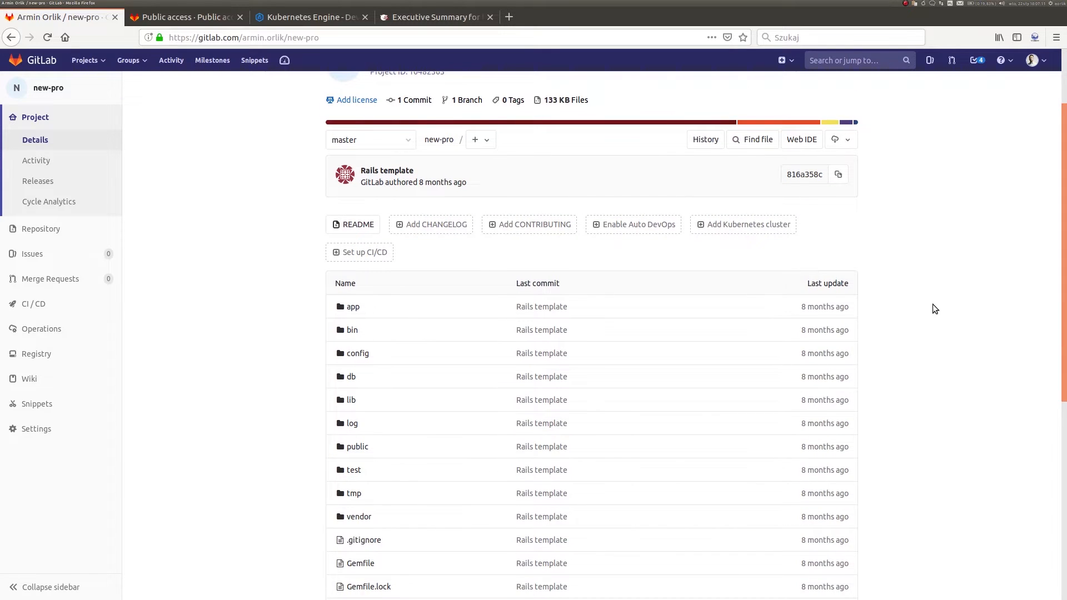
scroll(down, 3)
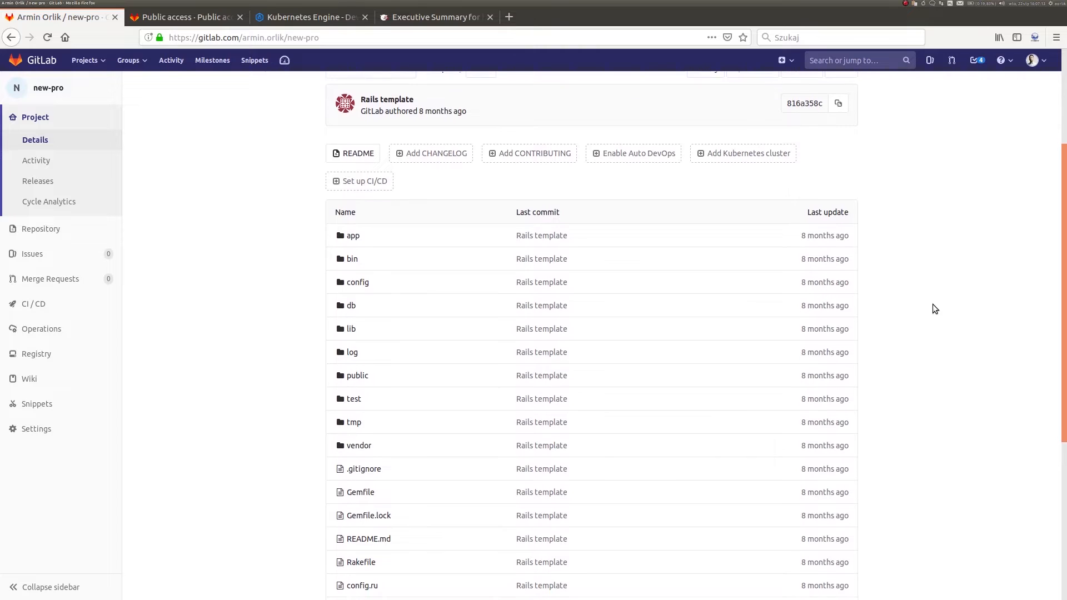
scroll(down, 3)
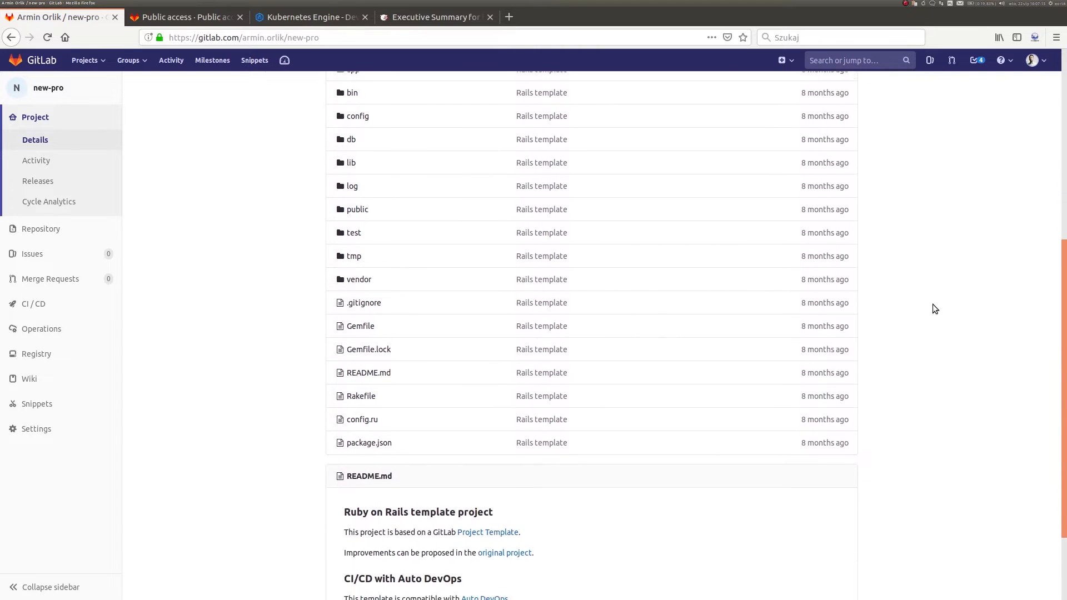
scroll(down, 3)
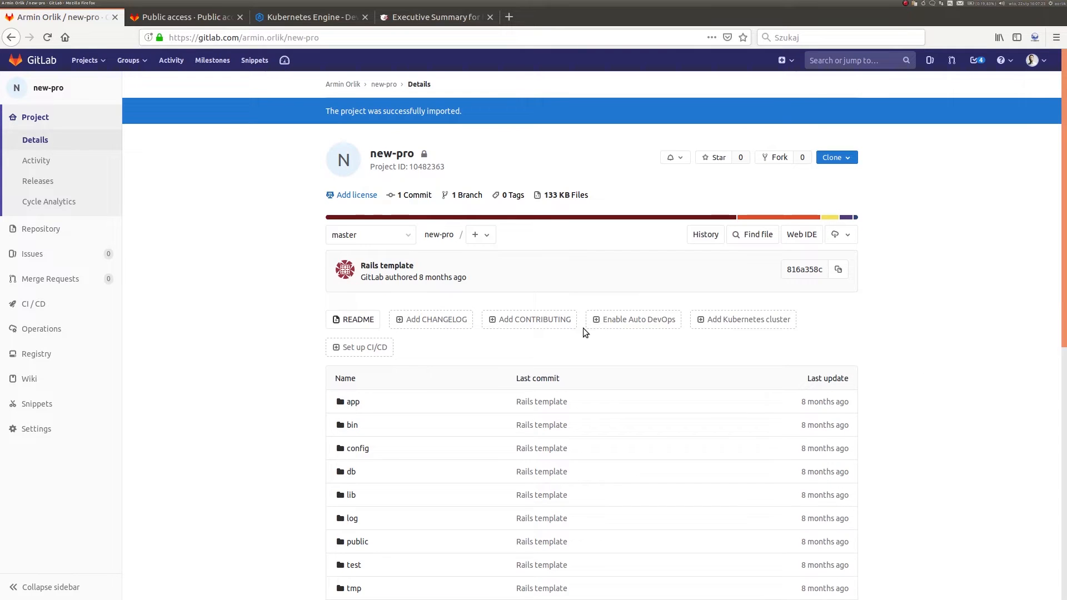
mouse_move(685, 353)
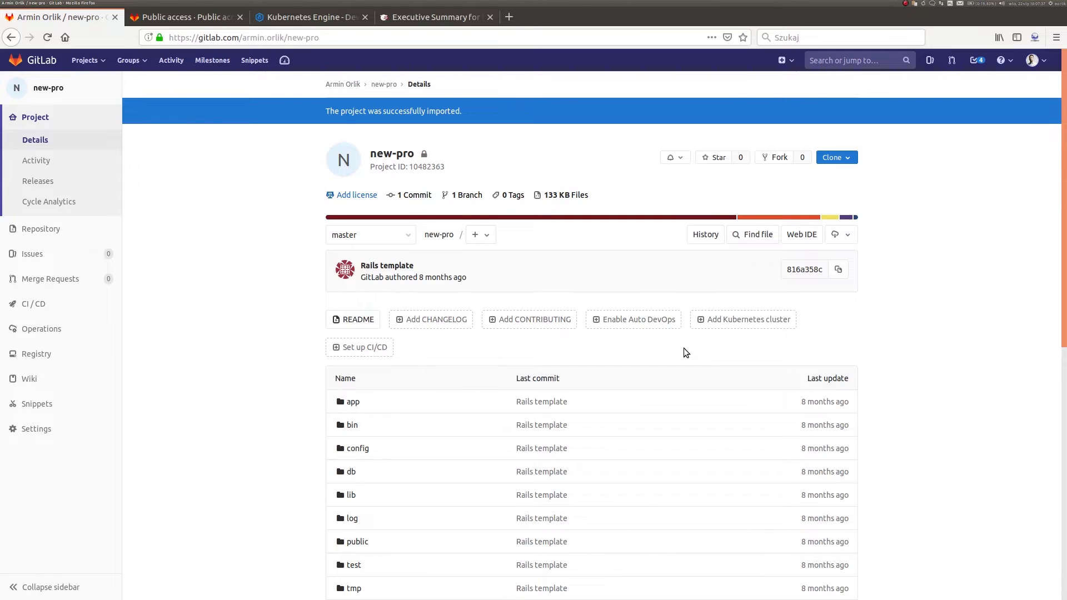
mouse_move(679, 352)
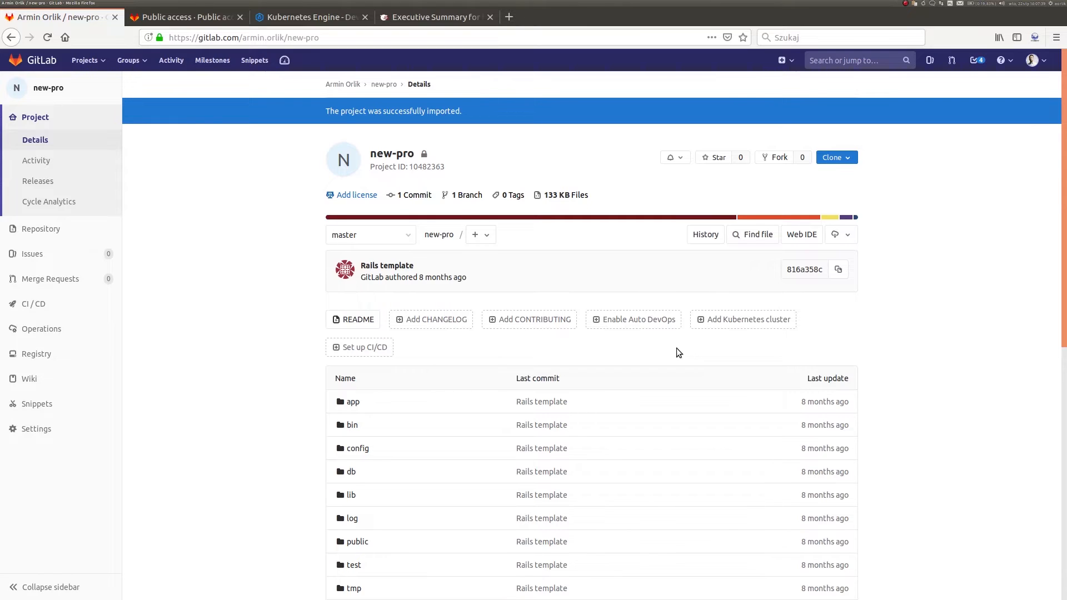
mouse_move(503, 326)
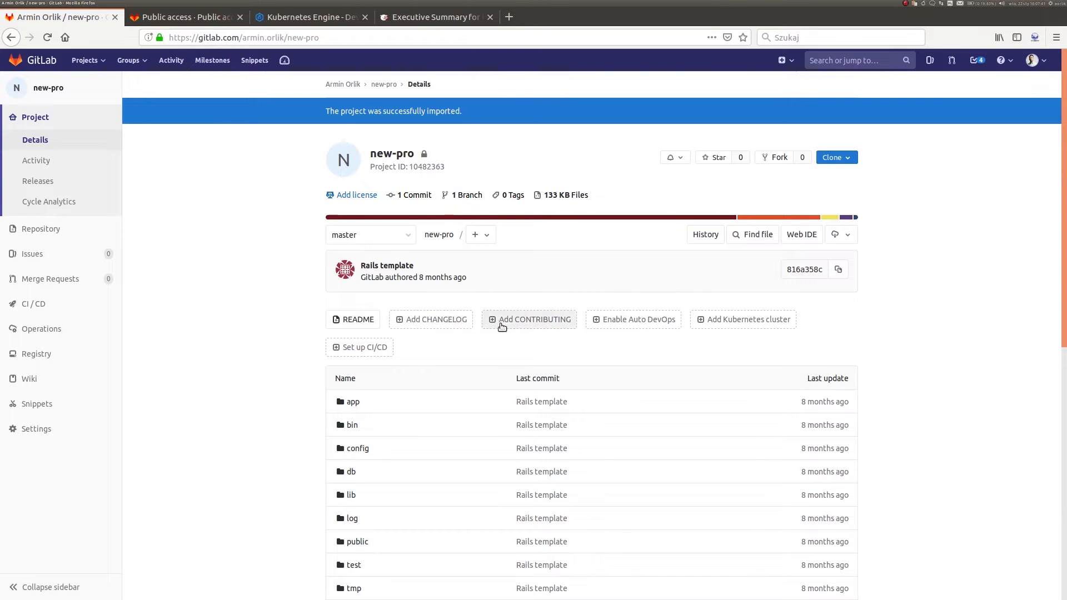
mouse_move(582, 346)
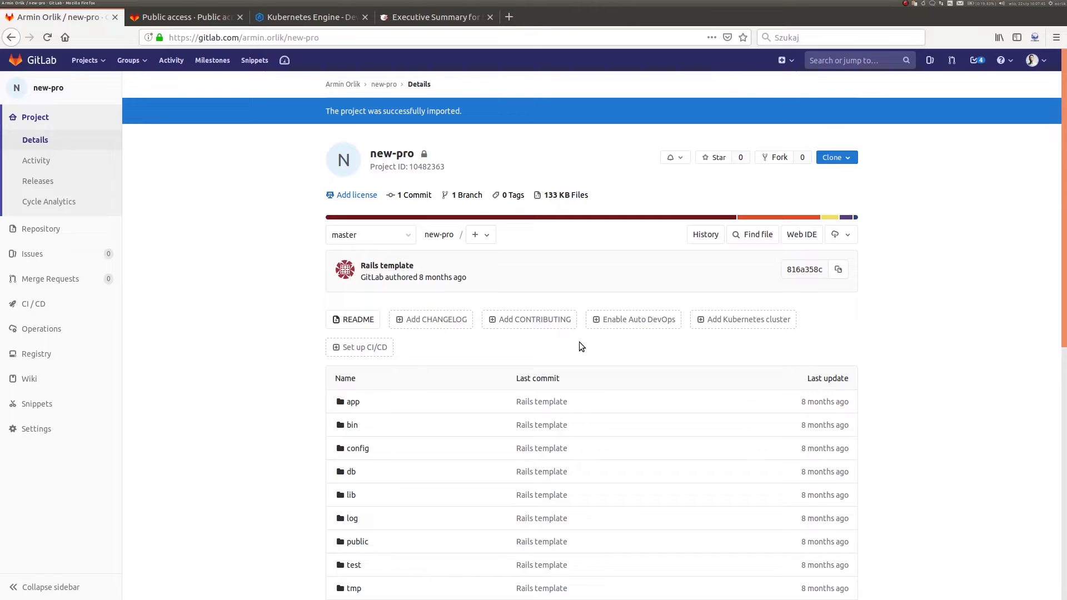
mouse_move(629, 325)
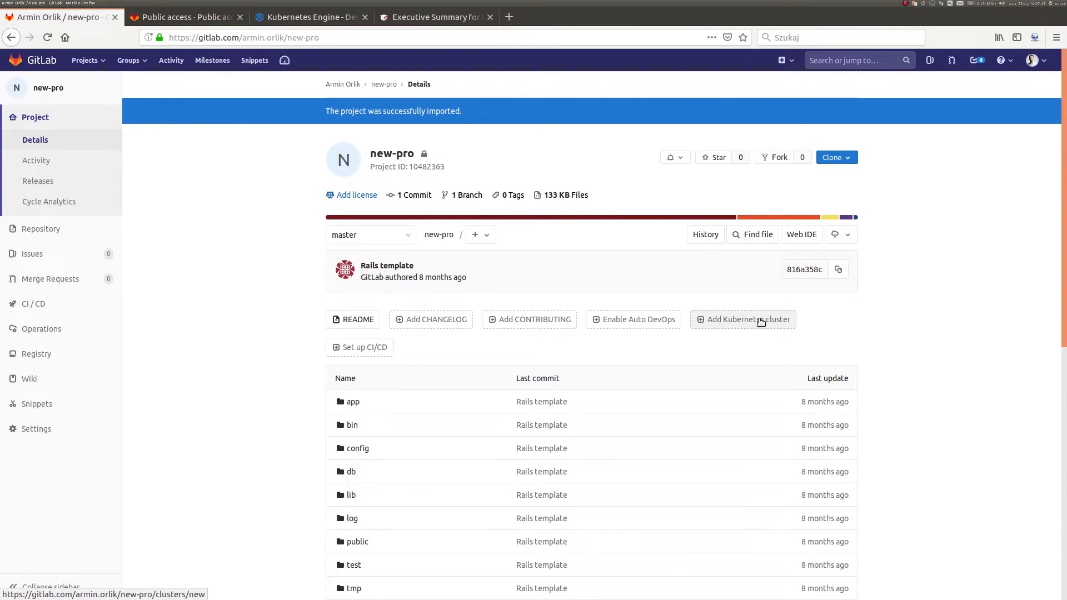
mouse_move(771, 342)
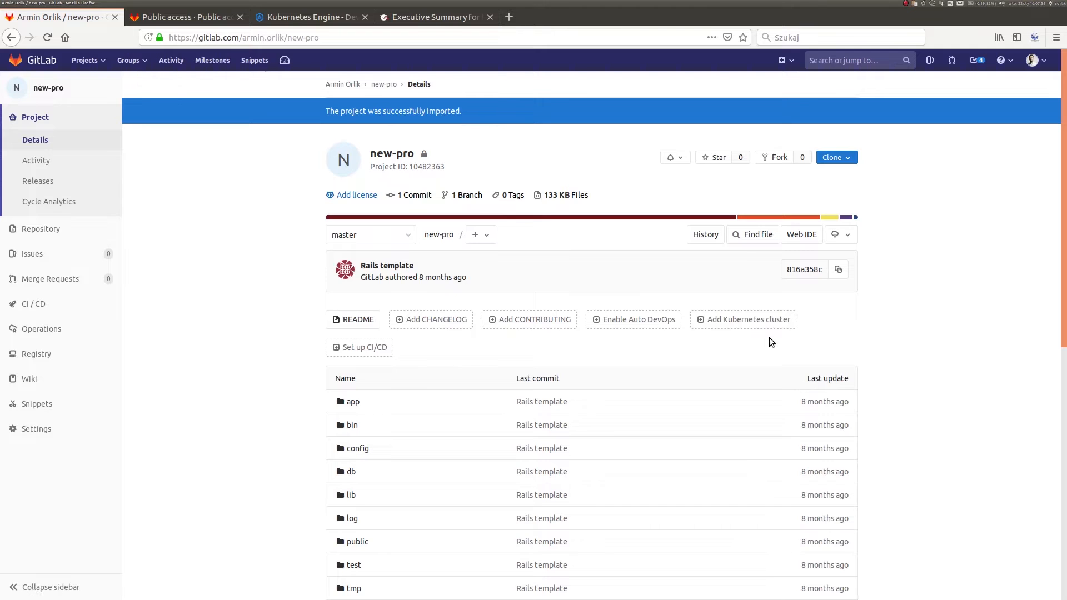
mouse_move(736, 349)
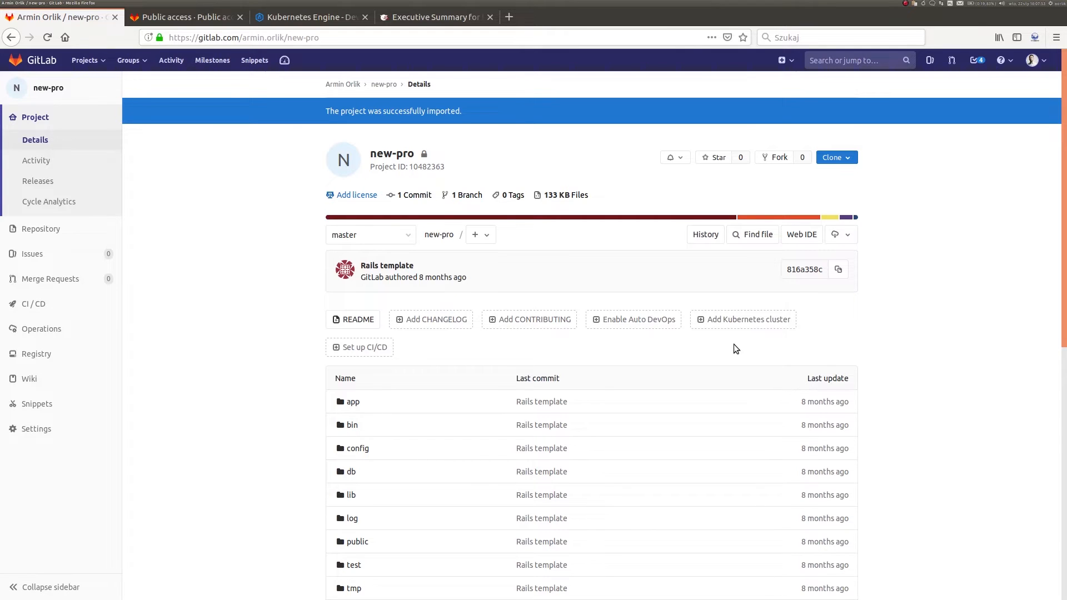
Start adding a Kubernetes cluster to the new-pro project.
click(742, 320)
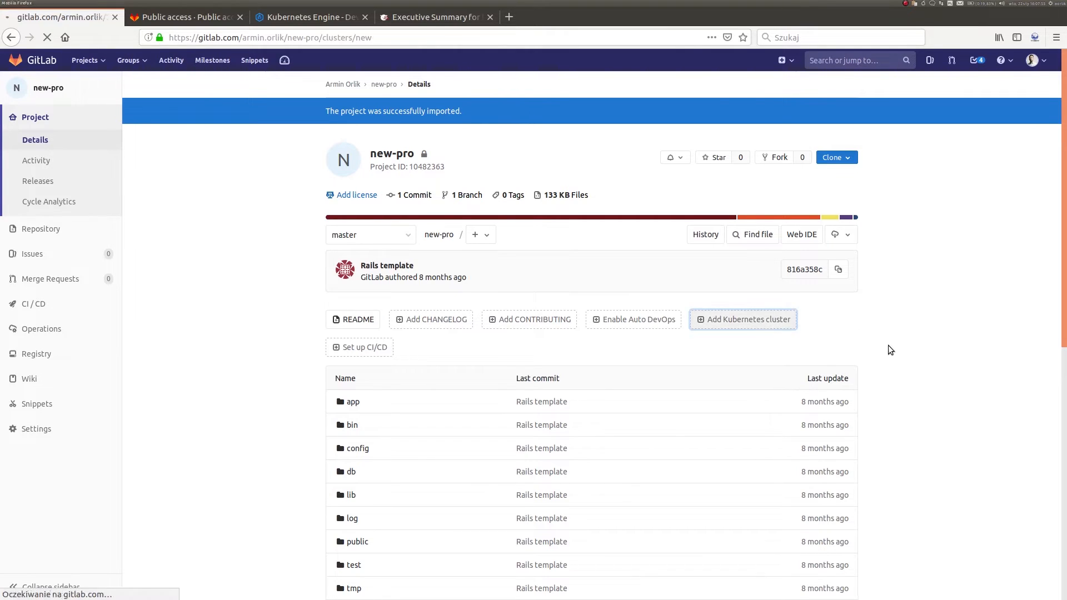
click(742, 318)
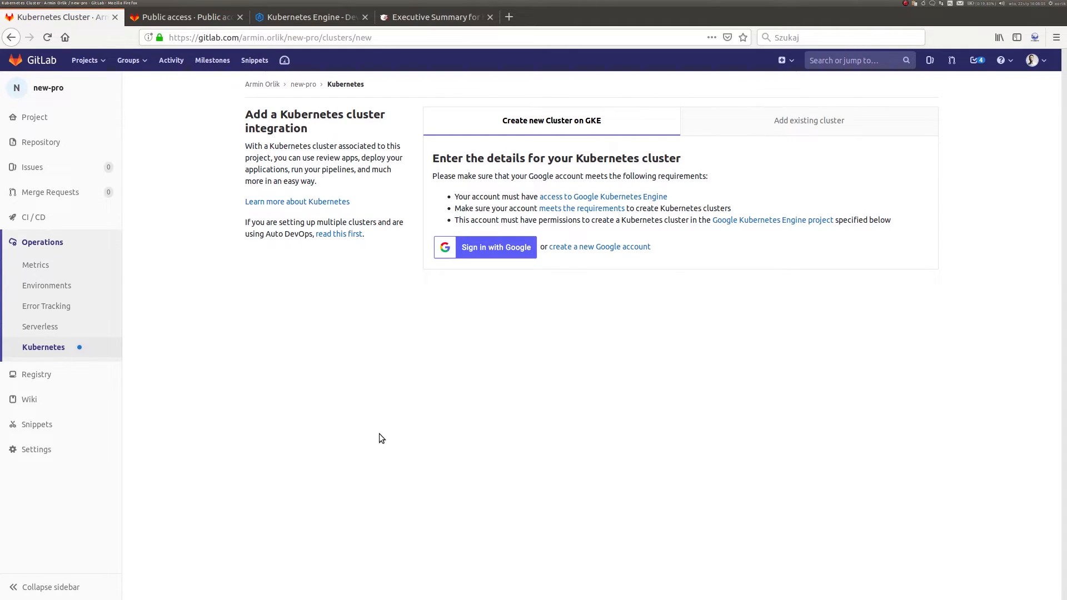
mouse_move(478, 389)
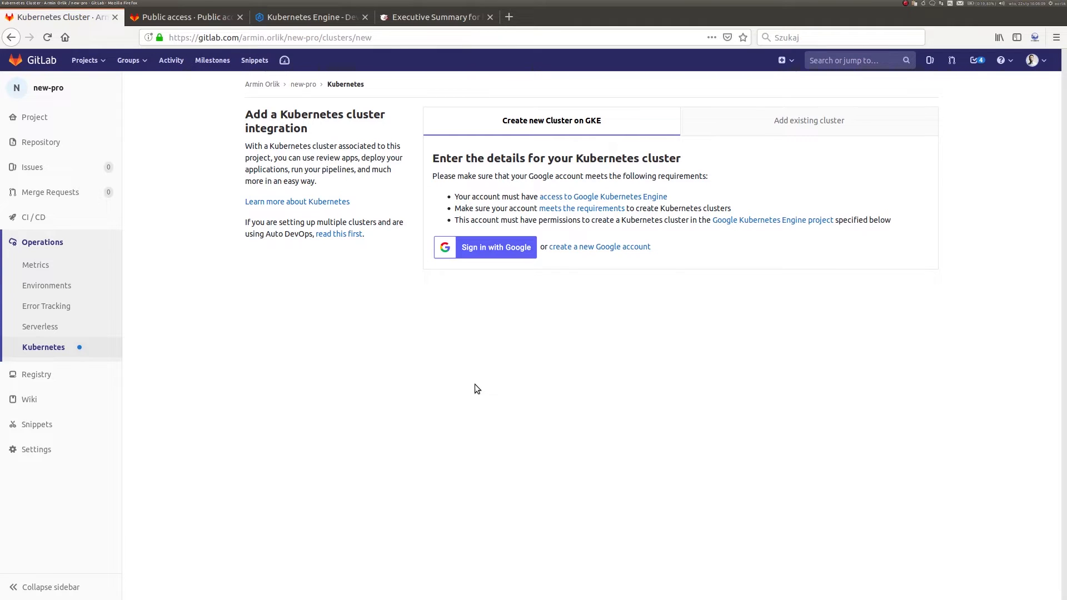
click(809, 120)
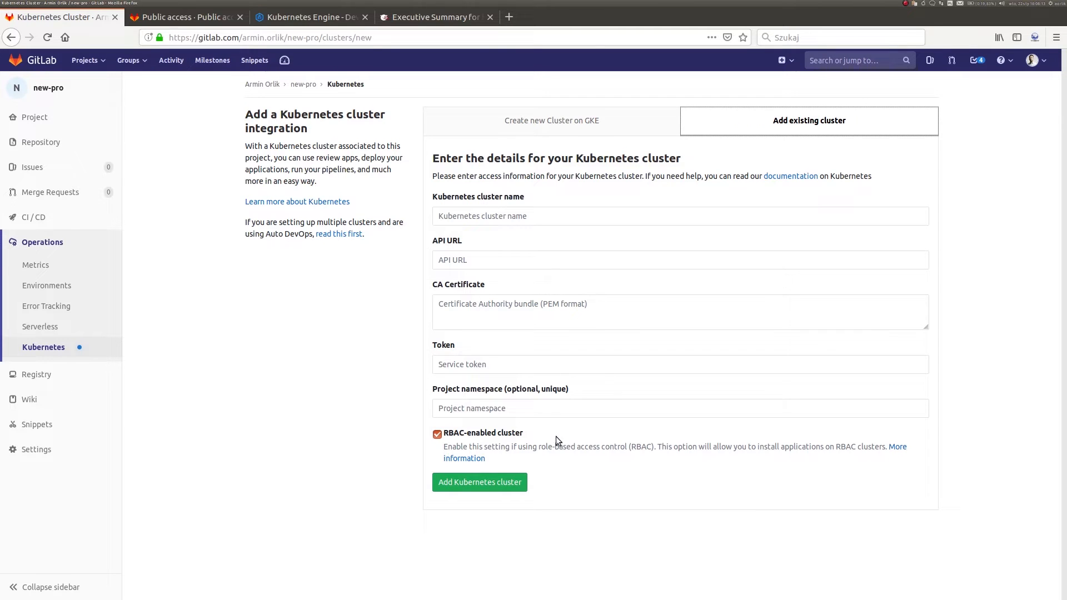
Switch to creating a new cluster on GKE and sign in with Google.
click(552, 120)
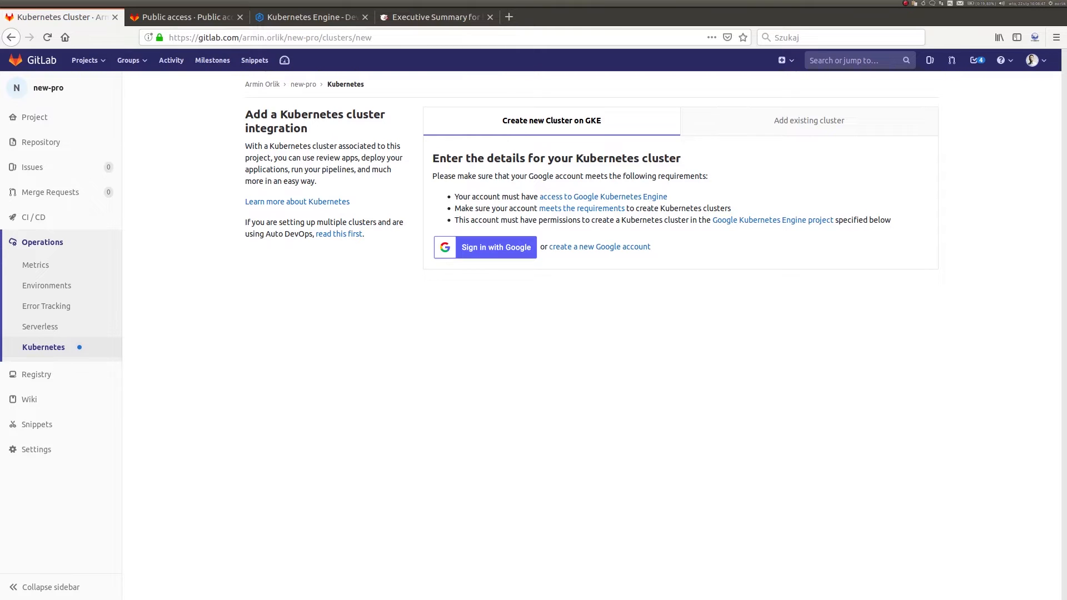
click(484, 247)
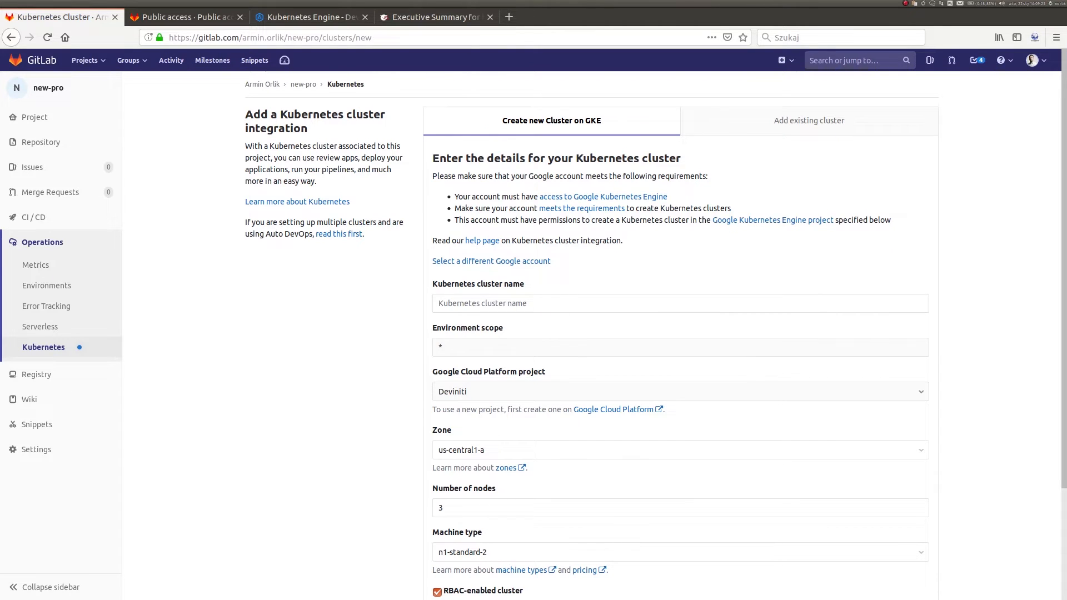
mouse_move(362, 320)
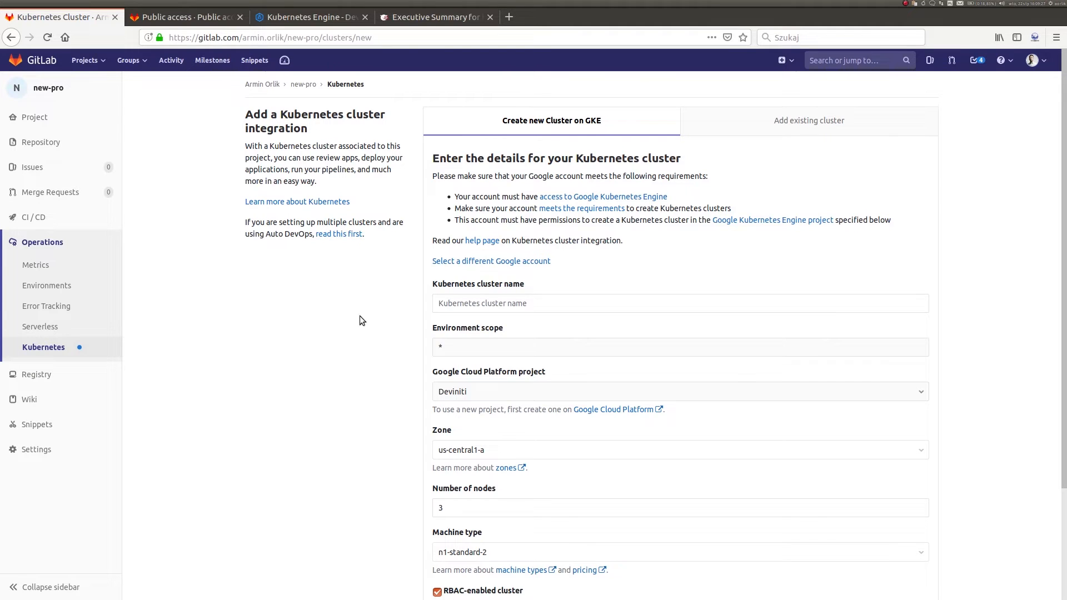
mouse_move(541, 291)
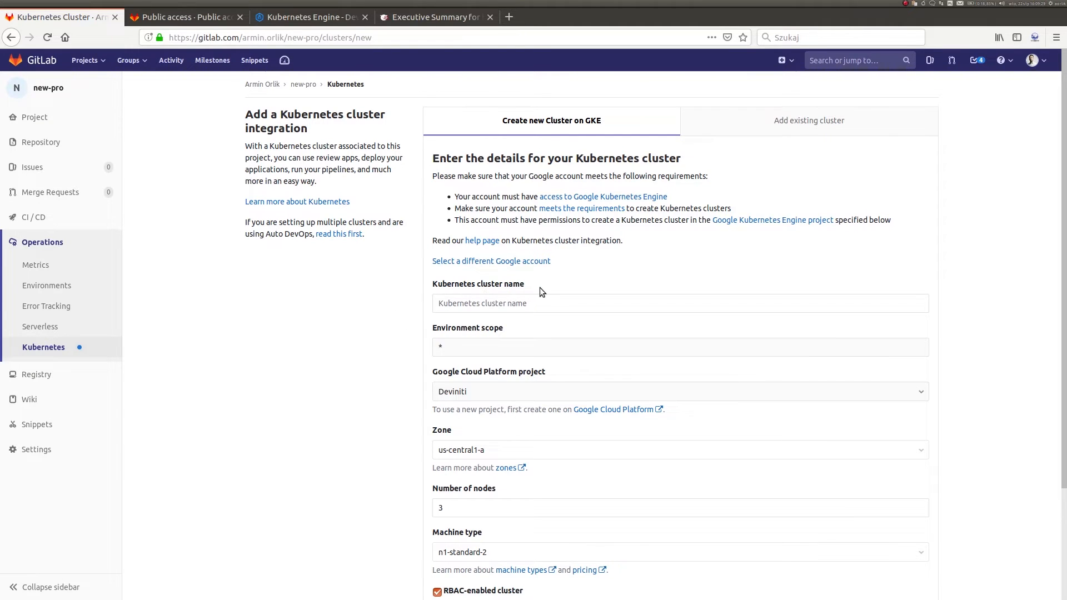
mouse_move(560, 291)
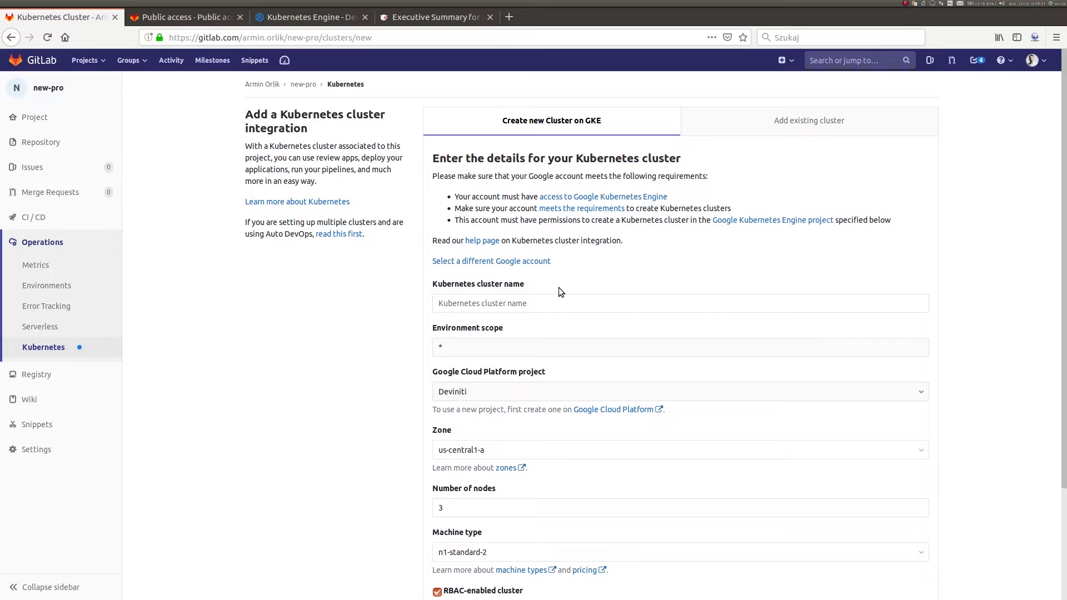
Close the Public access tab, check the Kubernetes Engine console, and return to the GKE form.
scroll(down, 3)
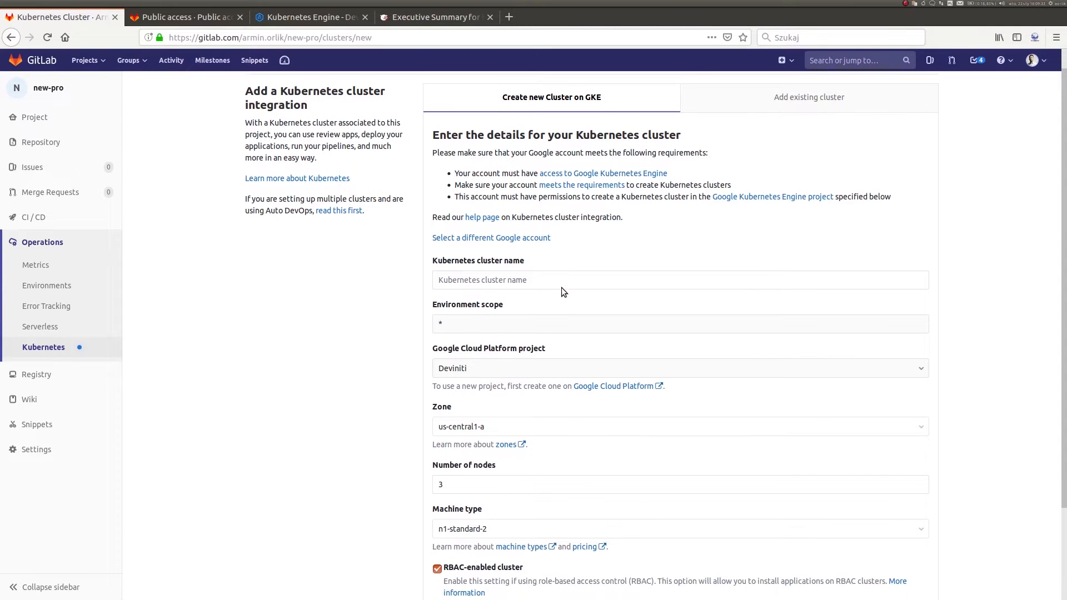
scroll(down, 3)
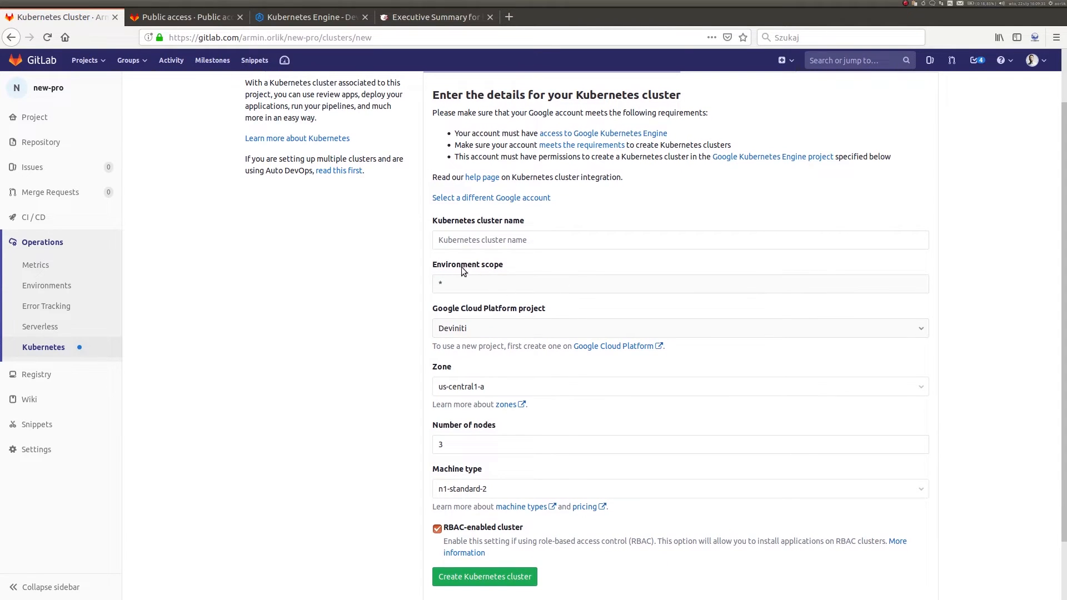
click(239, 18)
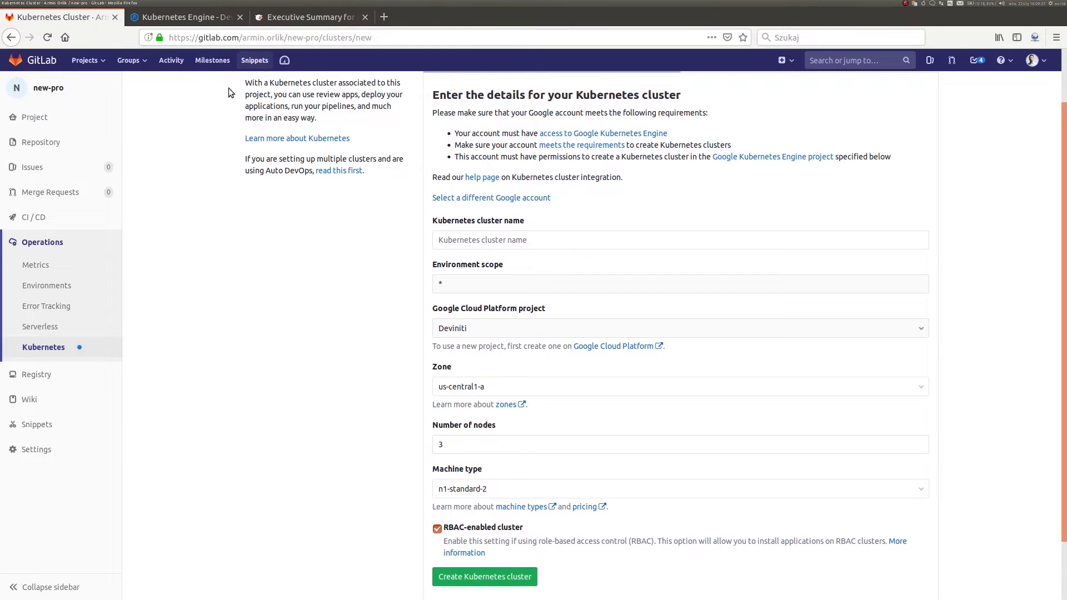
mouse_move(219, 289)
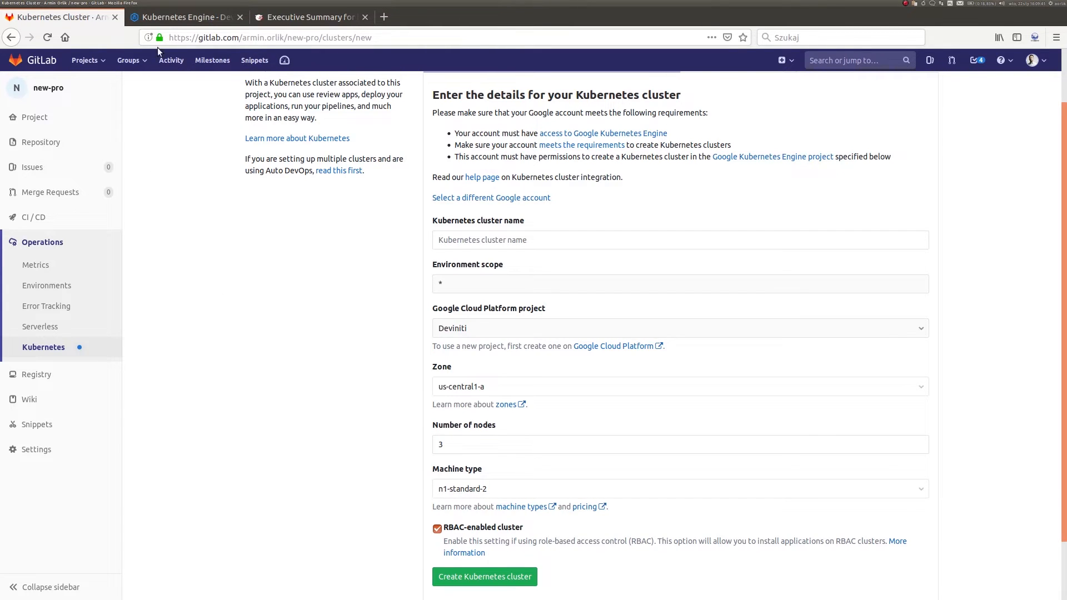
mouse_move(178, 22)
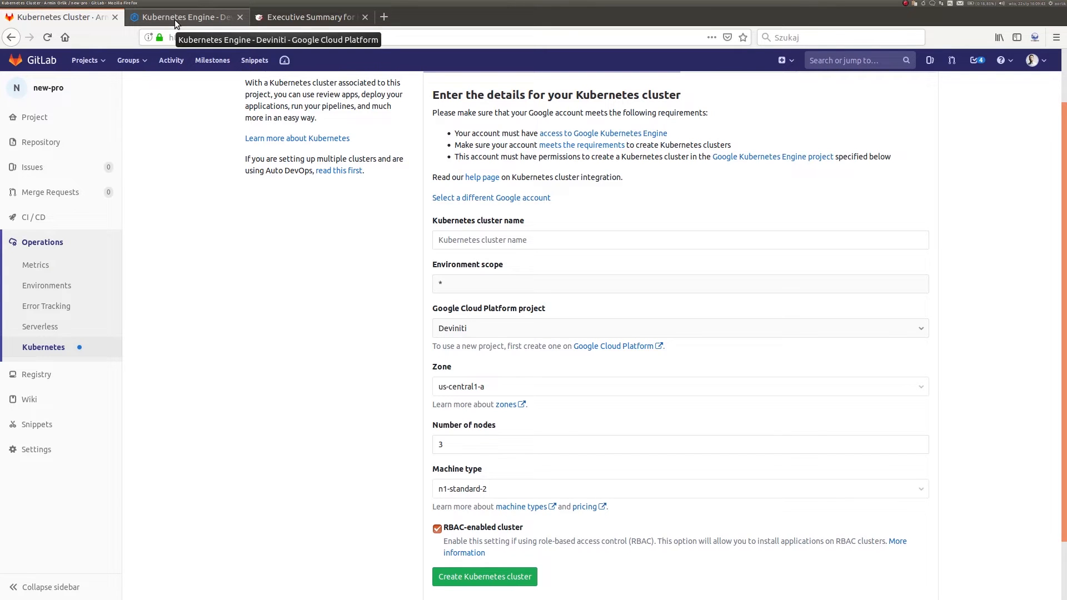
click(177, 17)
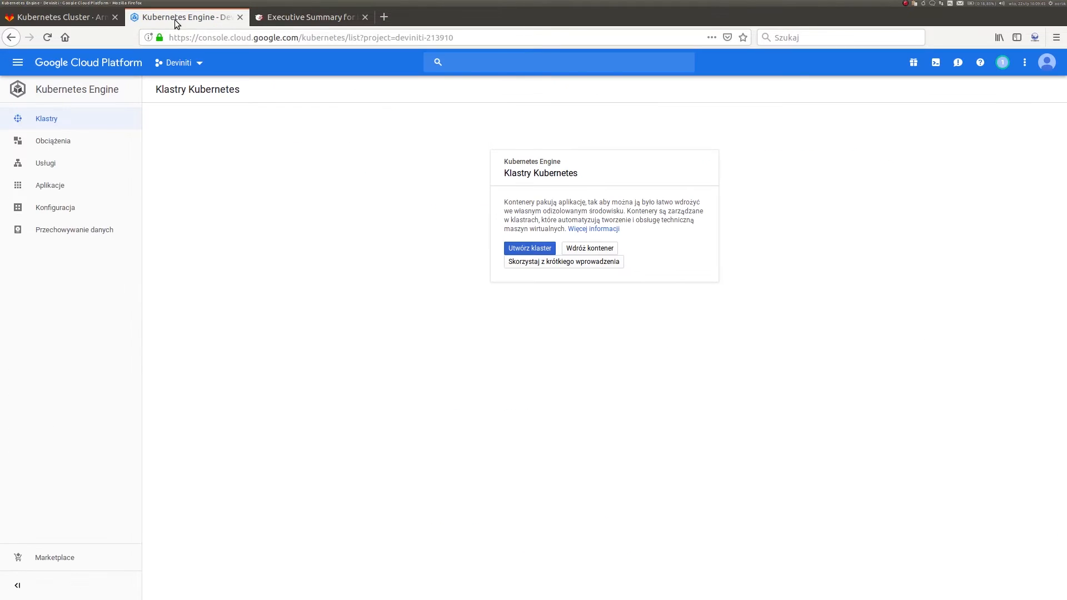
mouse_move(700, 293)
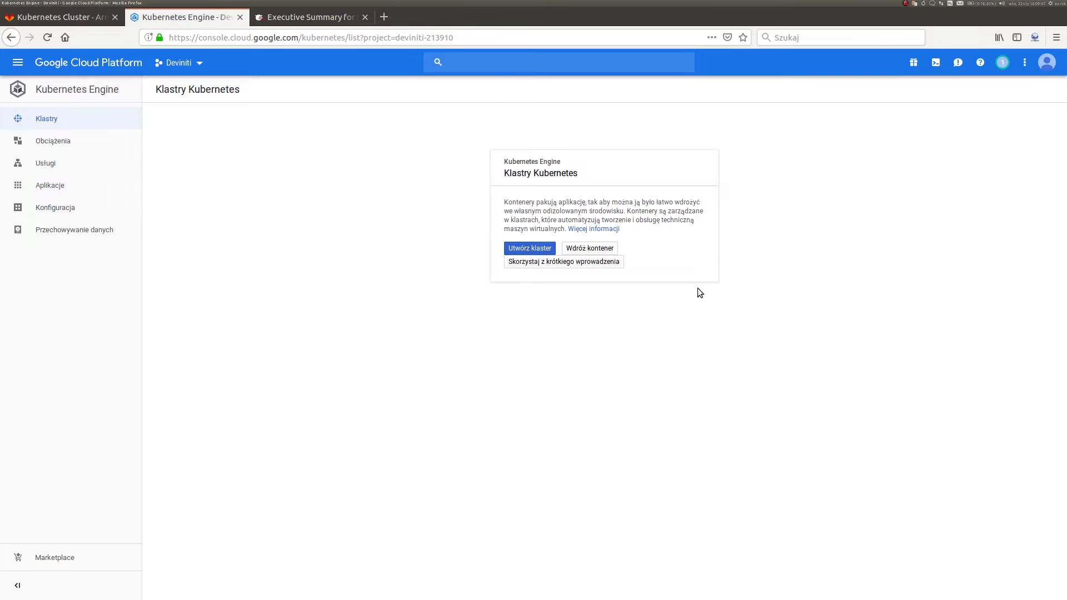
click(65, 17)
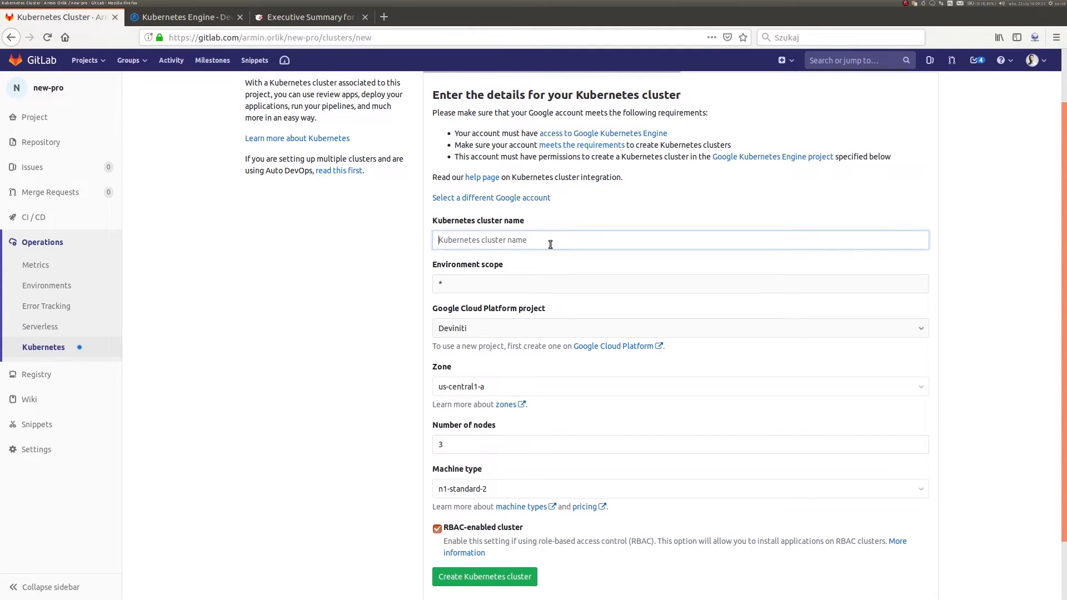
Name the cluster new-cluster-name2, keeping zone us-central1-a, 3 nodes and n1-standard-2 machines.
text(new-cluster-name2)
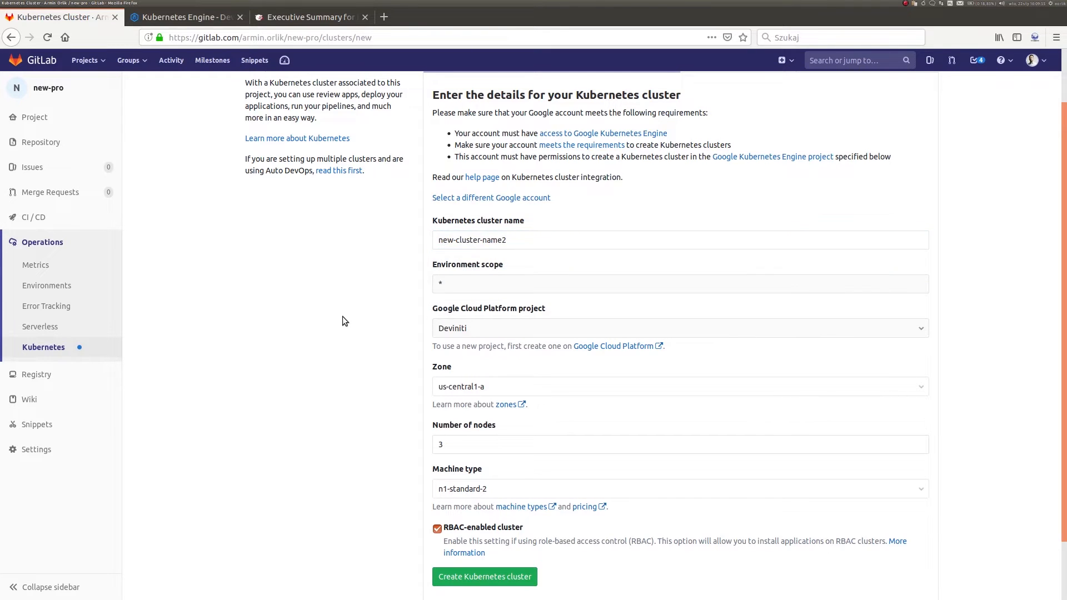
scroll(down, 3)
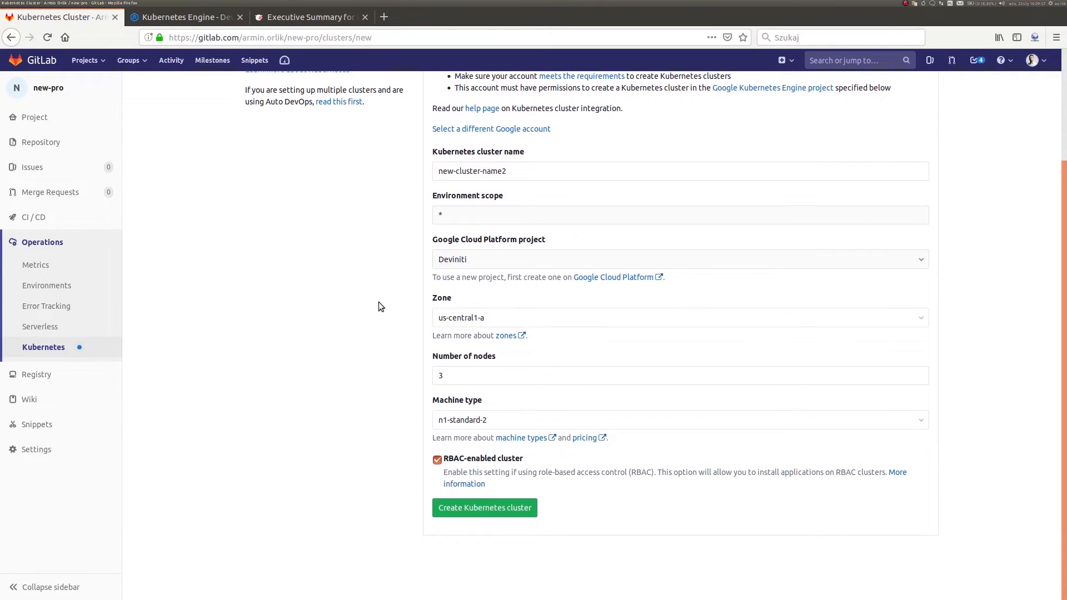
click(678, 318)
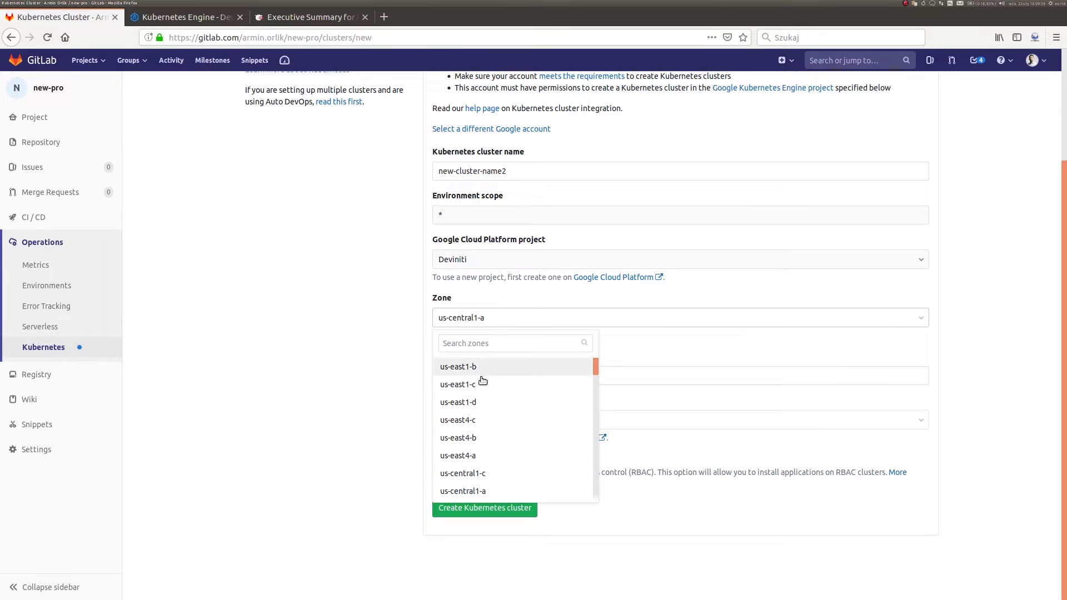
scroll(down, 3)
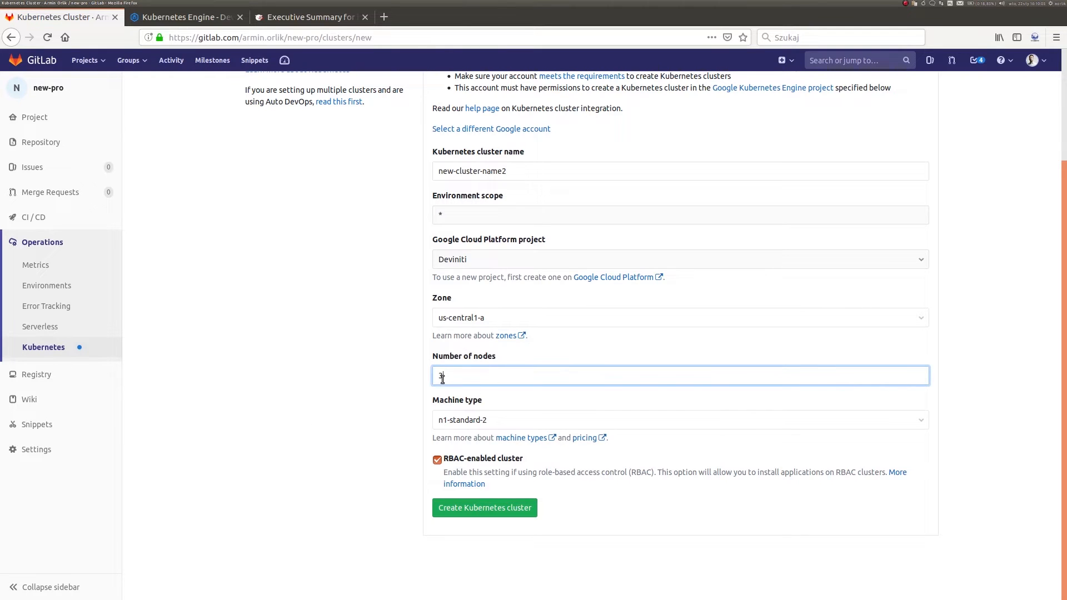
text(3)
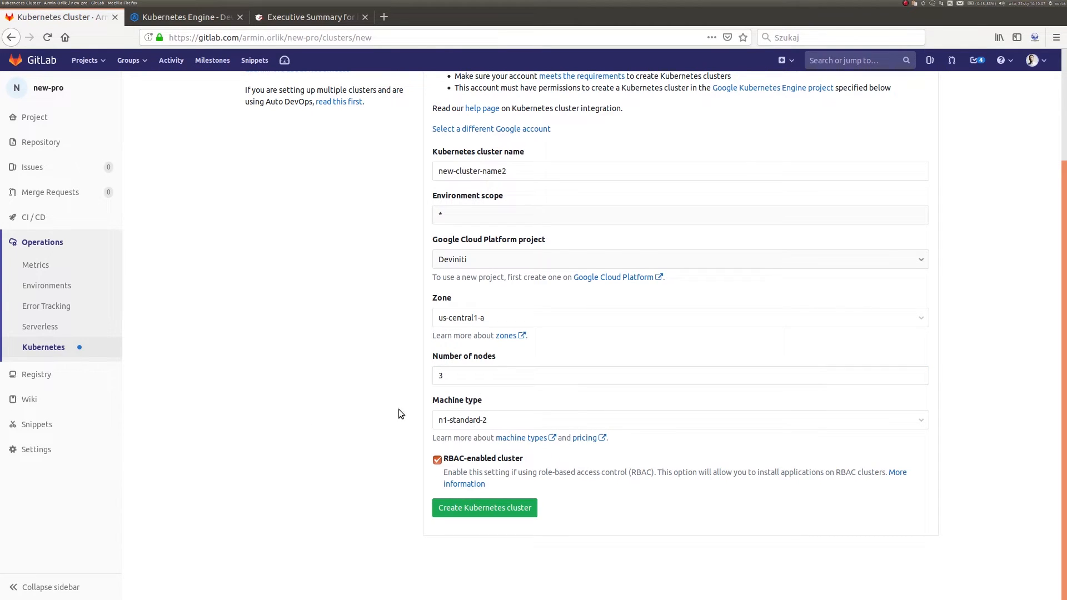
click(680, 420)
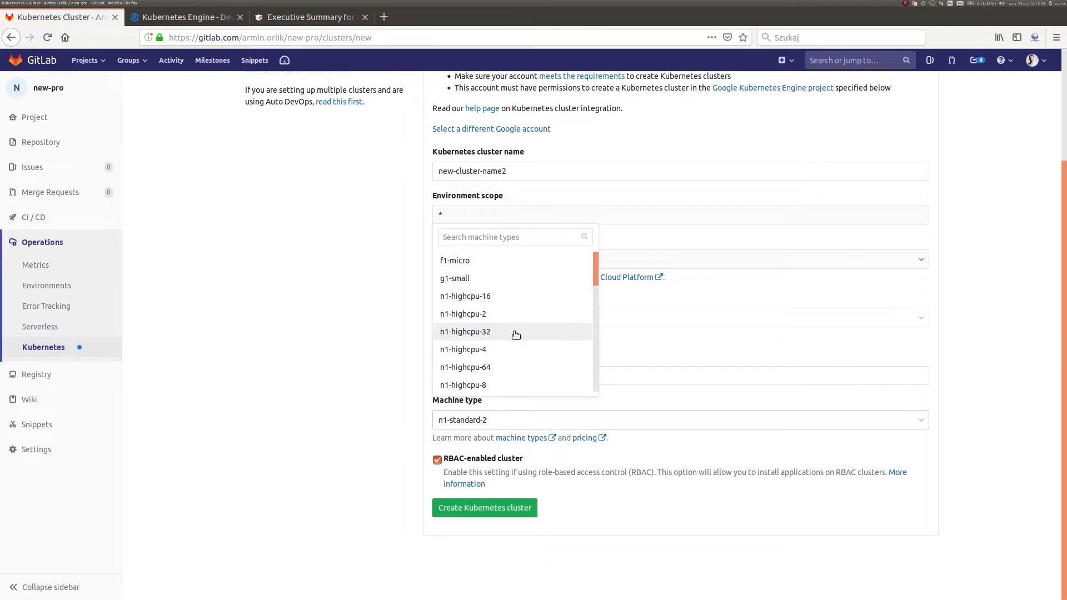
scroll(down, 3)
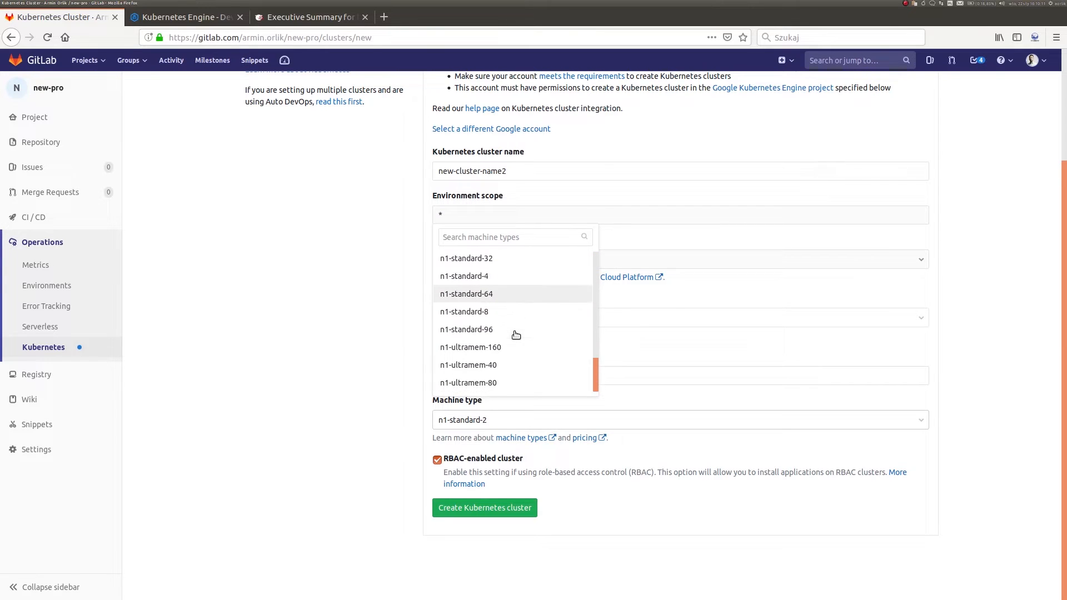
click(341, 416)
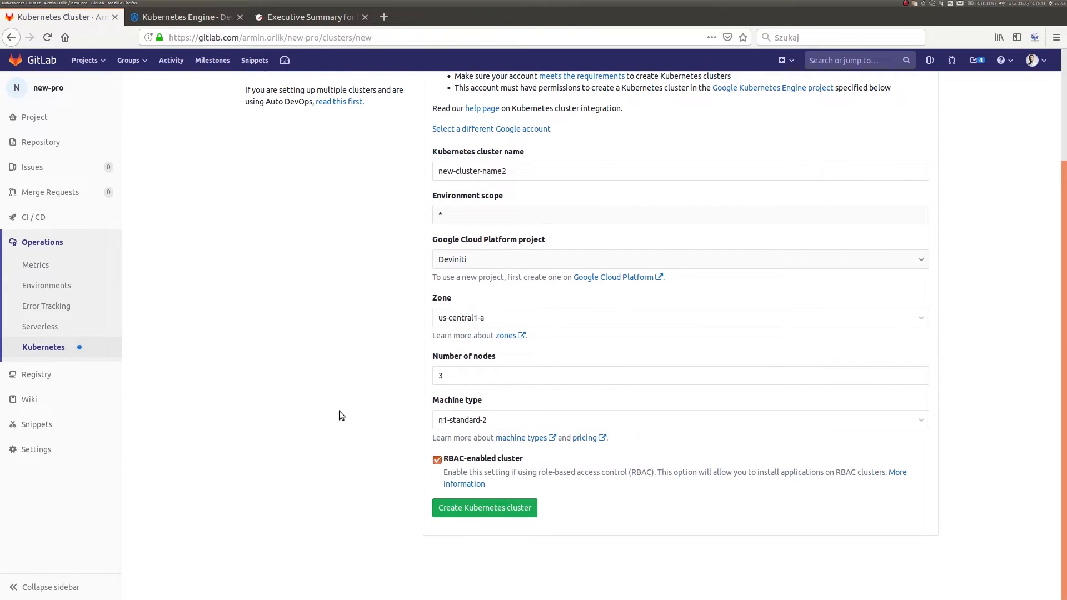
mouse_move(608, 281)
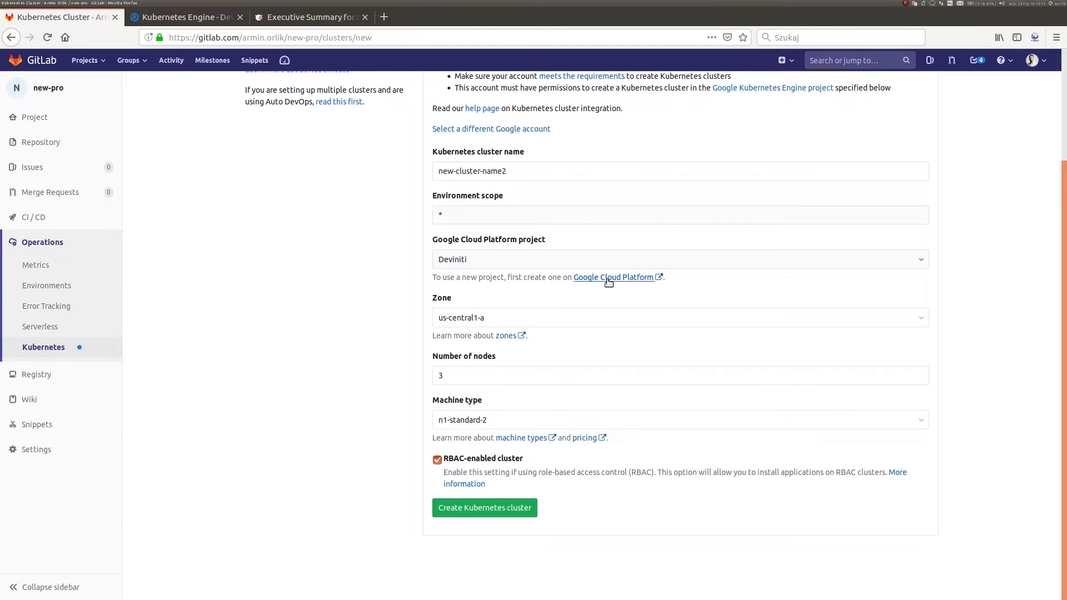
mouse_move(589, 442)
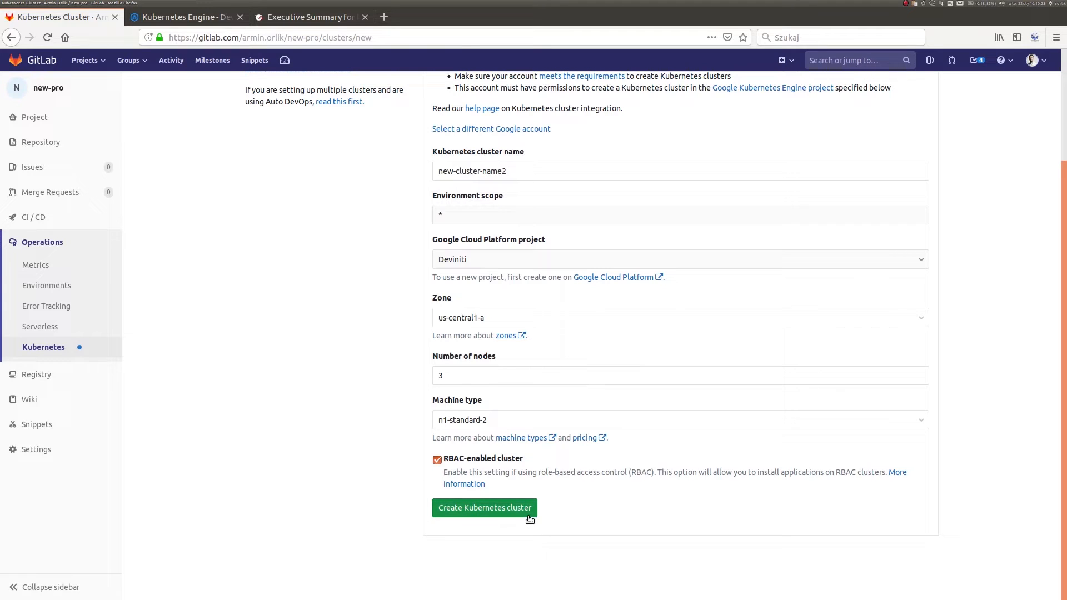
Create the new-cluster-name2 cluster and check it in the Kubernetes Engine console.
click(484, 508)
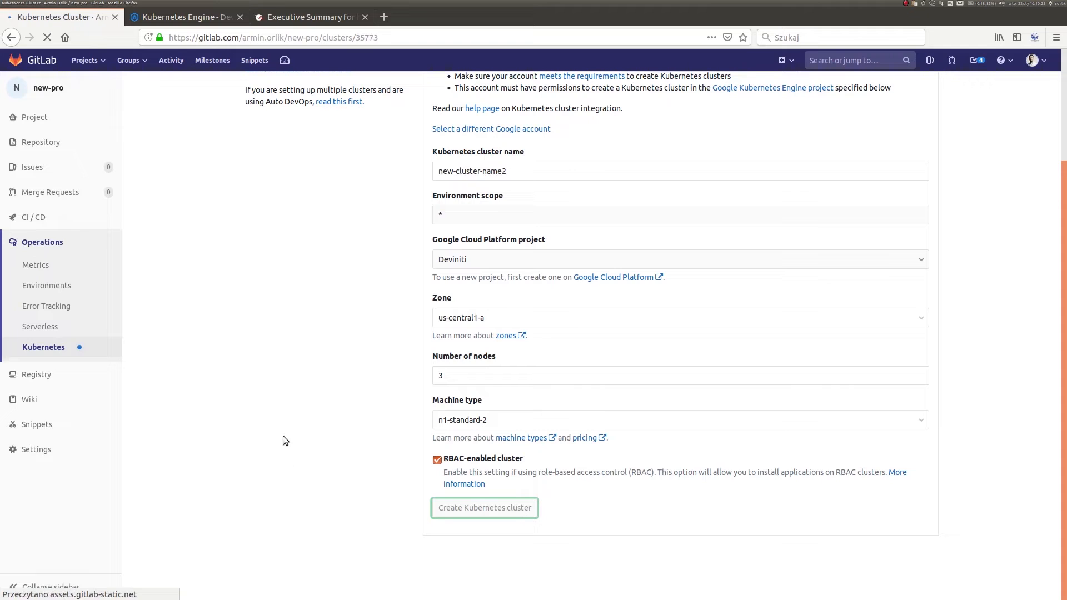
click(484, 508)
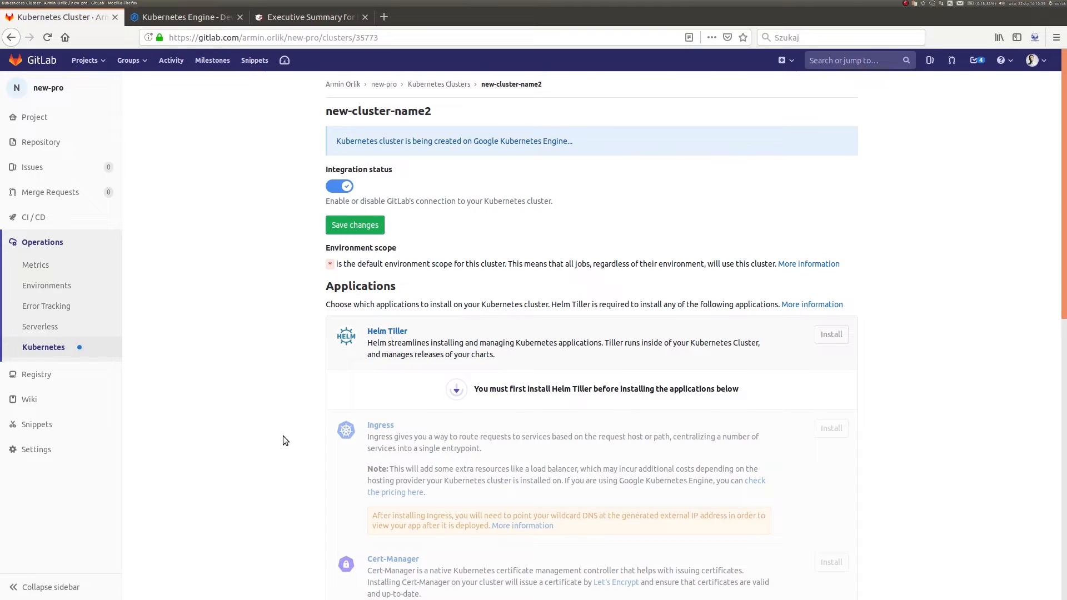
mouse_move(249, 323)
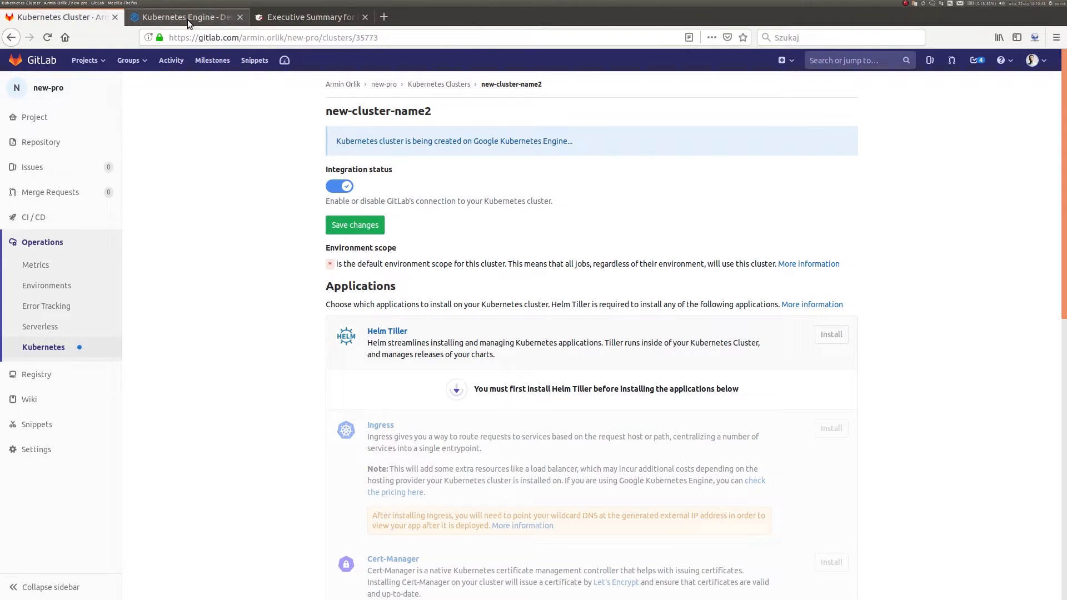
click(188, 17)
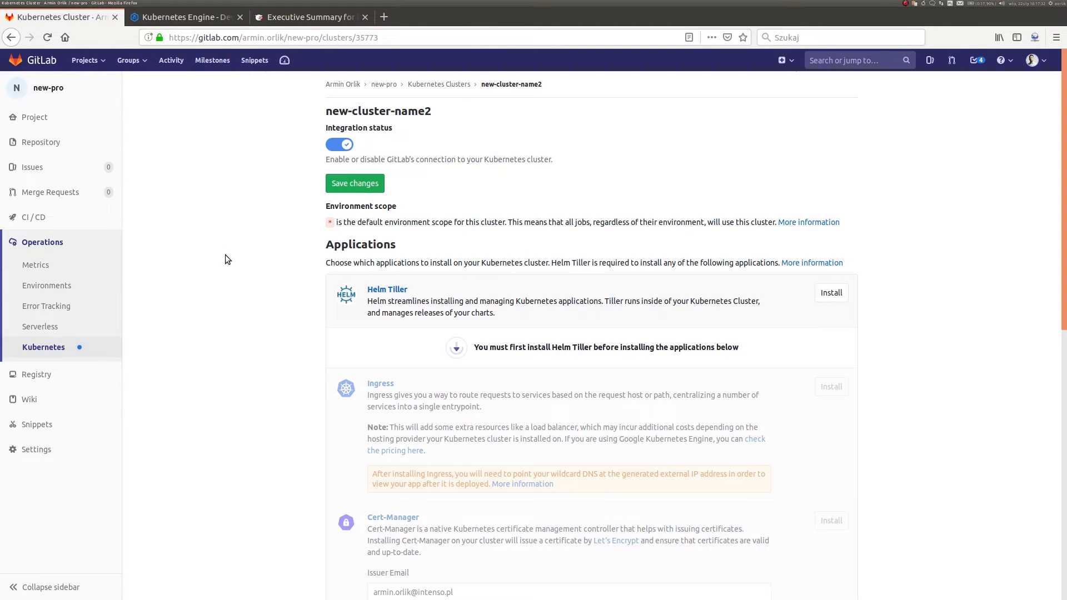
Install Helm Tiller on the cluster, then start installing Ingress.
scroll(down, 3)
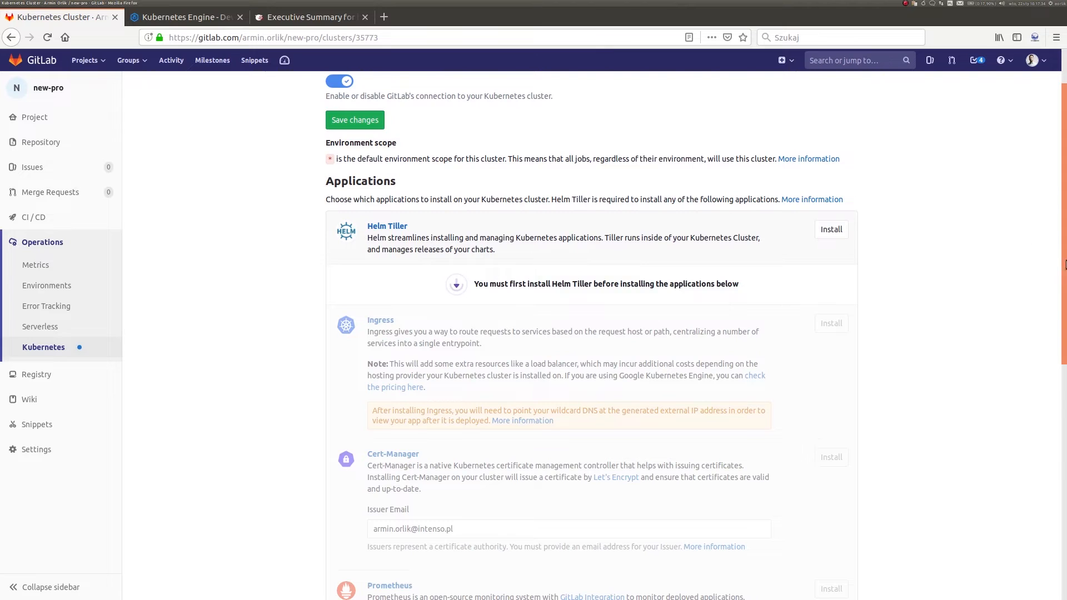
mouse_move(951, 269)
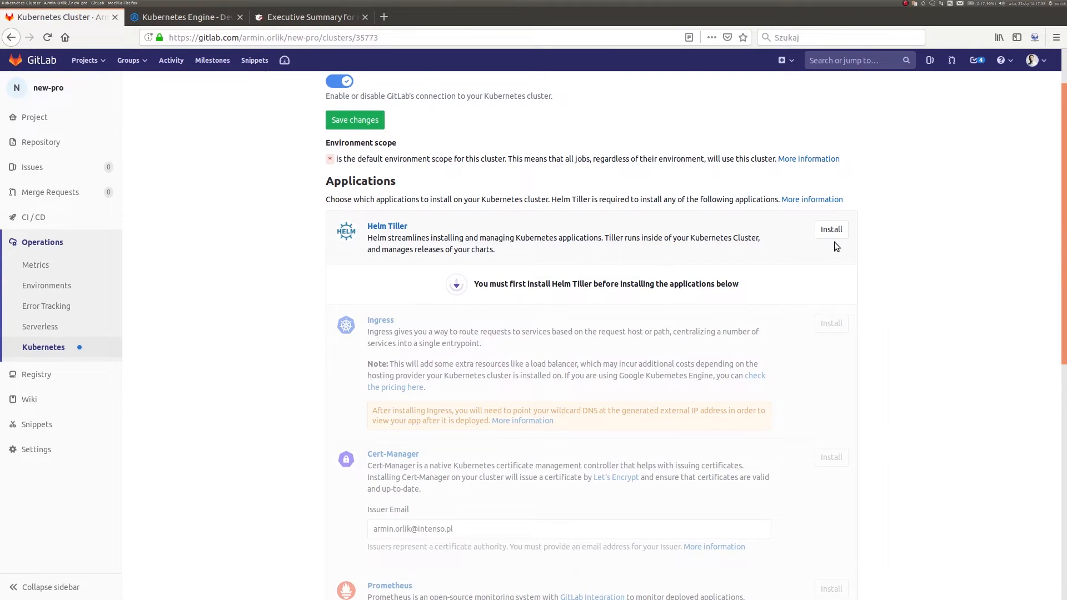
click(831, 229)
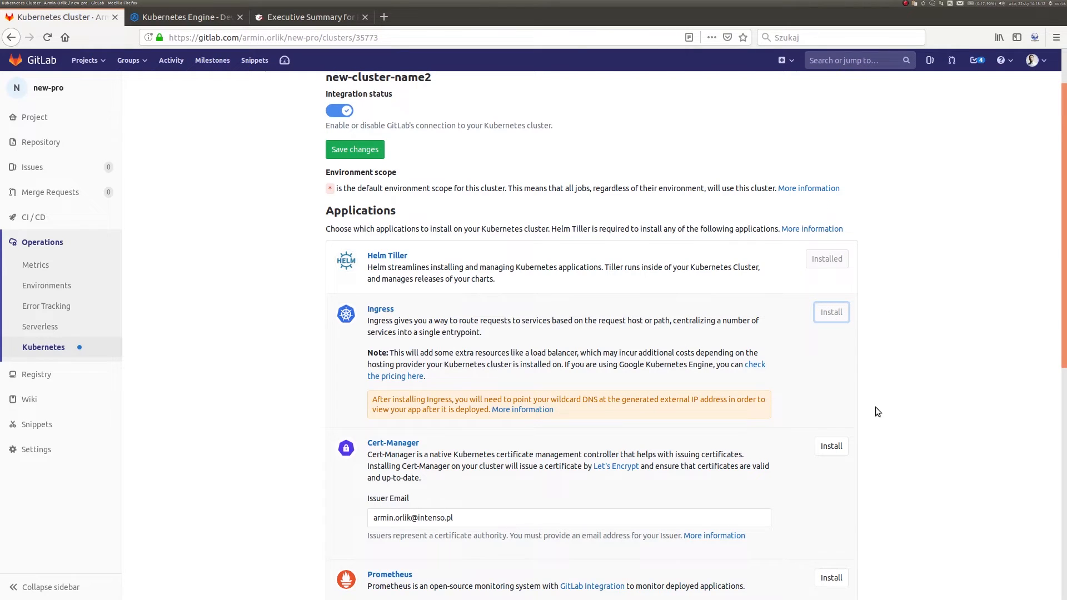
click(831, 313)
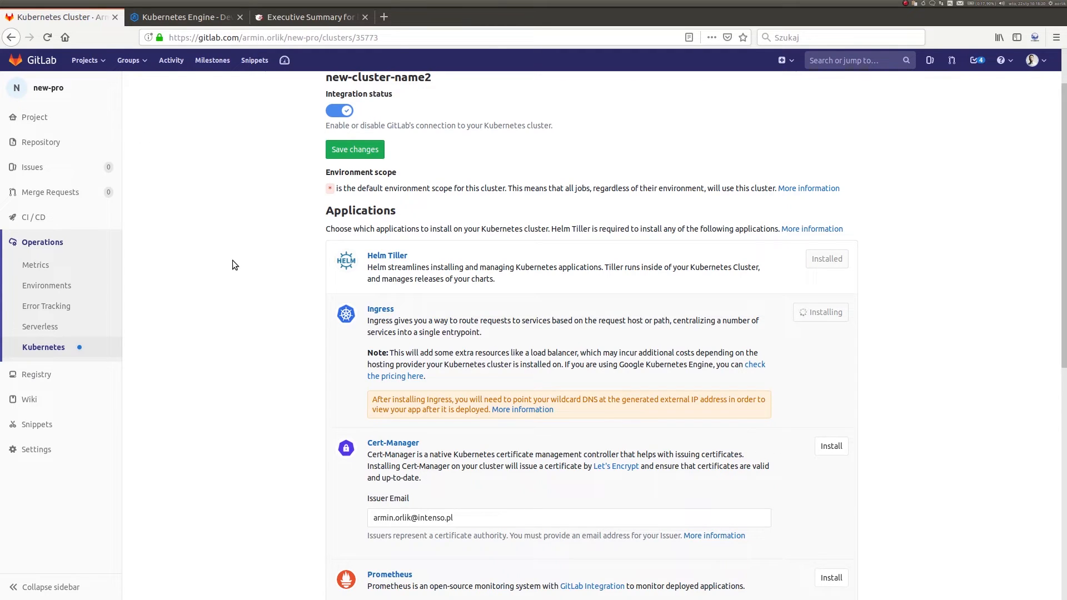
Install Prometheus on the cluster once Ingress shows IP 104.198.203.63.
scroll(down, 3)
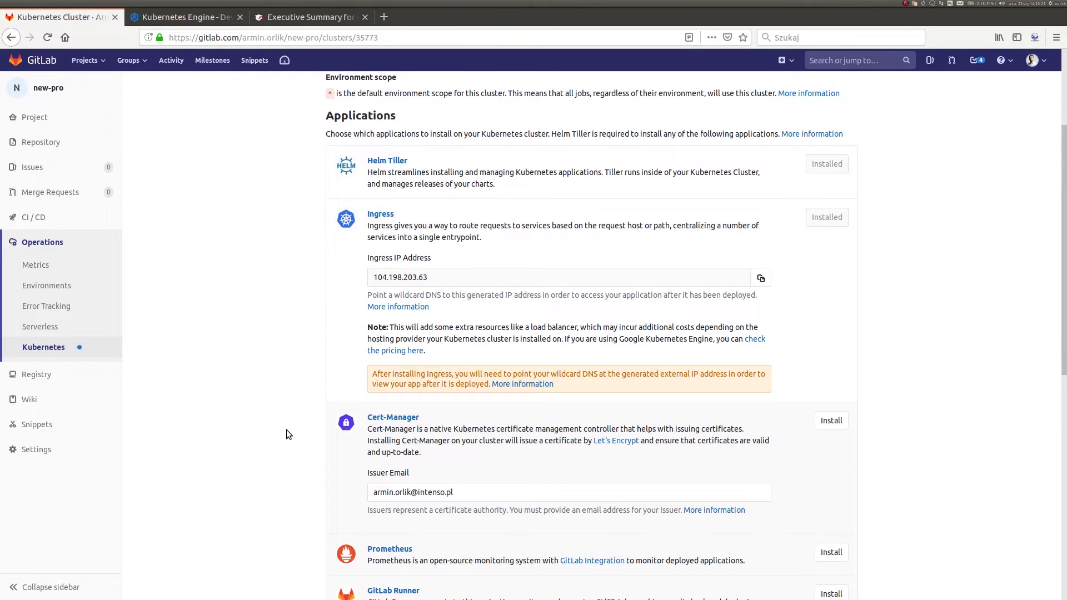
mouse_move(760, 278)
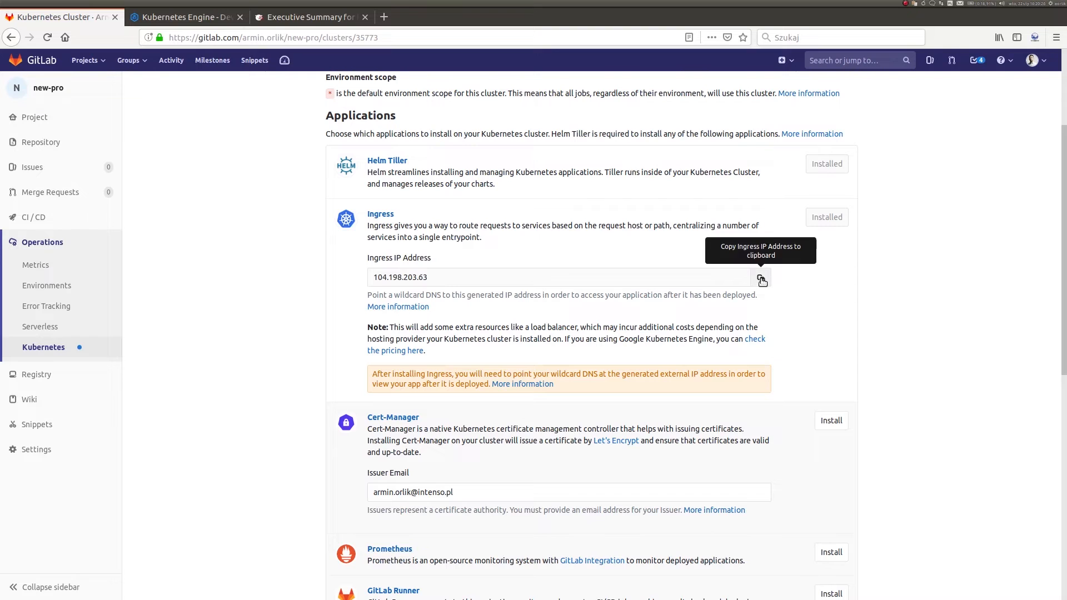
scroll(down, 3)
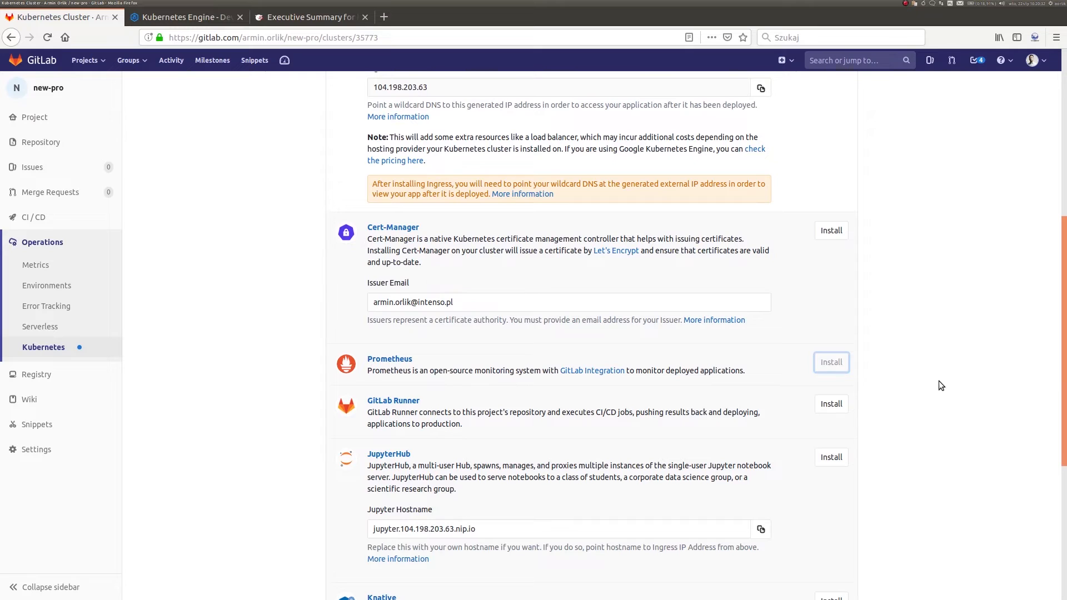
mouse_move(286, 495)
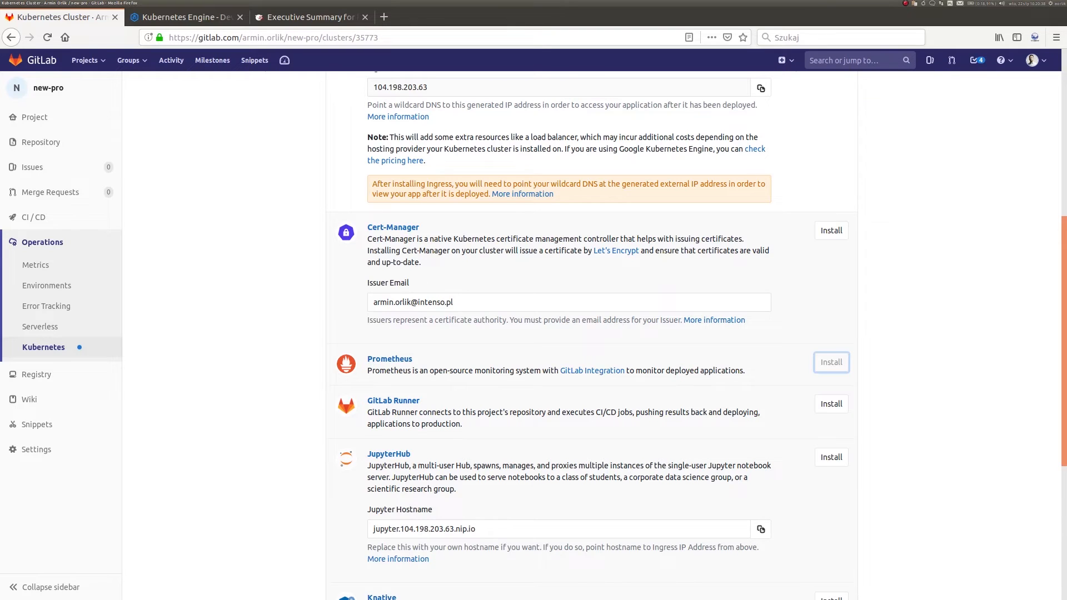
click(831, 362)
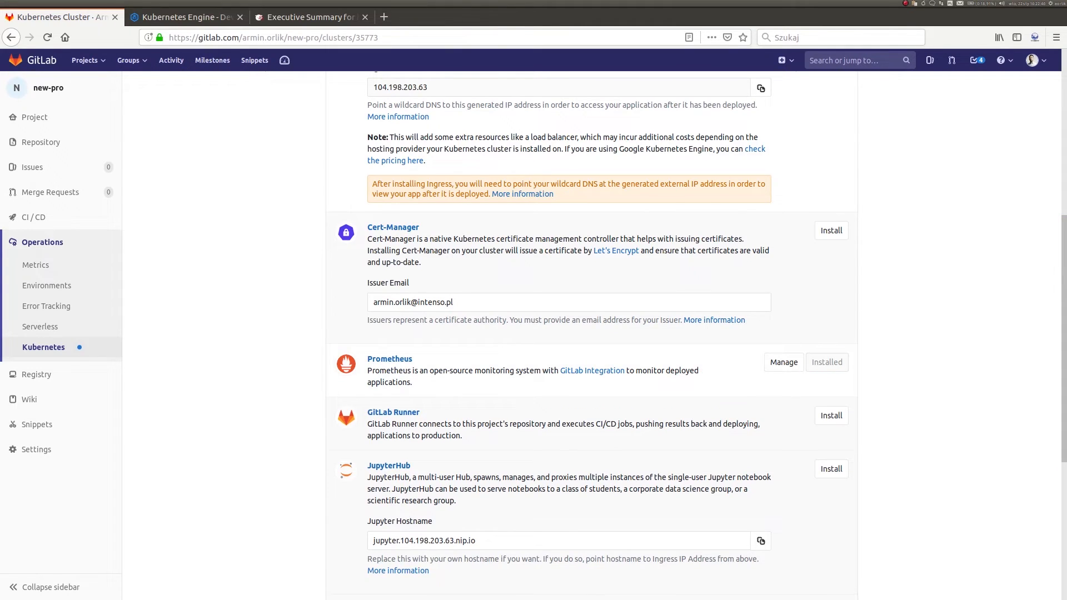
mouse_move(297, 373)
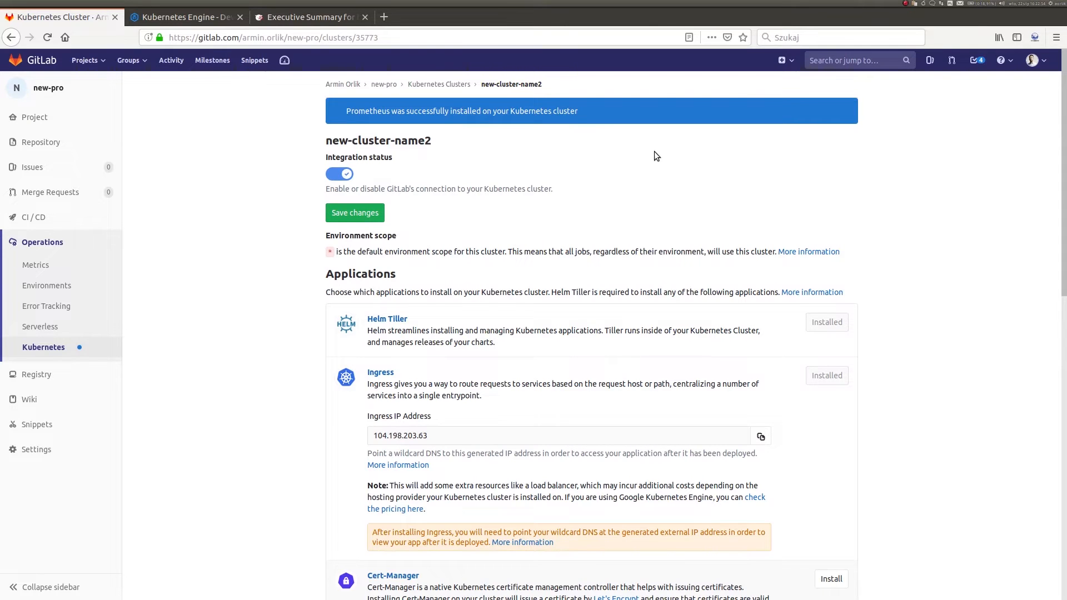
mouse_move(322, 113)
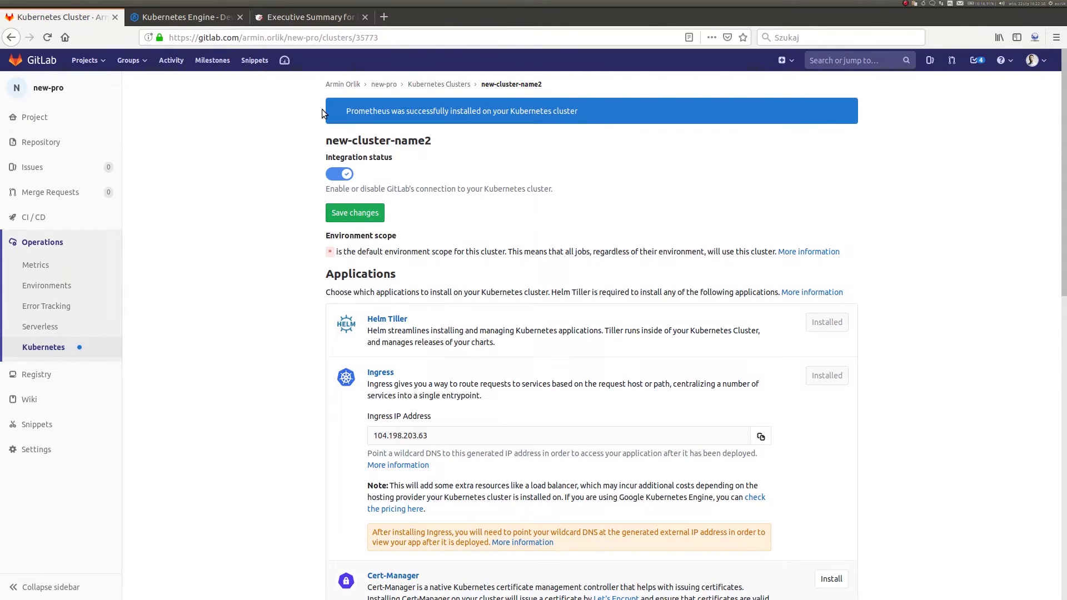
mouse_move(311, 117)
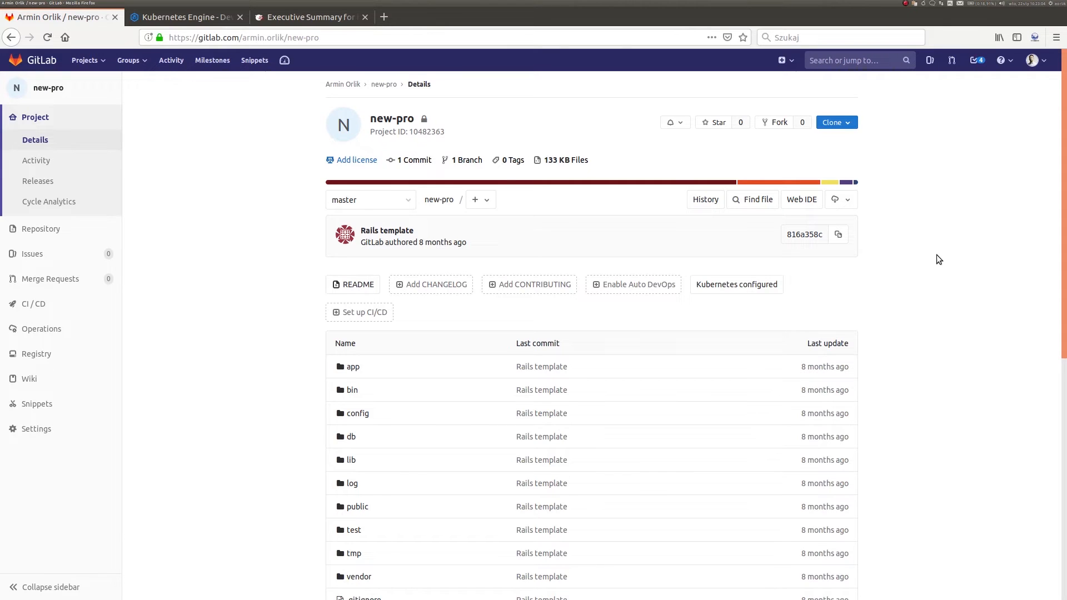
mouse_move(861, 286)
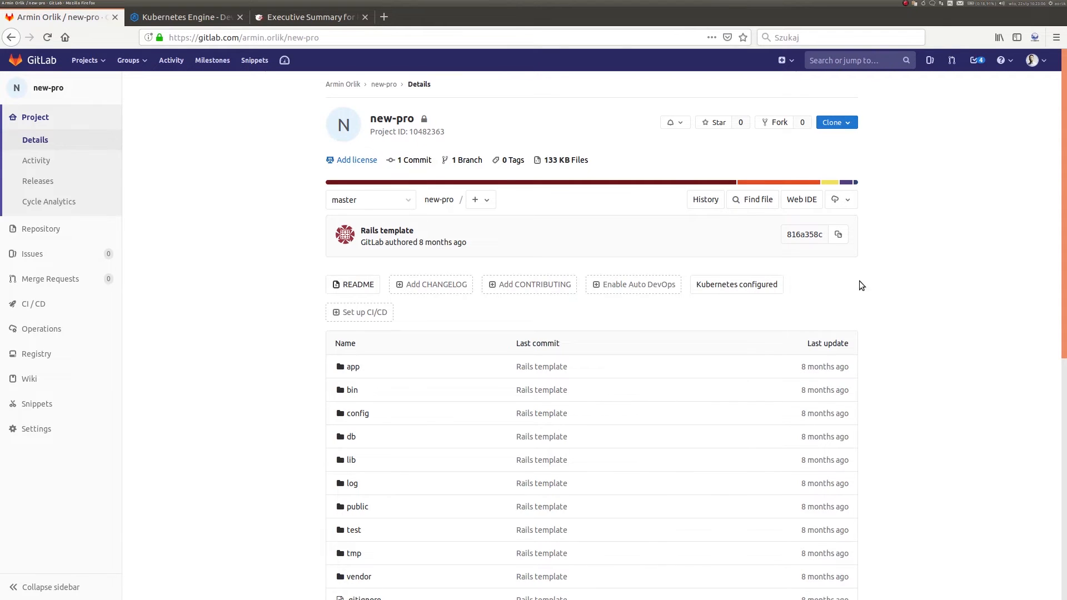
mouse_move(922, 301)
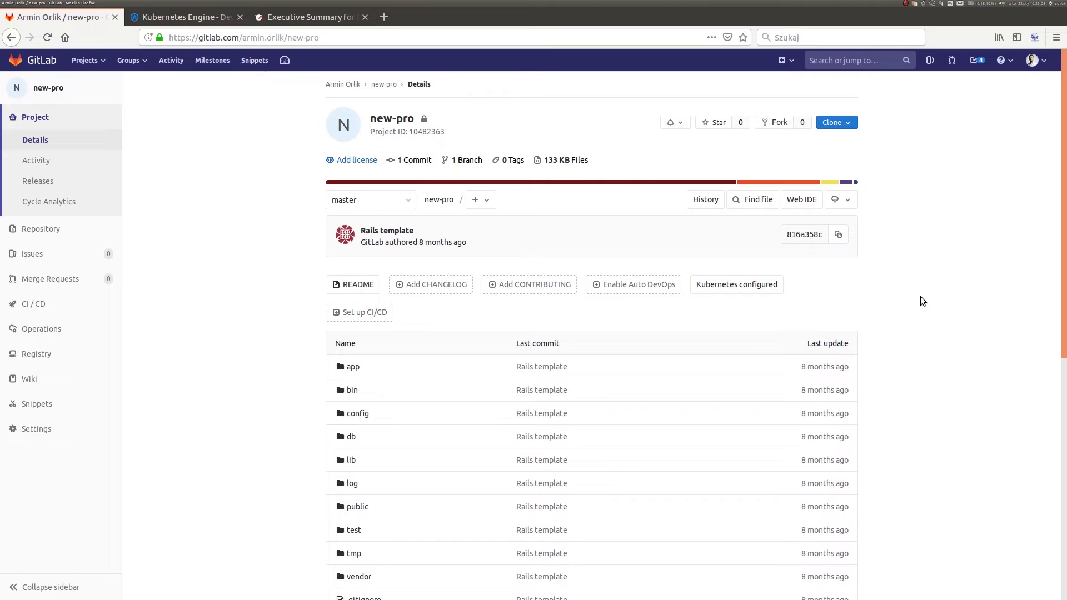
Go back to the new-pro project overview and head for its settings.
scroll(down, 3)
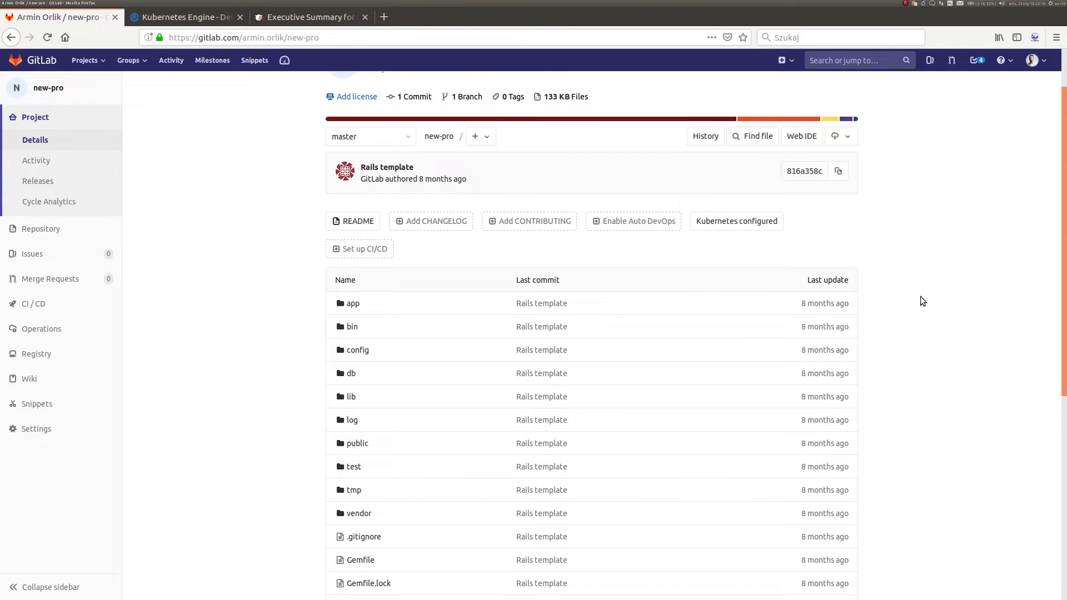
mouse_move(209, 280)
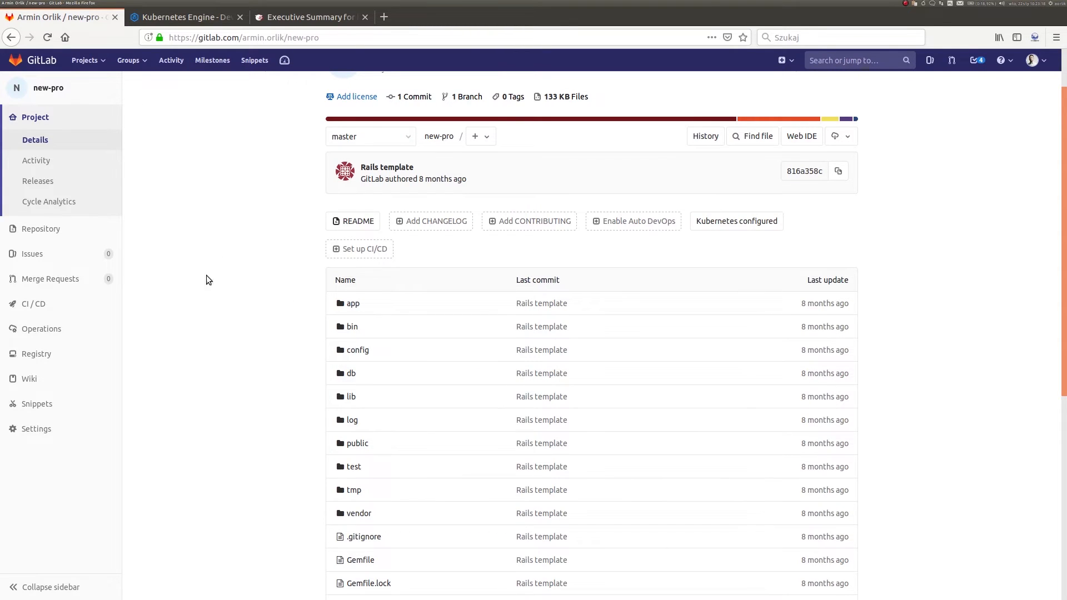
click(37, 429)
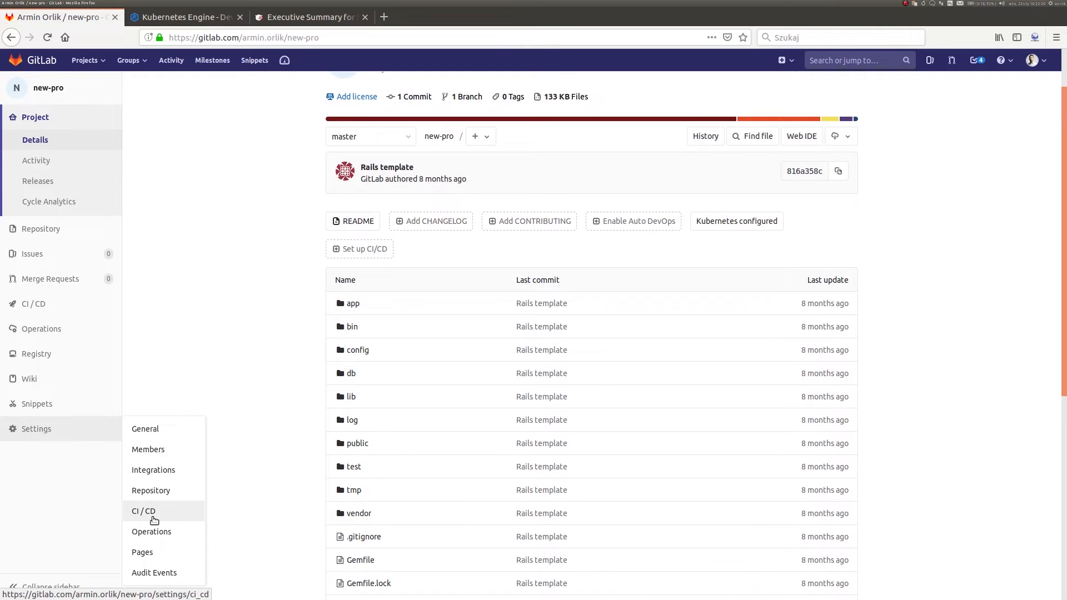
mouse_move(154, 516)
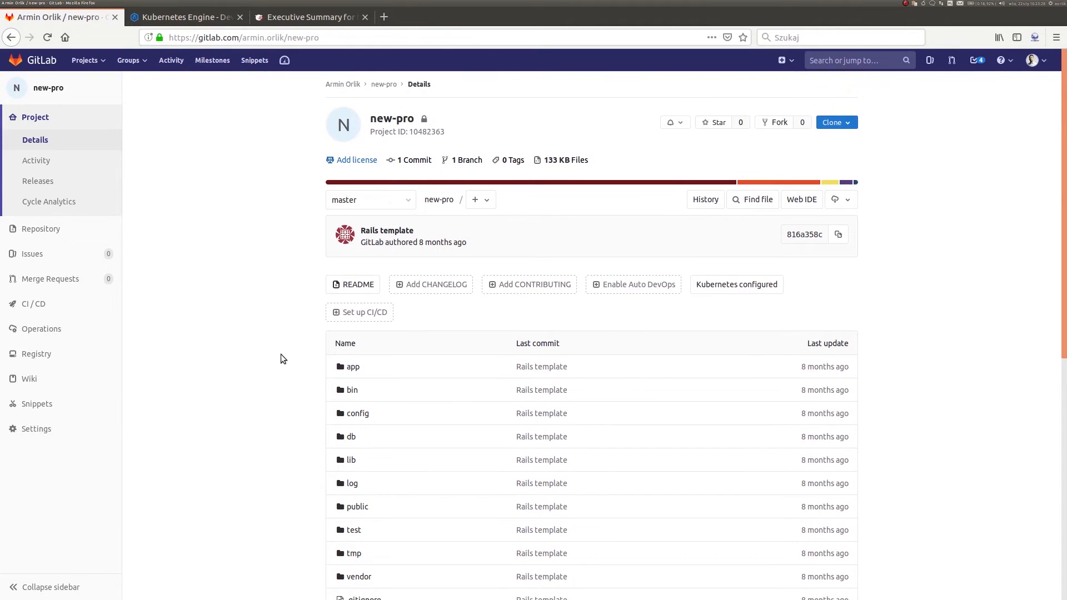
mouse_move(881, 330)
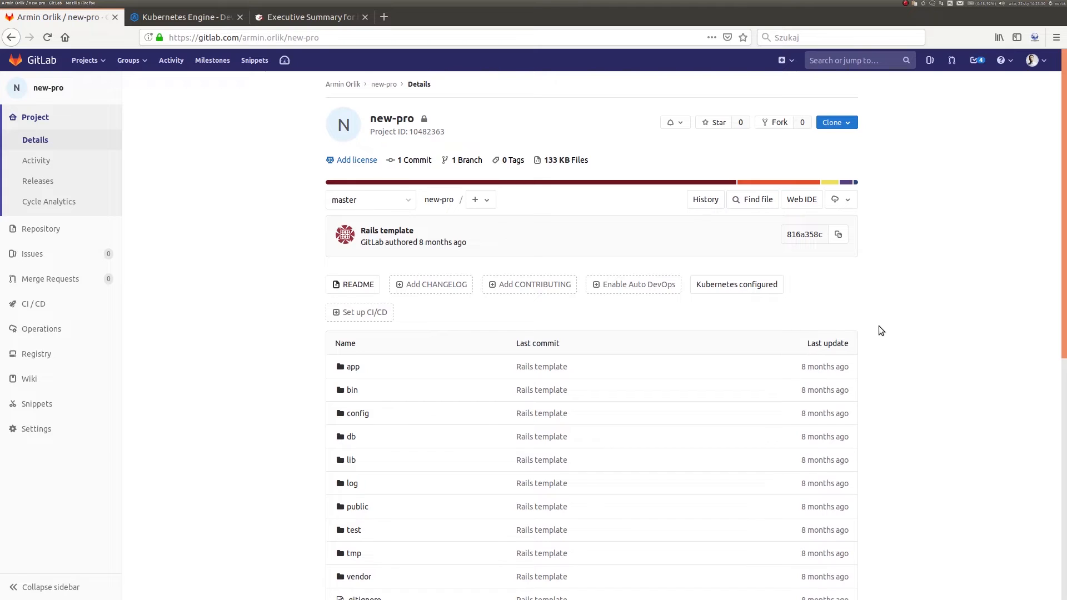
mouse_move(650, 287)
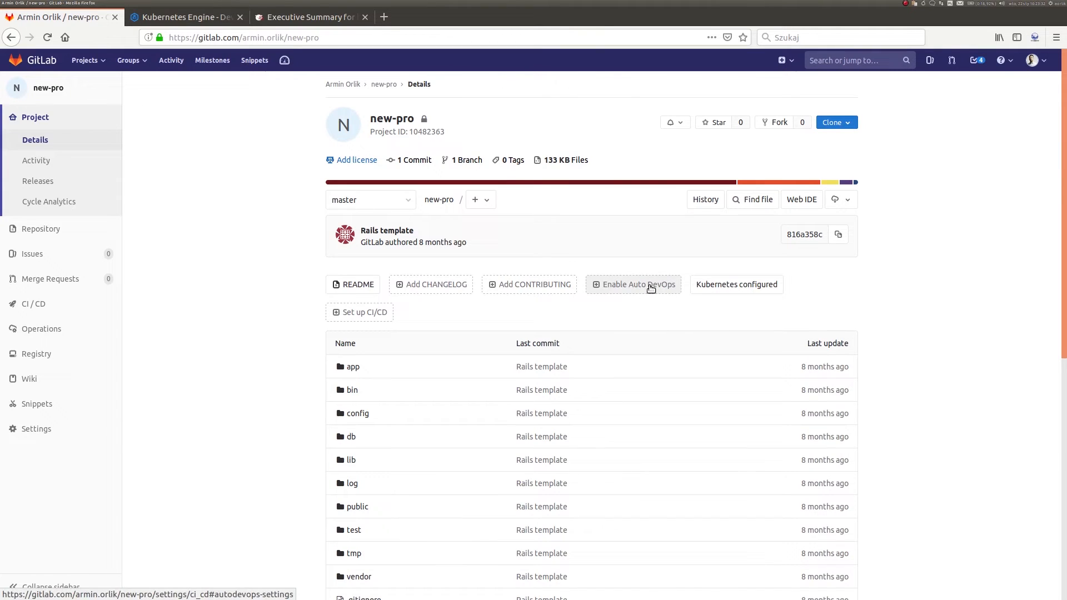
mouse_move(651, 292)
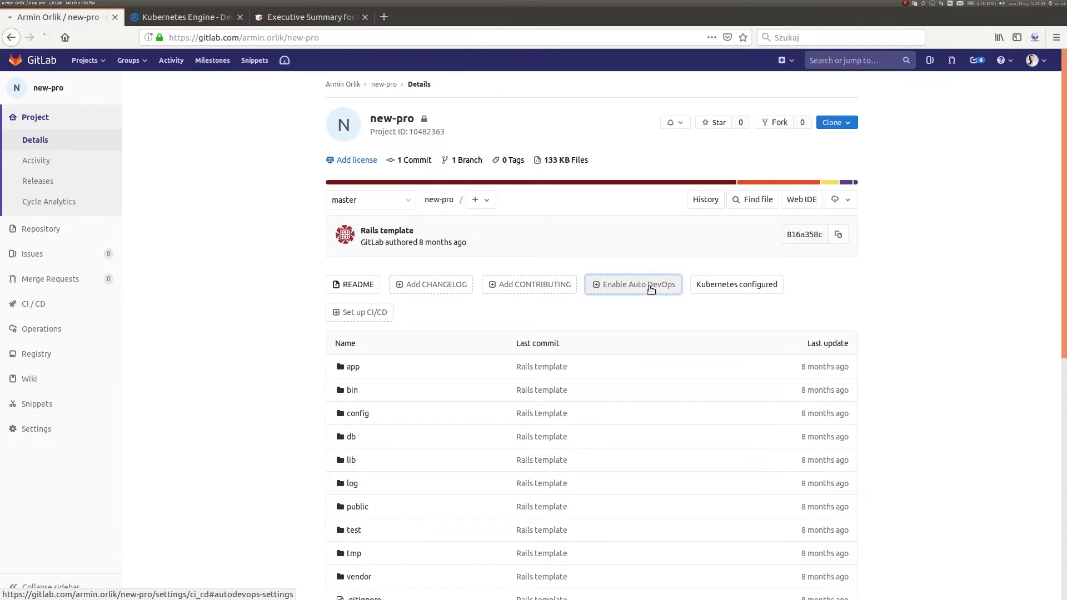
Enable the default Auto DevOps pipeline with domain 104.198.203.63.nip.io.
click(632, 284)
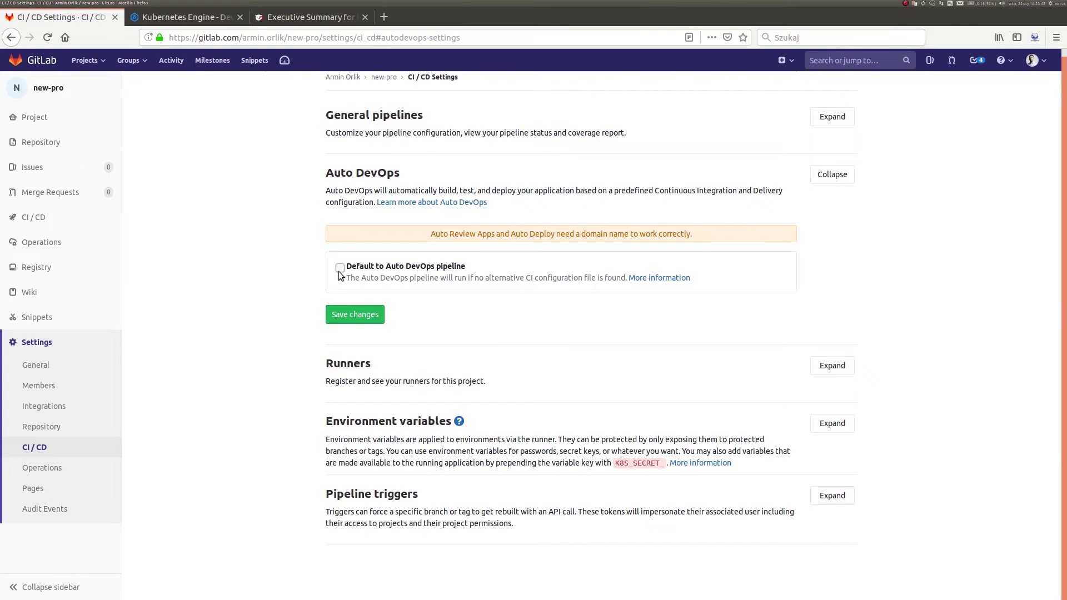
click(340, 266)
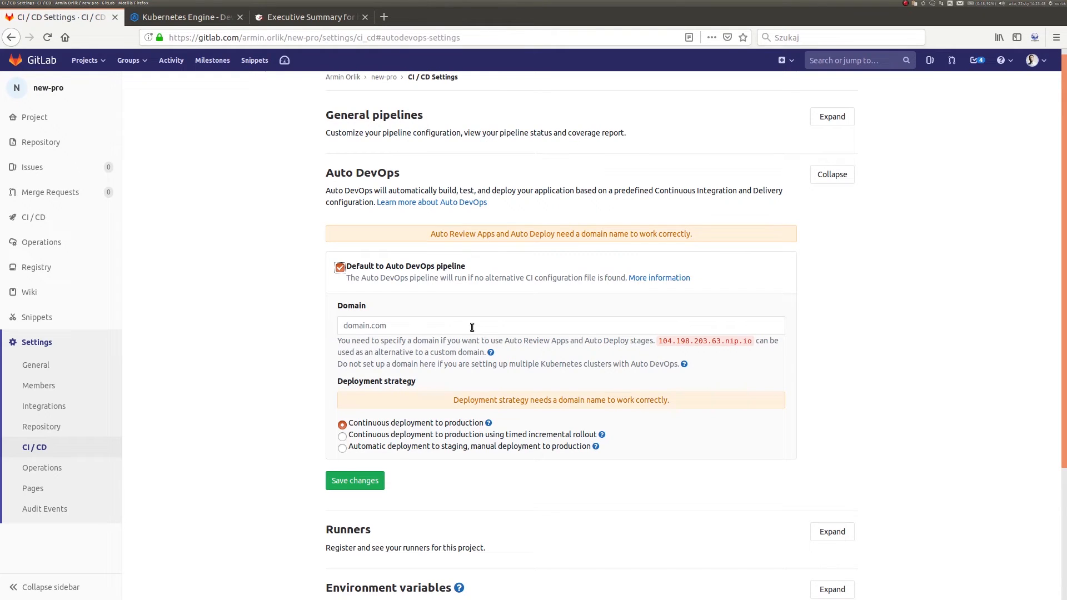
text(104.198.203.63)
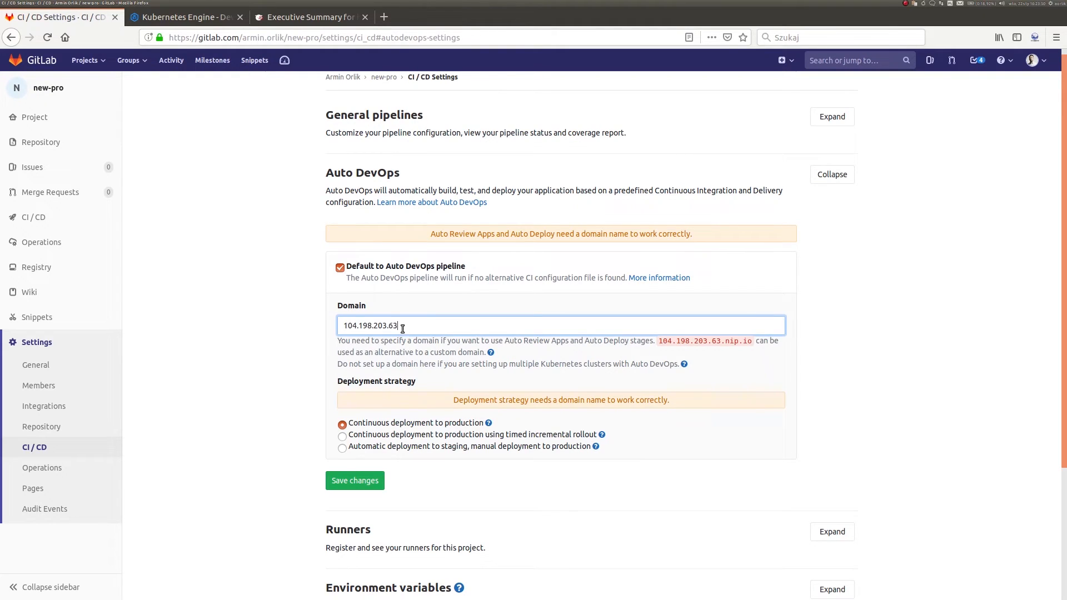
mouse_move(732, 344)
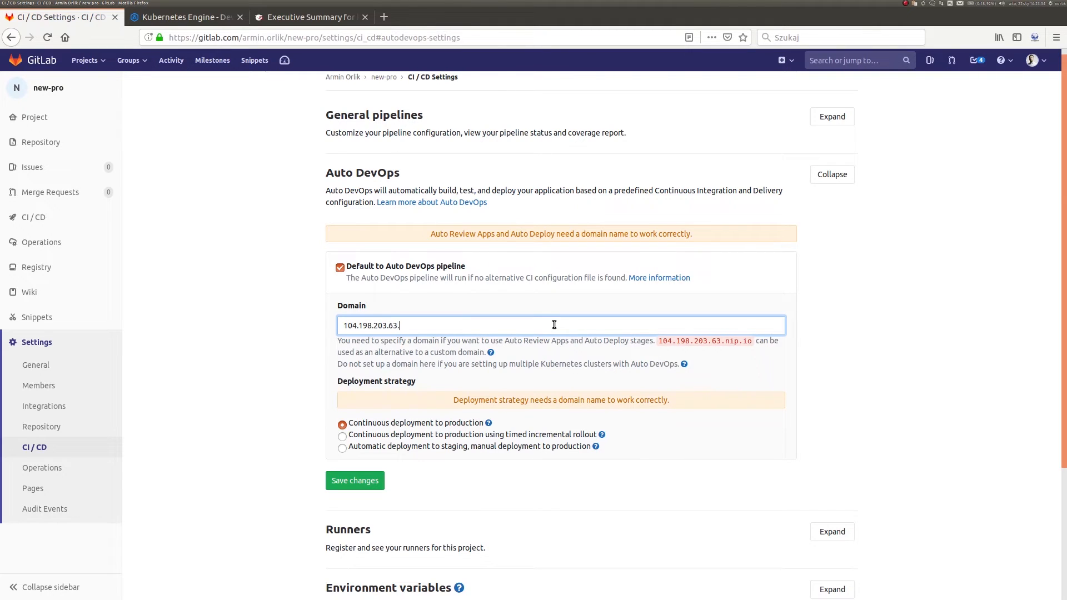
text(nip.)
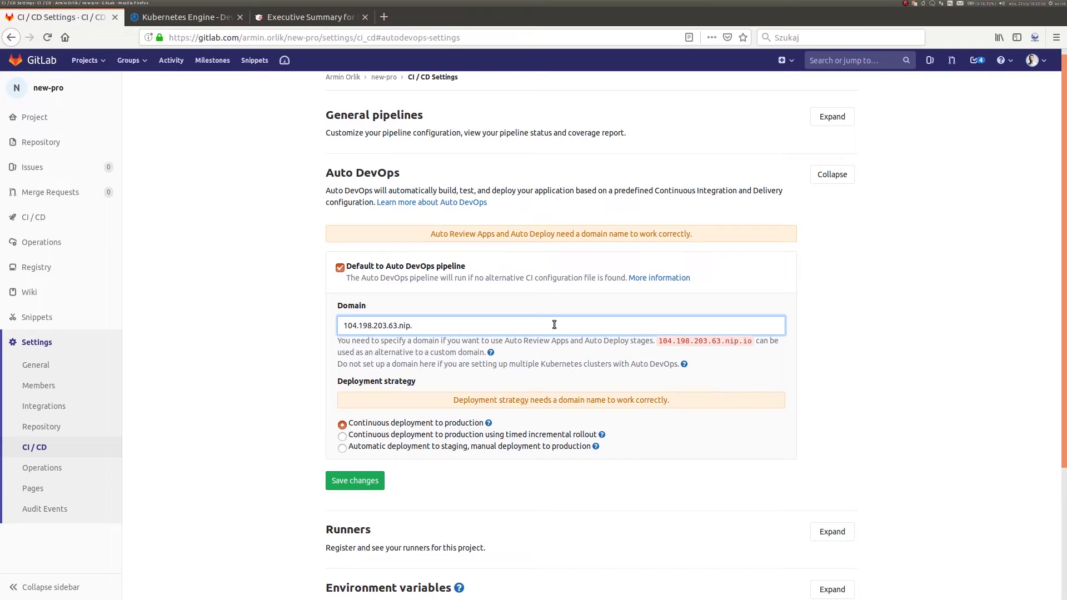
text(io)
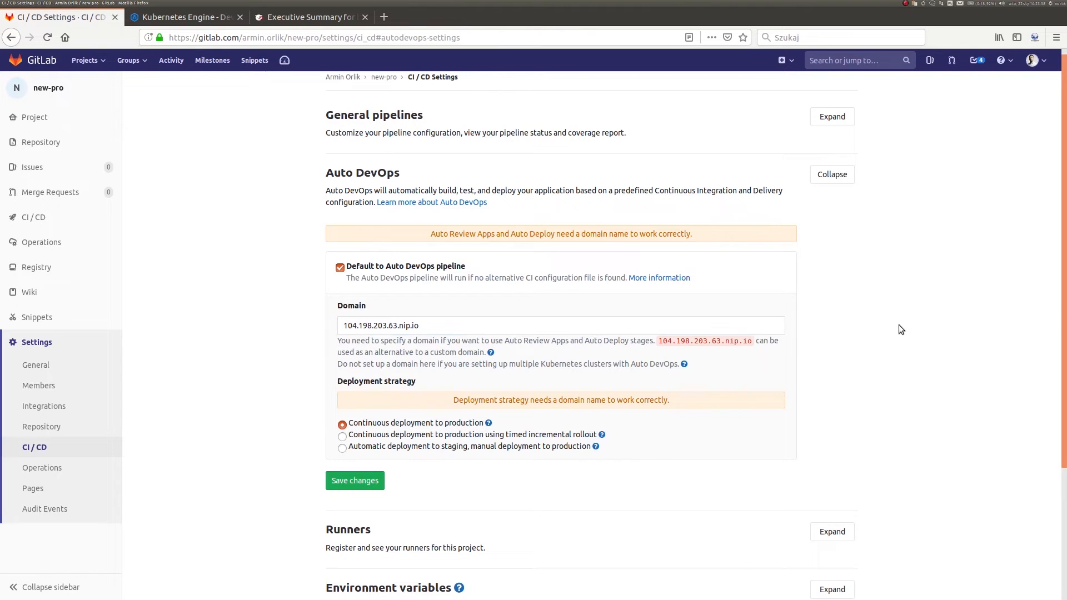
mouse_move(601, 542)
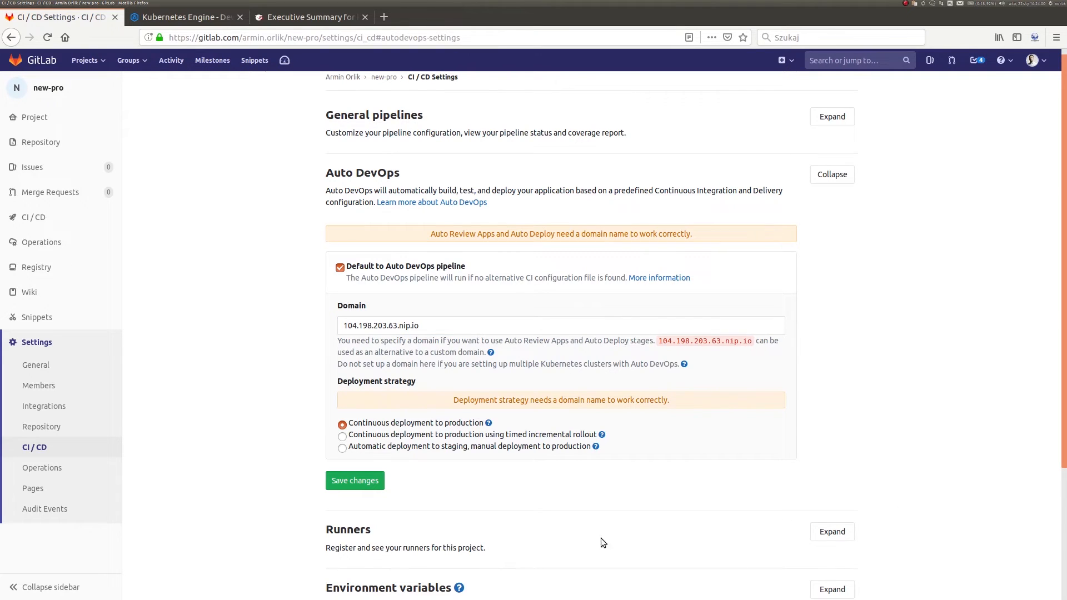
mouse_move(231, 377)
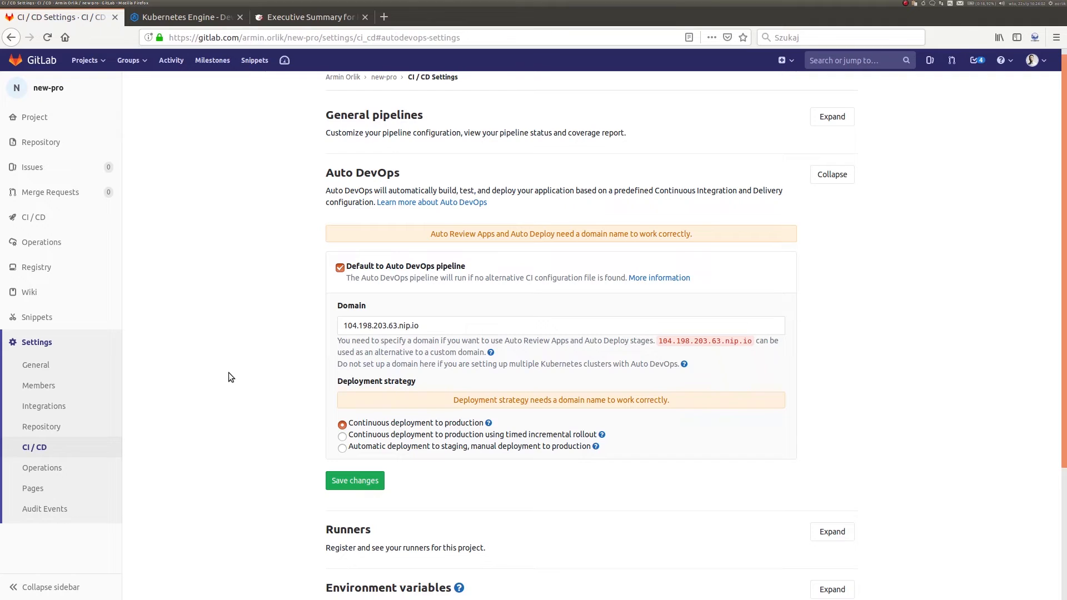
Choose continuous deployment to production as the deployment strategy.
click(355, 480)
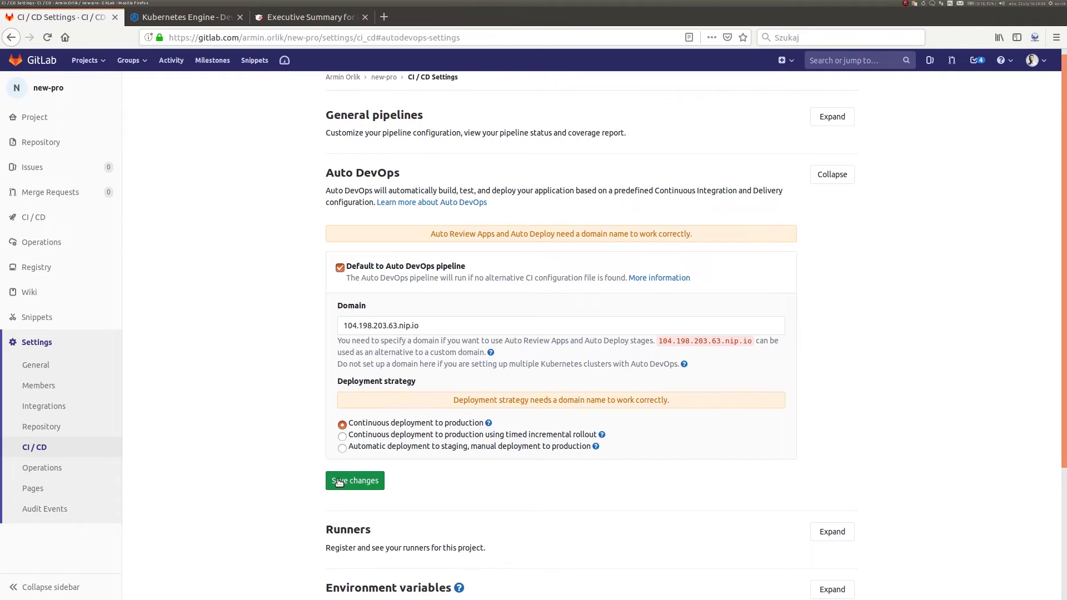
click(354, 480)
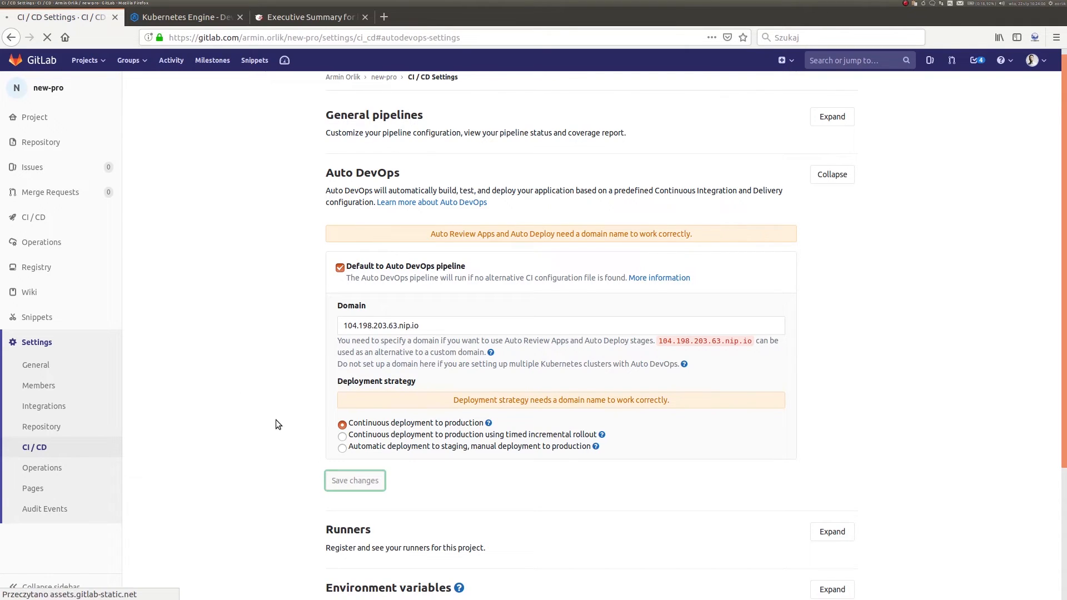
scroll(down, 3)
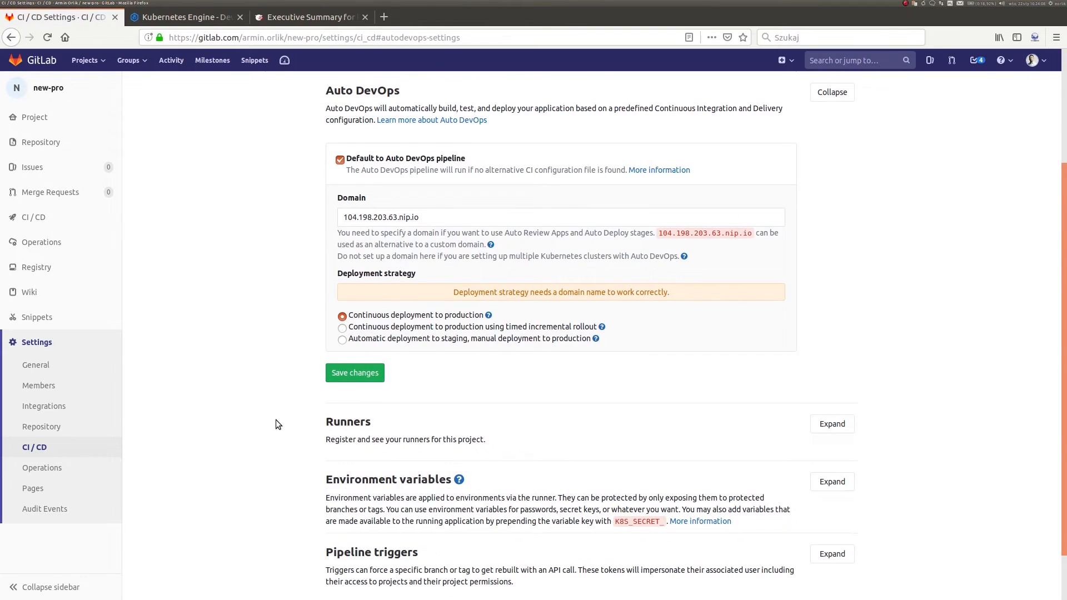
Save the Auto DevOps settings, creating a new Auto DevOps pipeline.
click(354, 372)
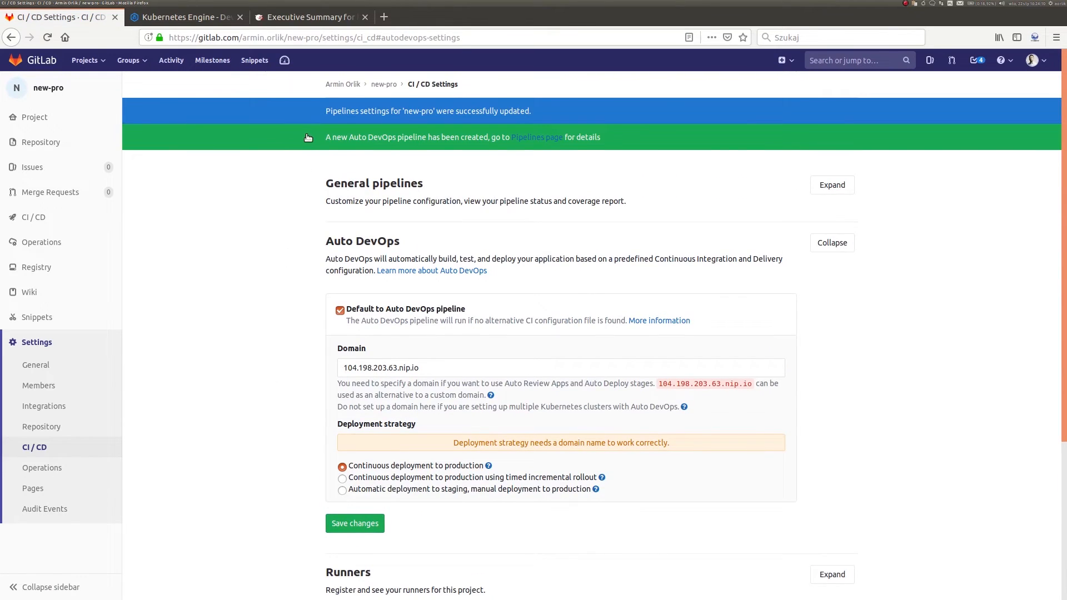
mouse_move(620, 144)
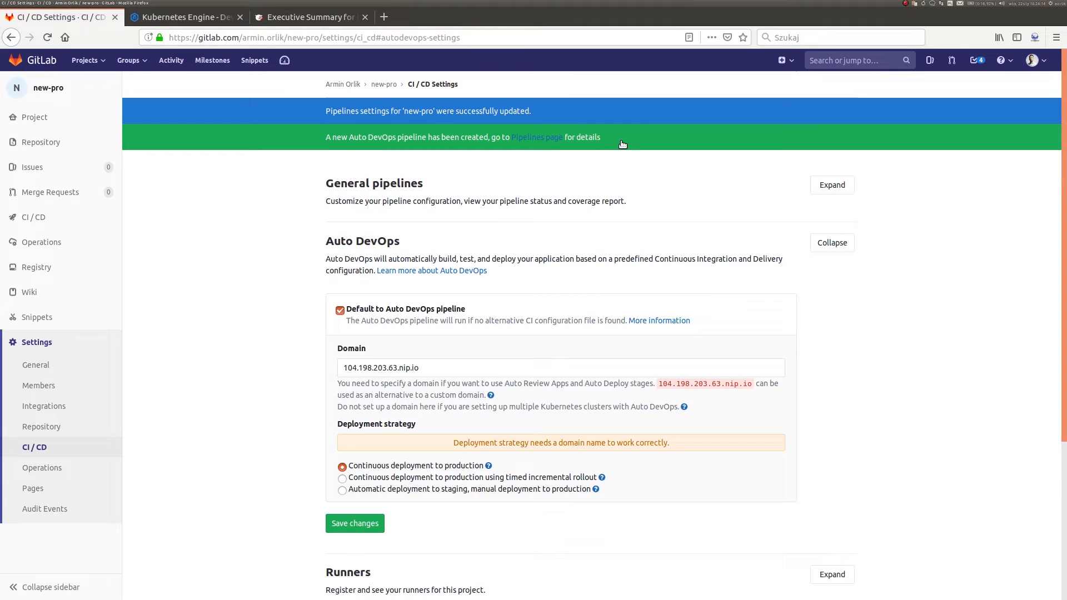
mouse_move(188, 237)
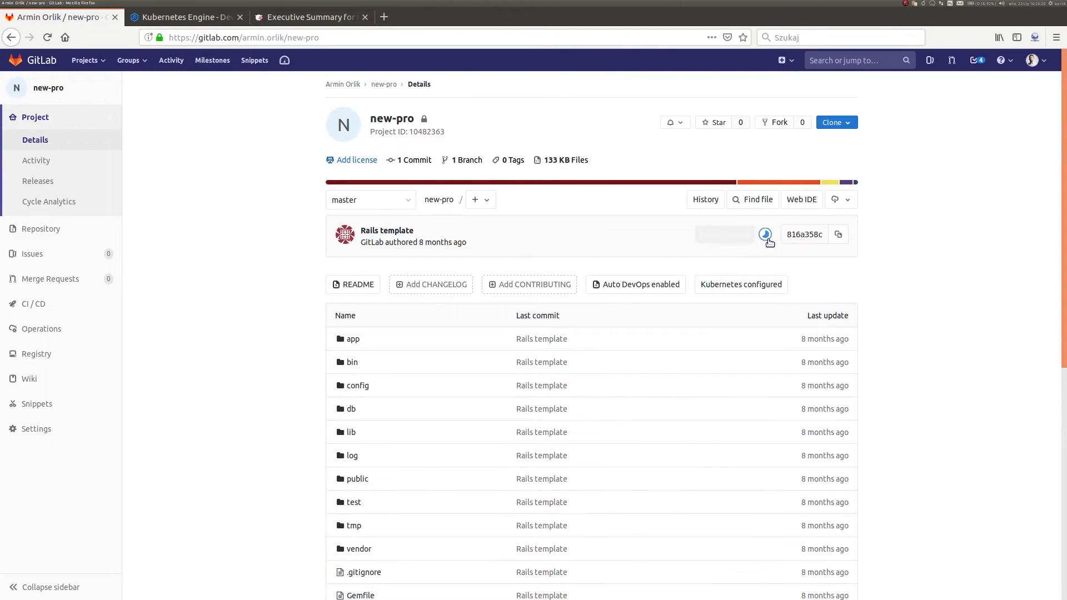
mouse_move(765, 235)
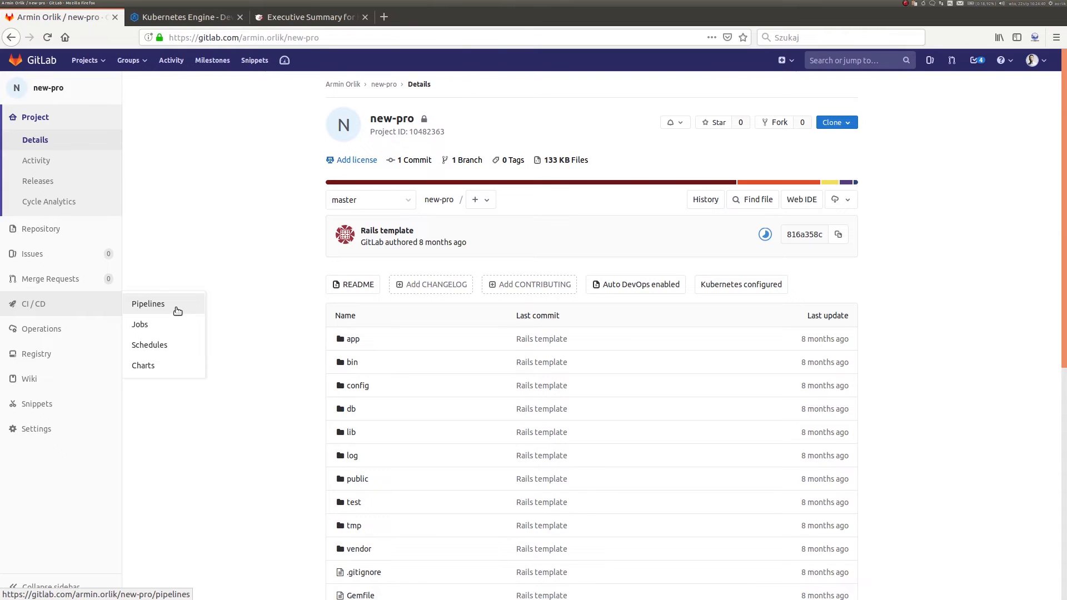
Show new-pro's pipelines list with Auto DevOps pipeline #44339574 running on master.
click(148, 303)
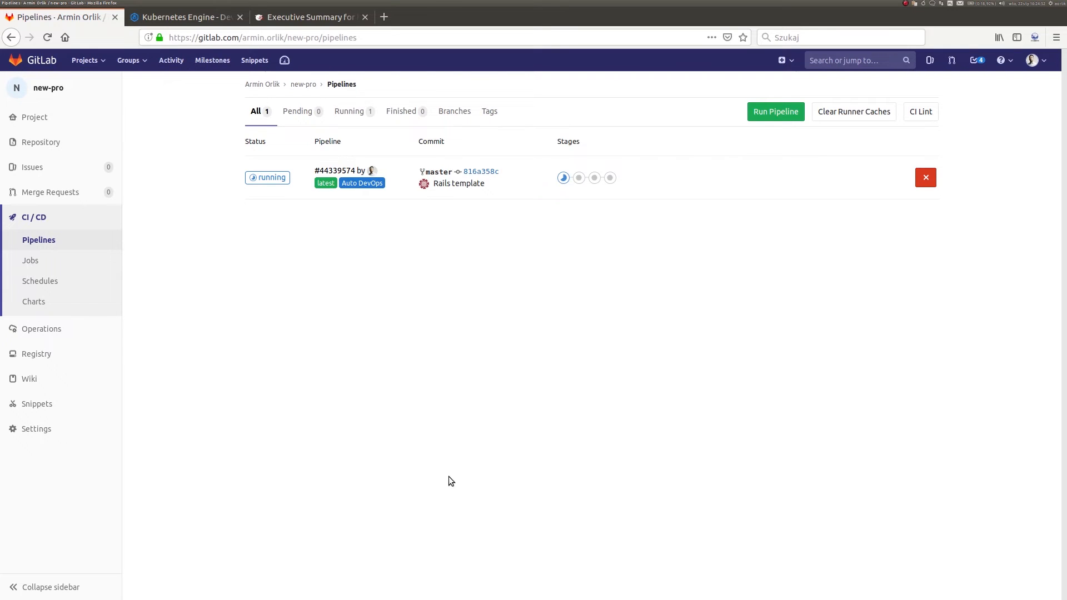
mouse_move(298, 123)
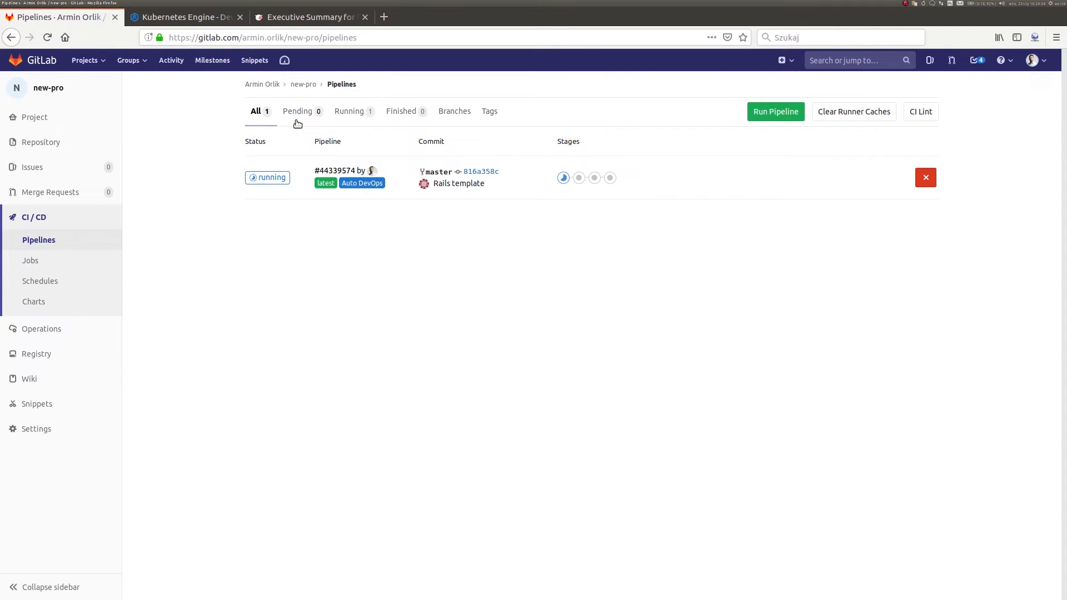
mouse_move(267, 167)
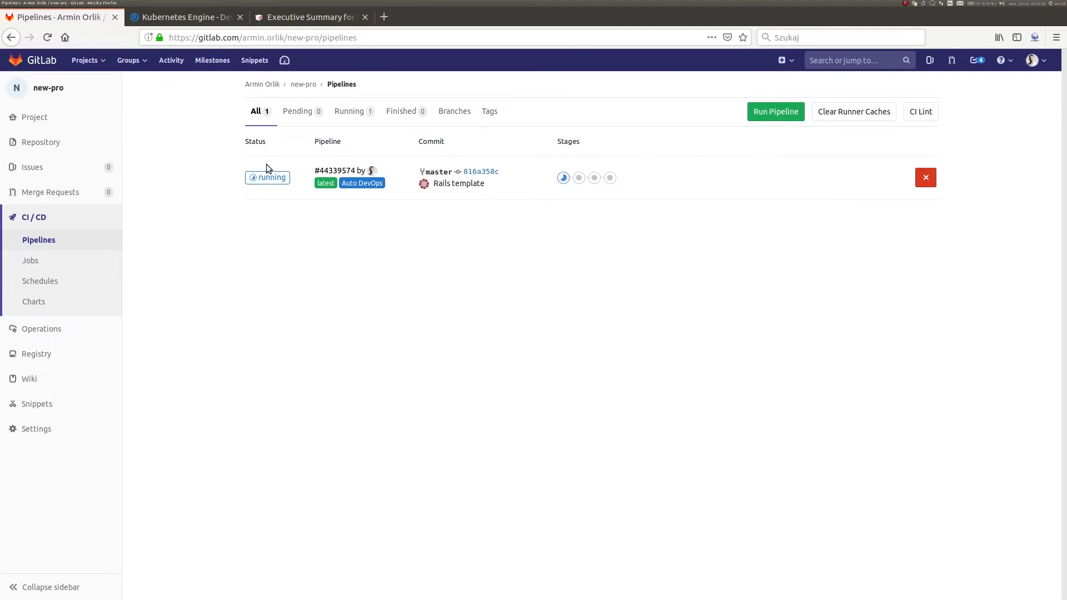
mouse_move(378, 180)
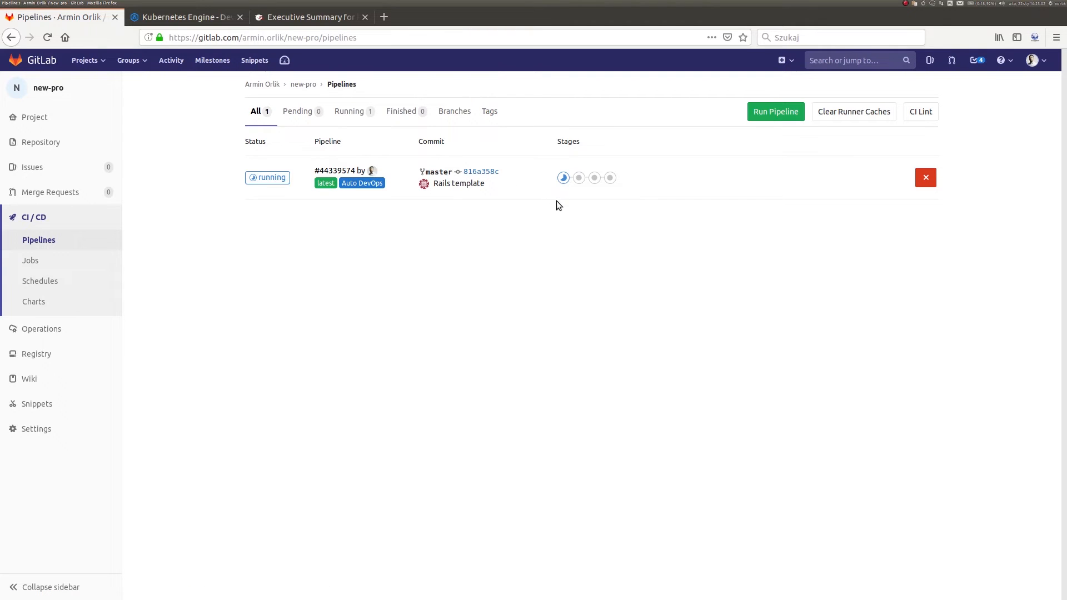
mouse_move(572, 191)
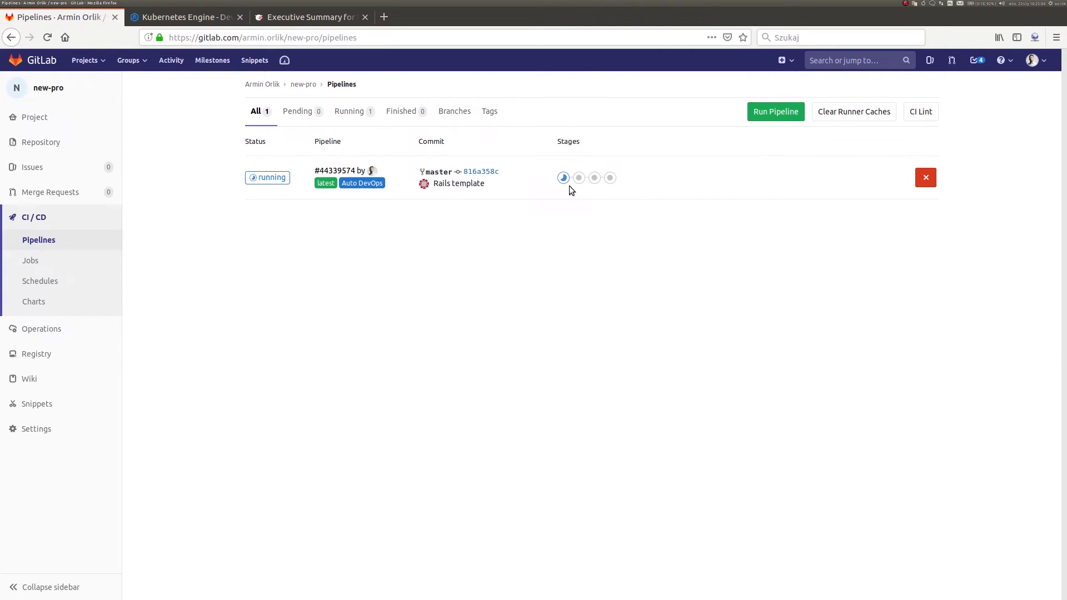
mouse_move(579, 178)
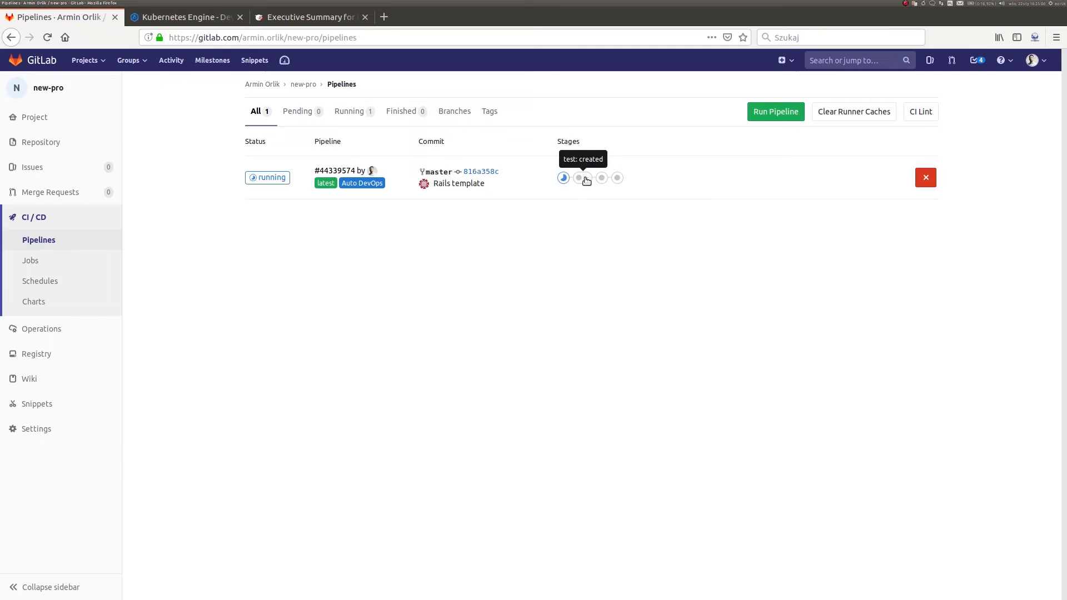
mouse_move(617, 181)
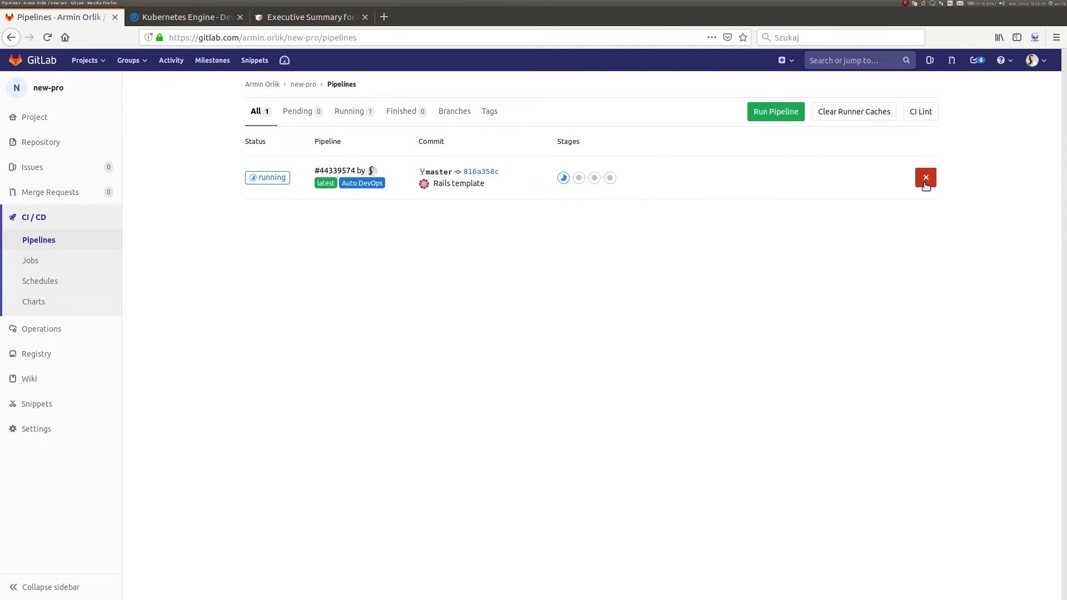
mouse_move(942, 318)
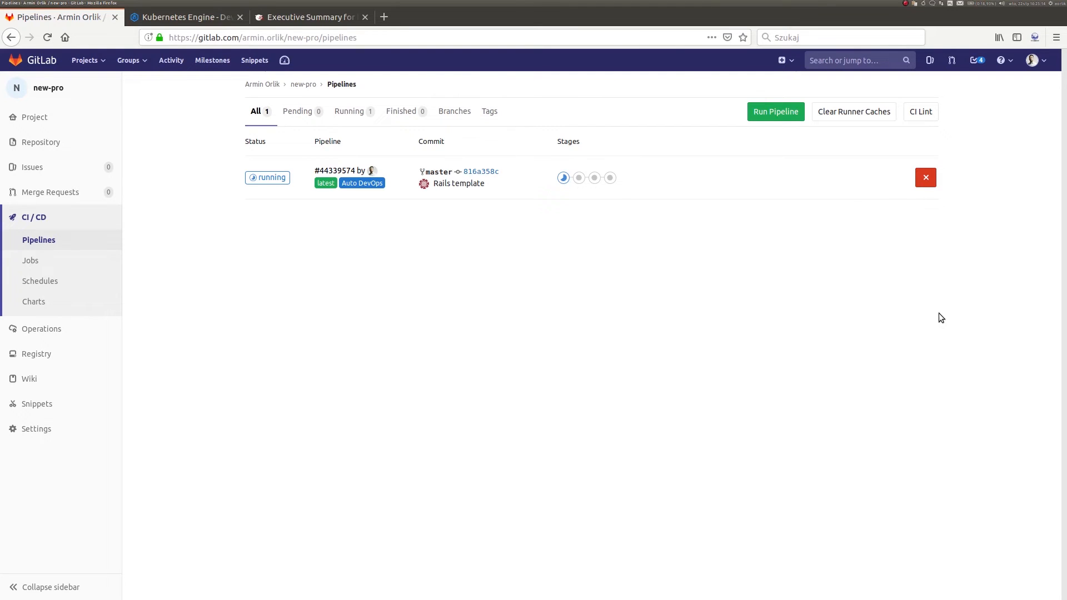
mouse_move(192, 302)
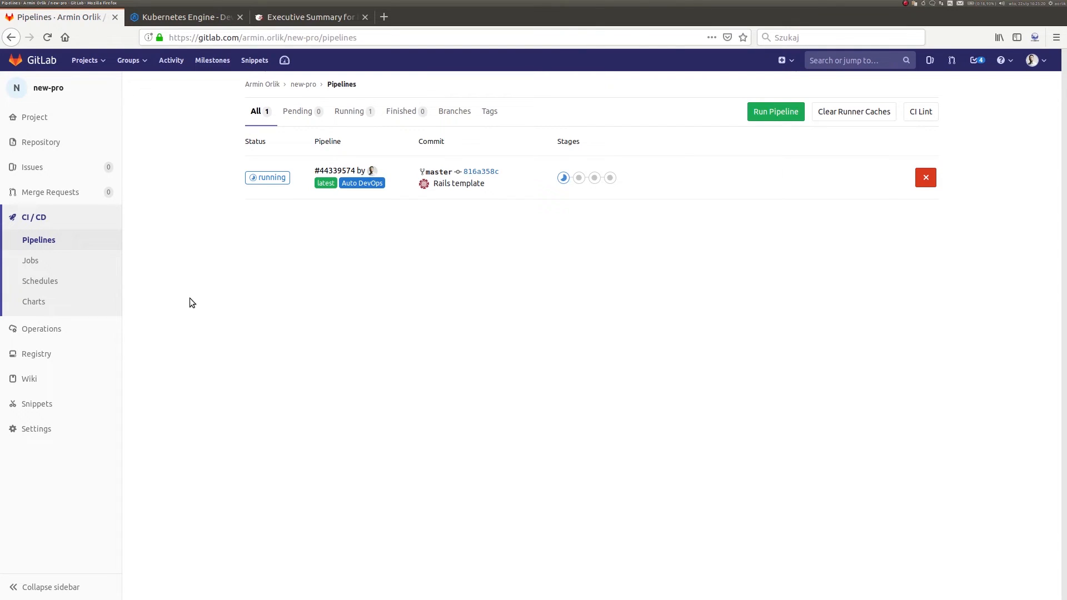
mouse_move(363, 293)
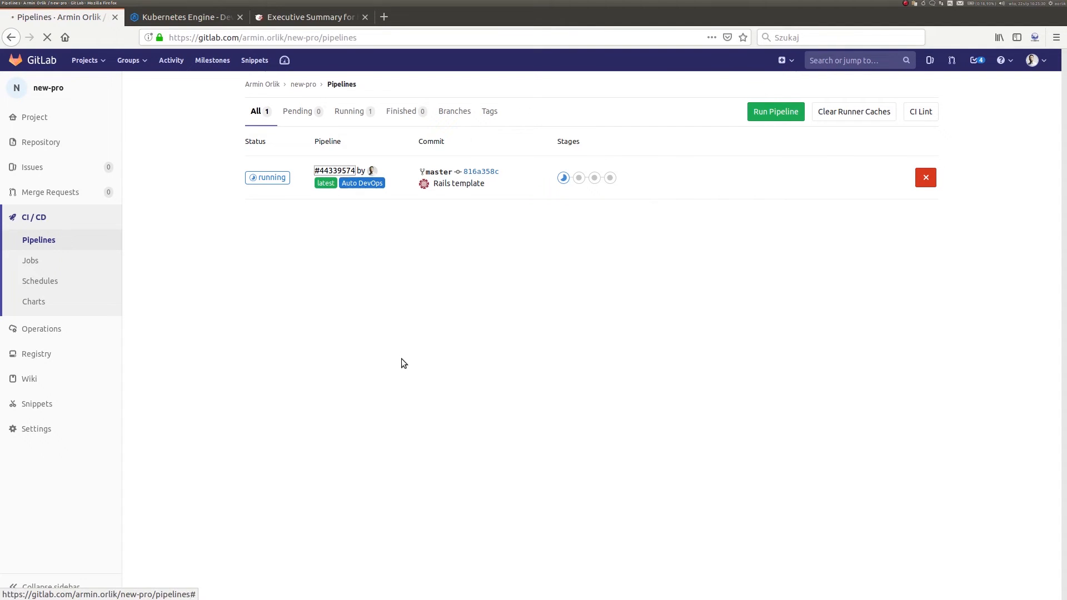
Show pipeline #44339574's detail page with its build, test, production and performance stages.
click(333, 171)
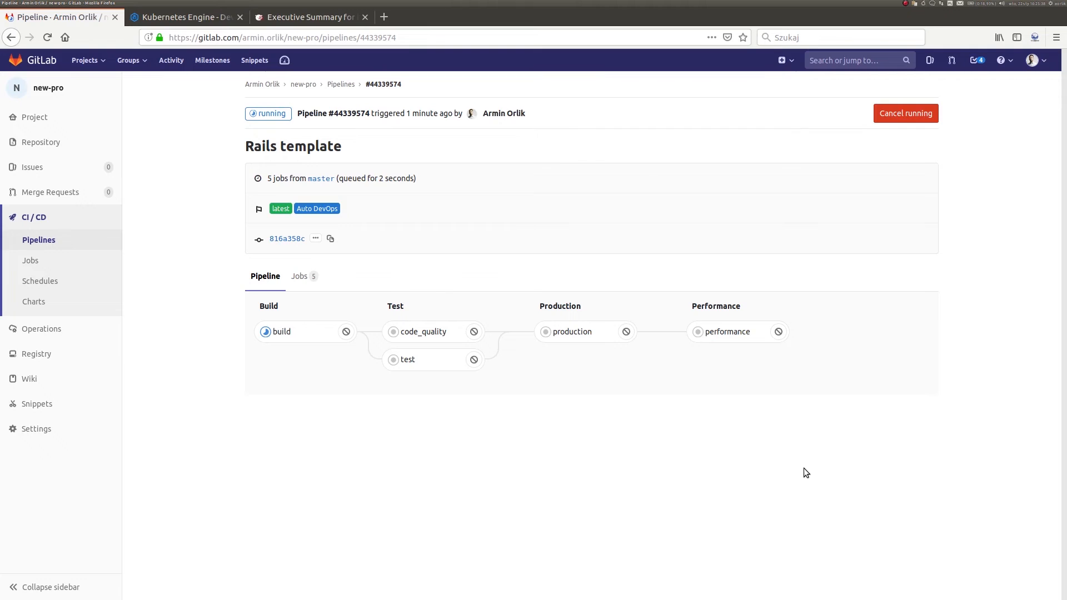
mouse_move(716, 516)
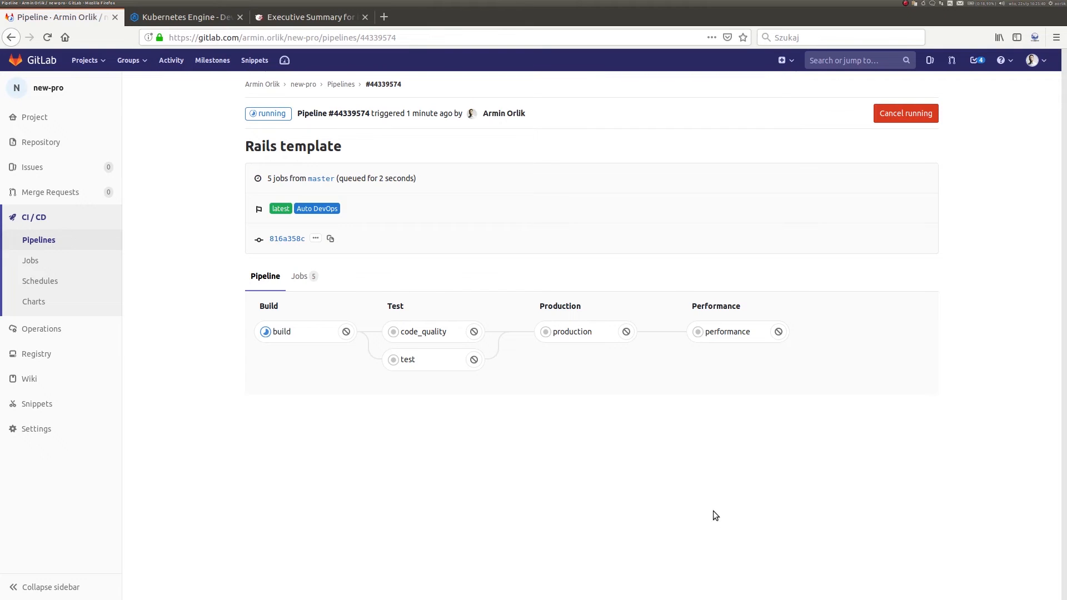
mouse_move(308, 403)
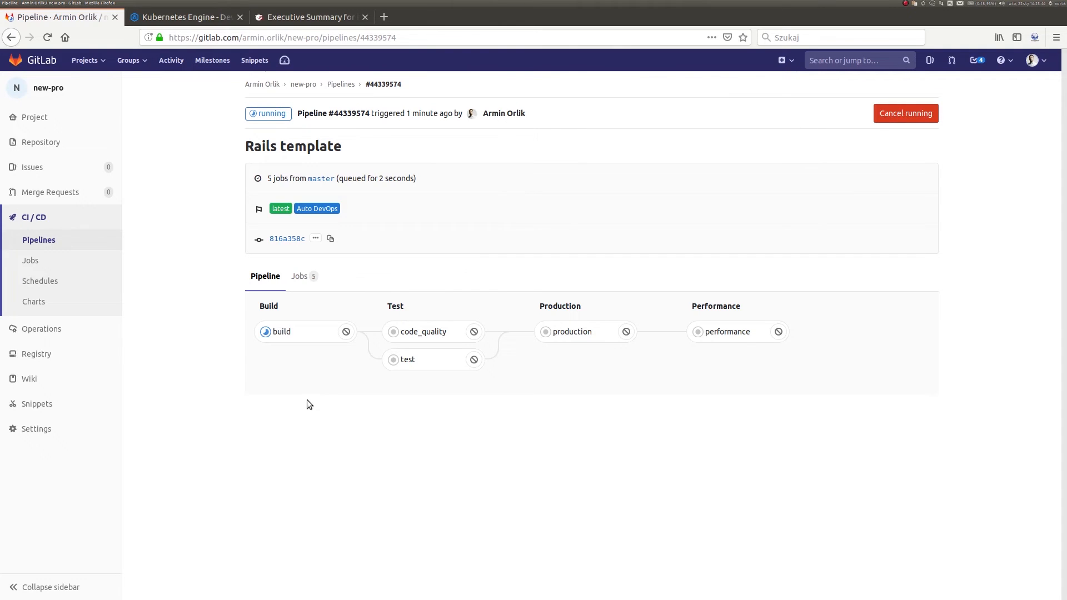
mouse_move(459, 406)
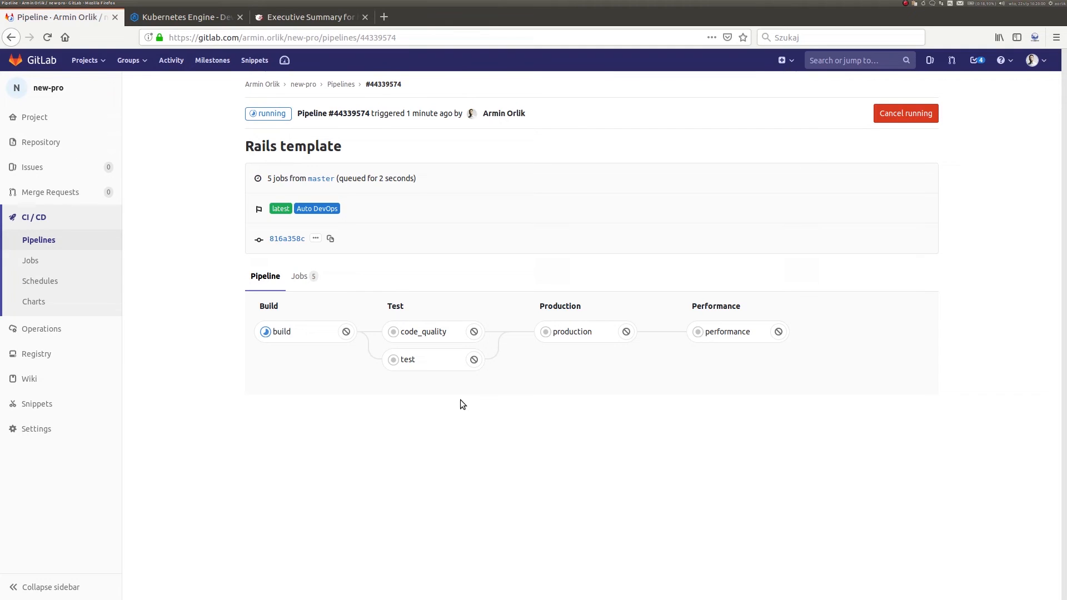
mouse_move(220, 280)
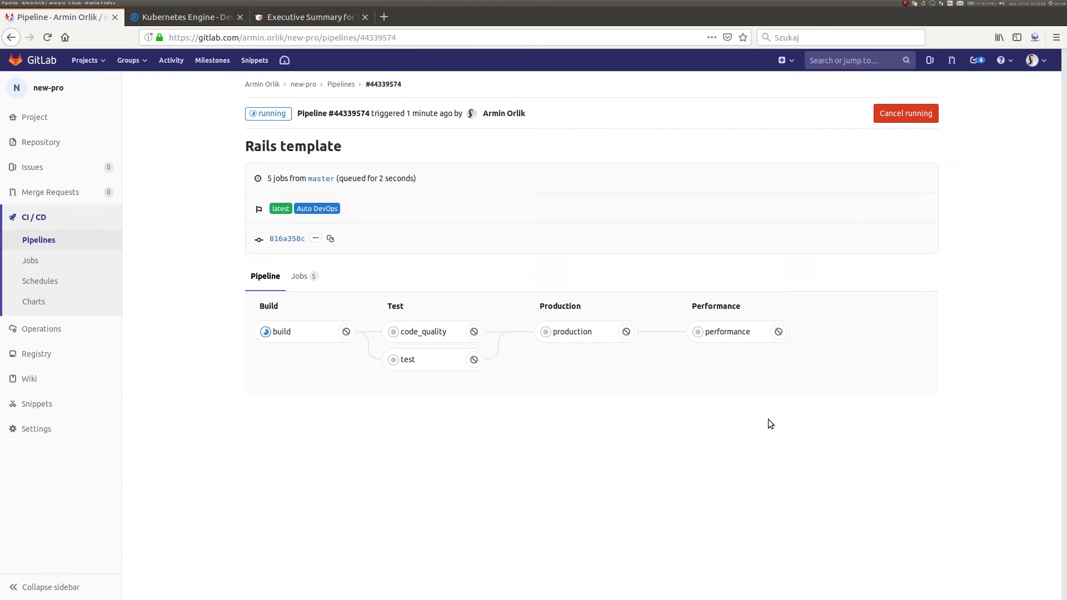
mouse_move(395, 307)
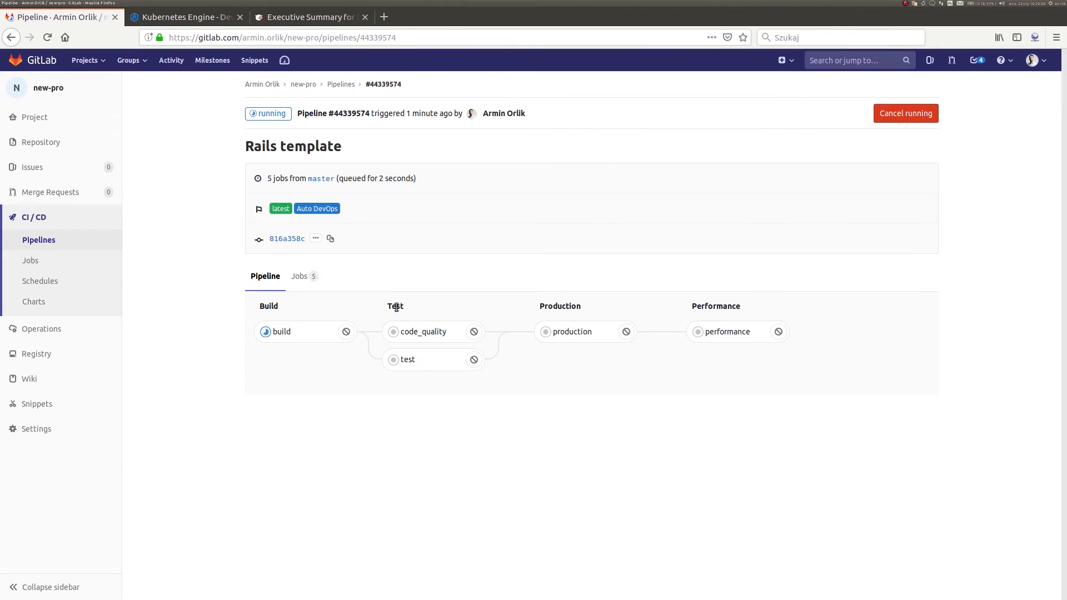
mouse_move(575, 311)
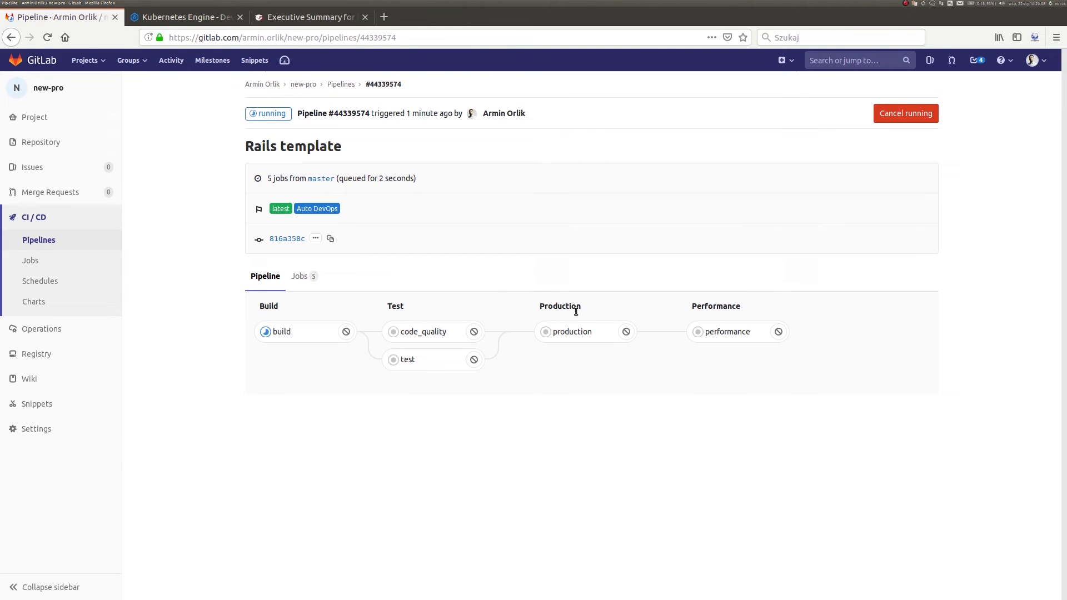
mouse_move(578, 316)
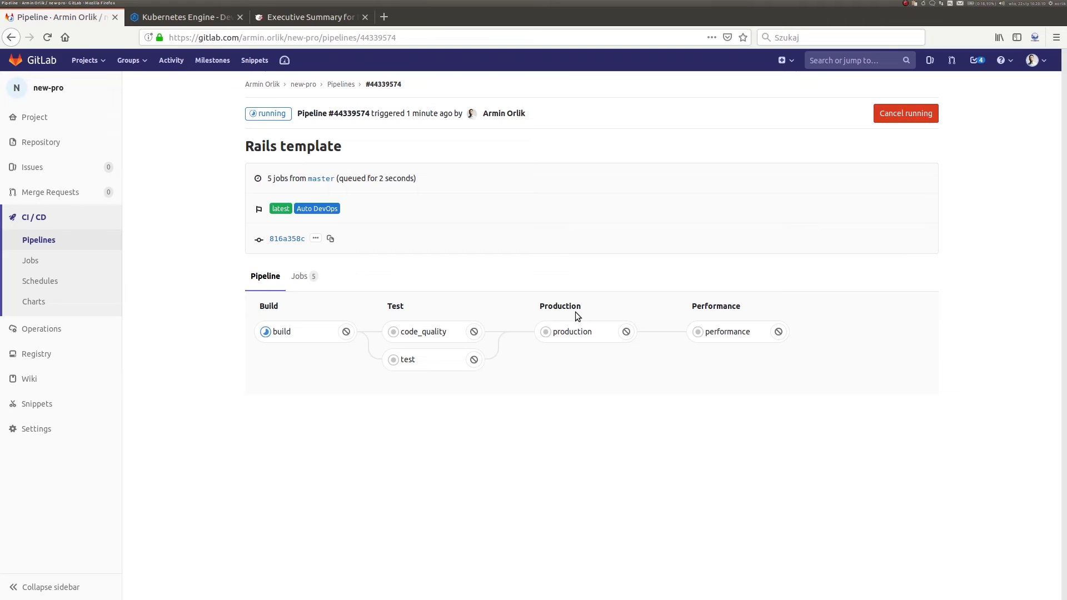
mouse_move(751, 313)
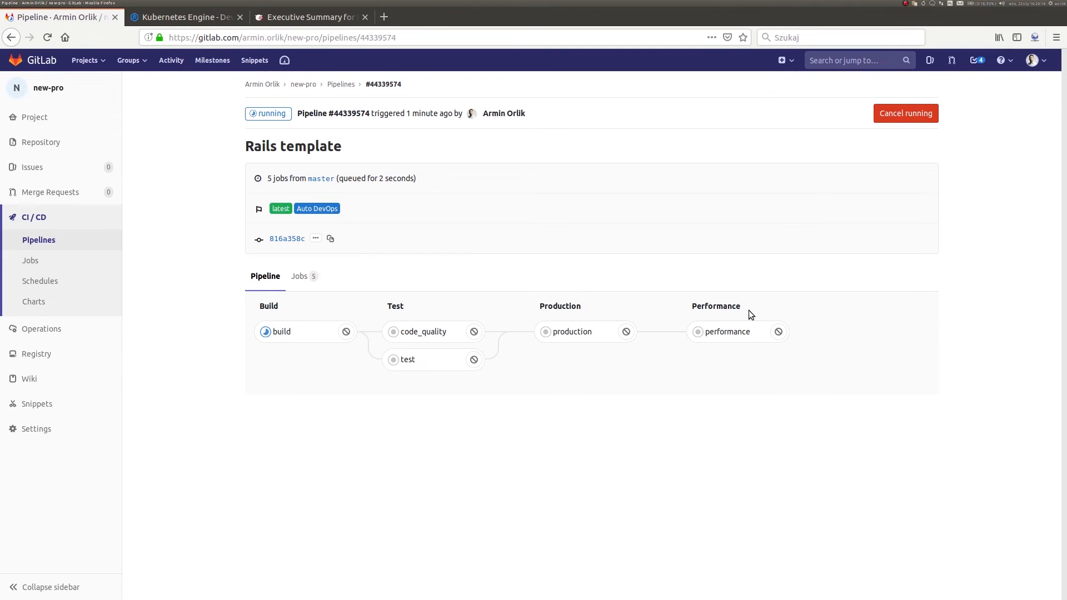
mouse_move(440, 303)
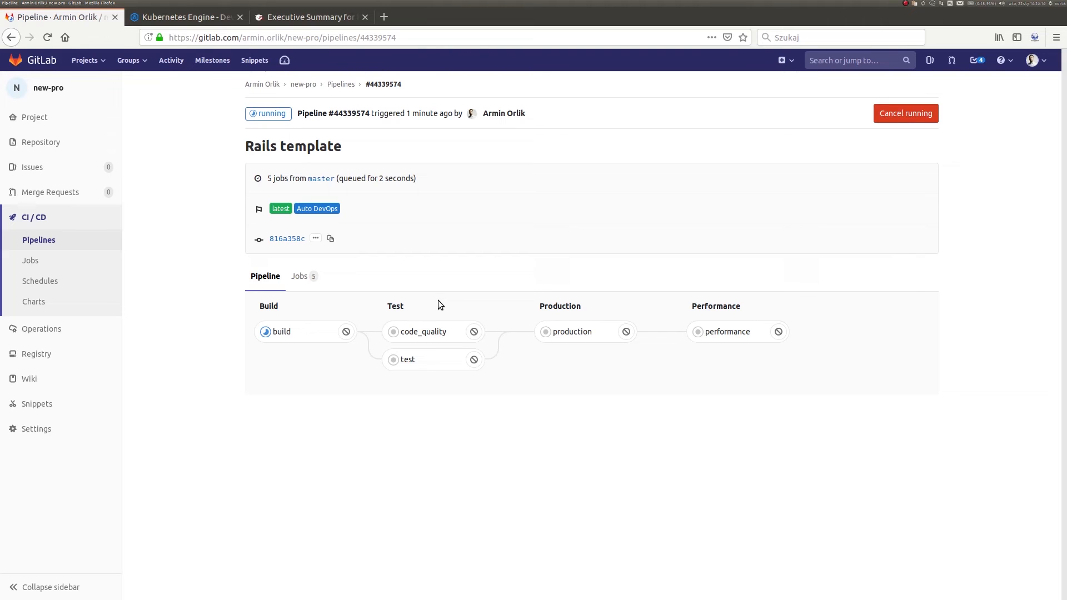
mouse_move(238, 400)
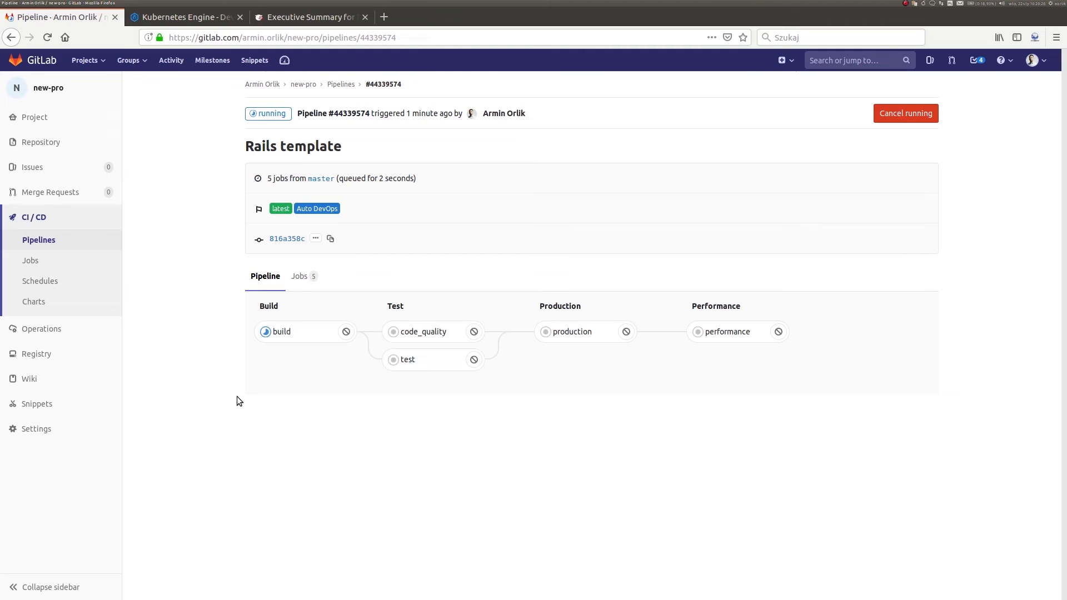
mouse_move(298, 389)
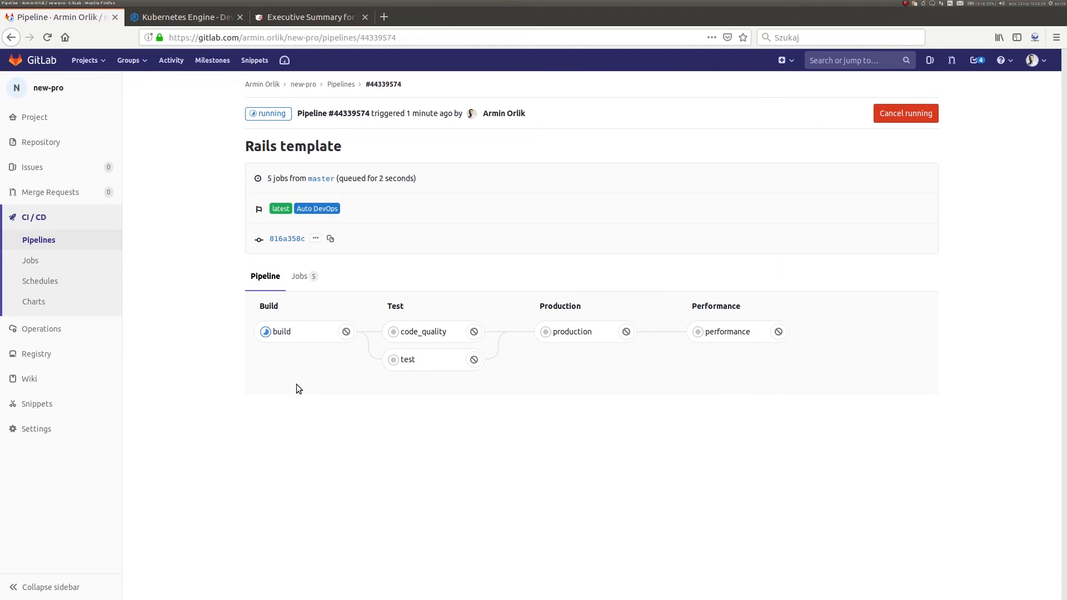
Bring up the running build job of pipeline #44339574.
click(281, 331)
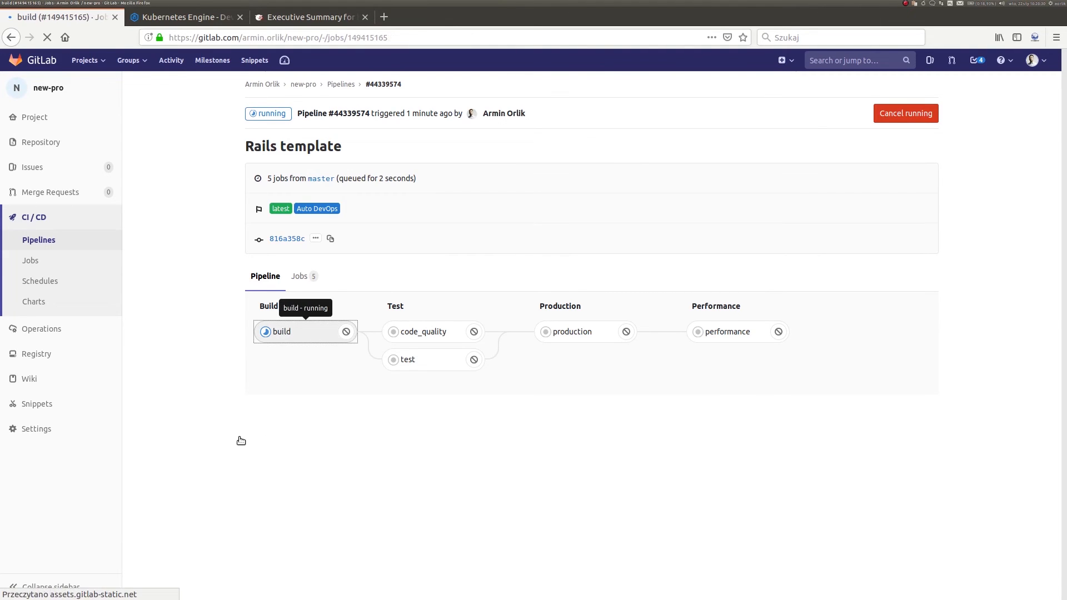
Follow the build job's log down to its end as the pipeline's jobs complete.
click(281, 332)
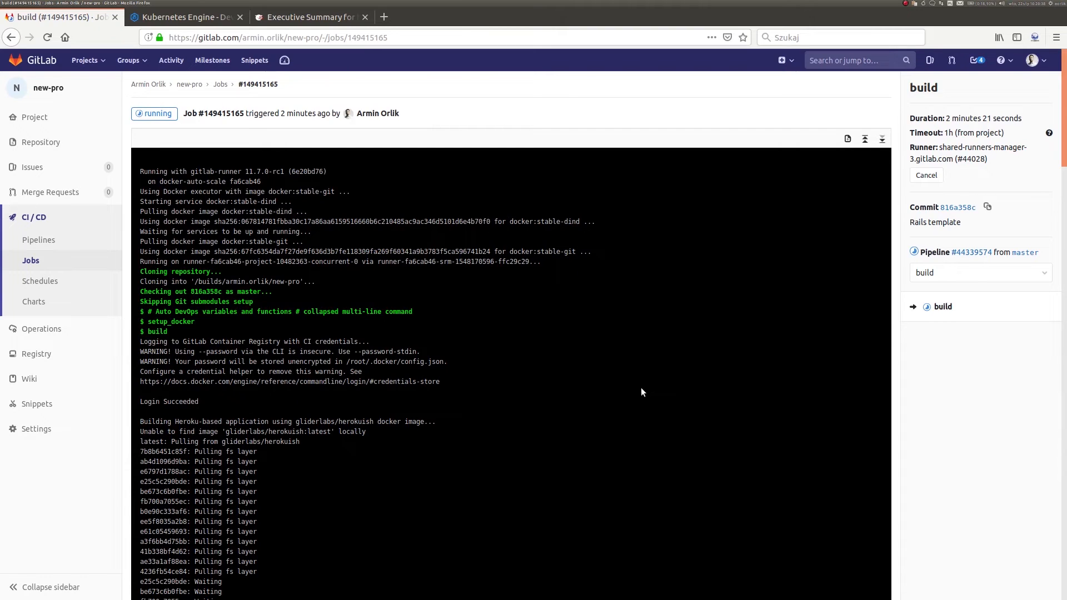
mouse_move(1006, 150)
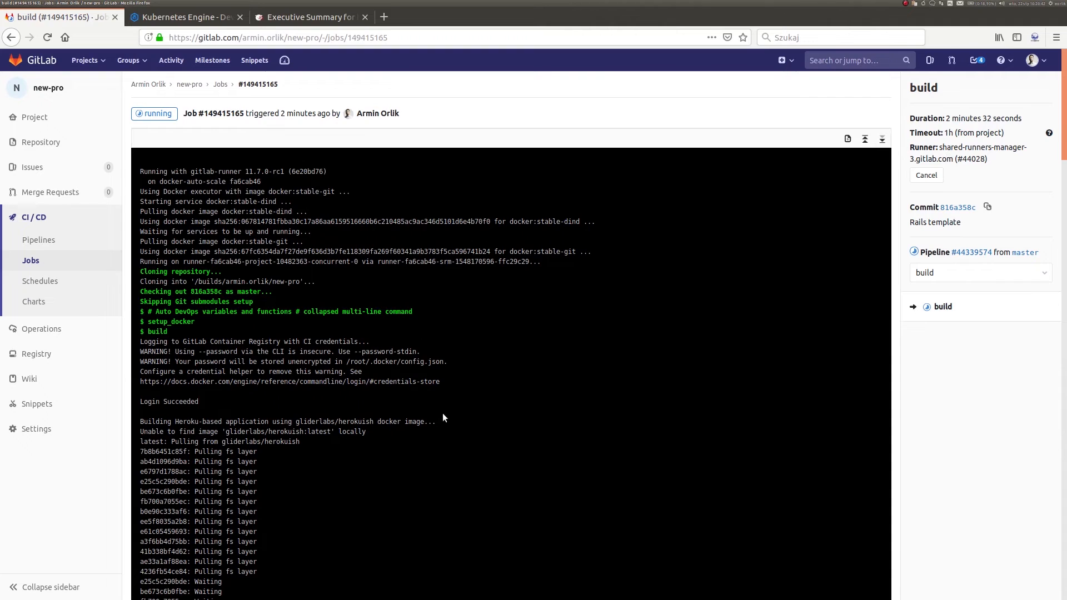
scroll(down, 3)
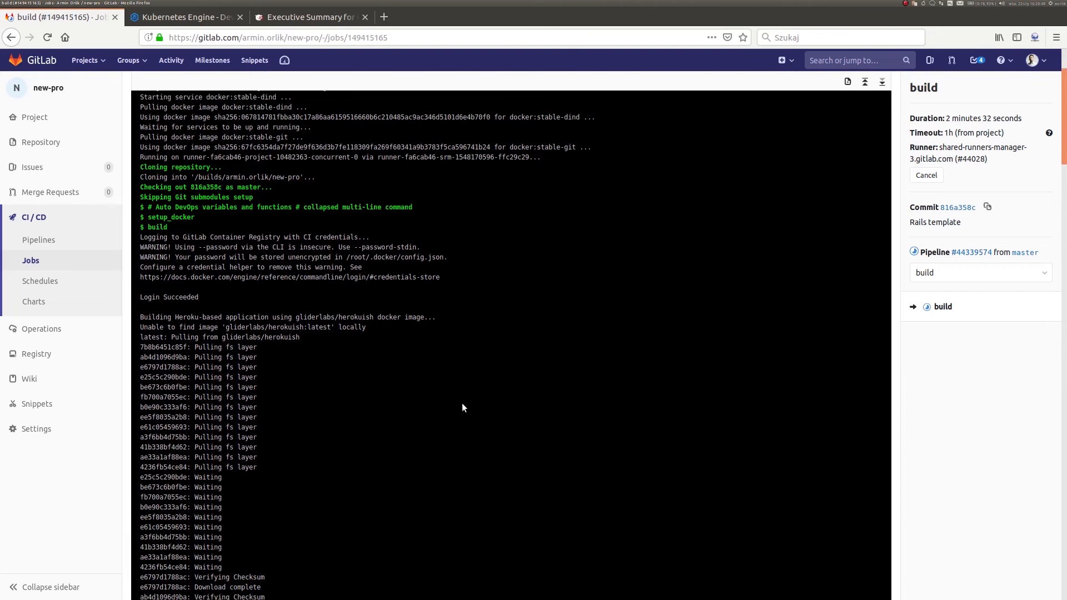
scroll(down, 3)
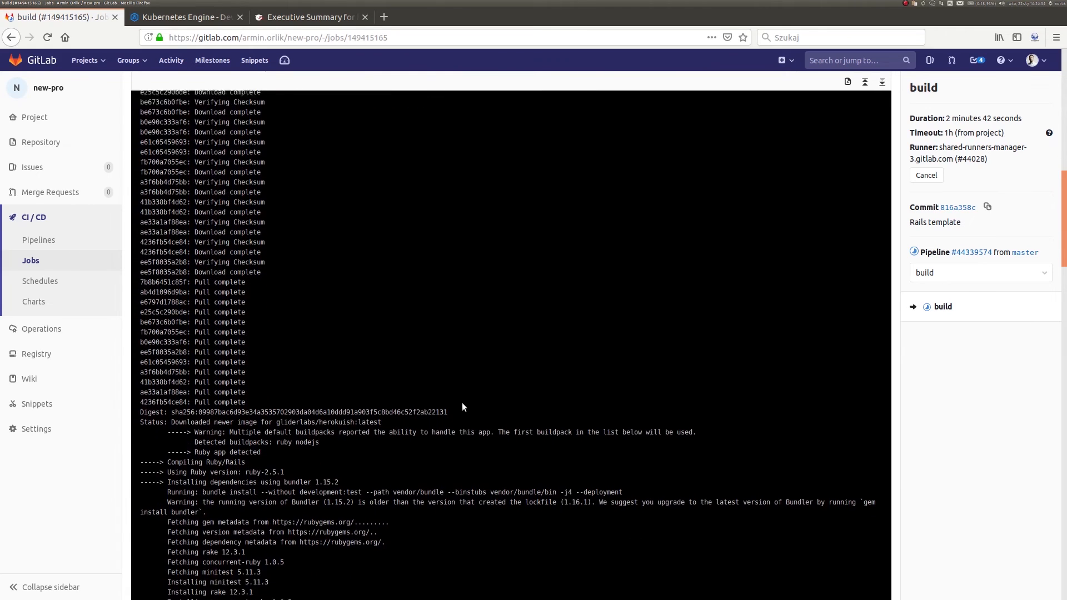
scroll(down, 3)
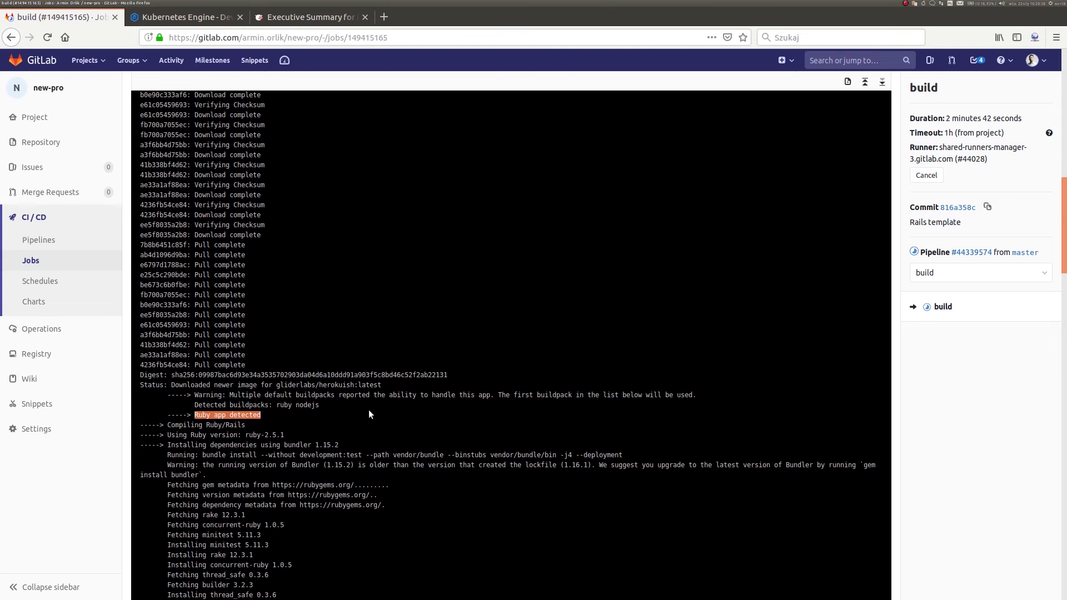
scroll(down, 3)
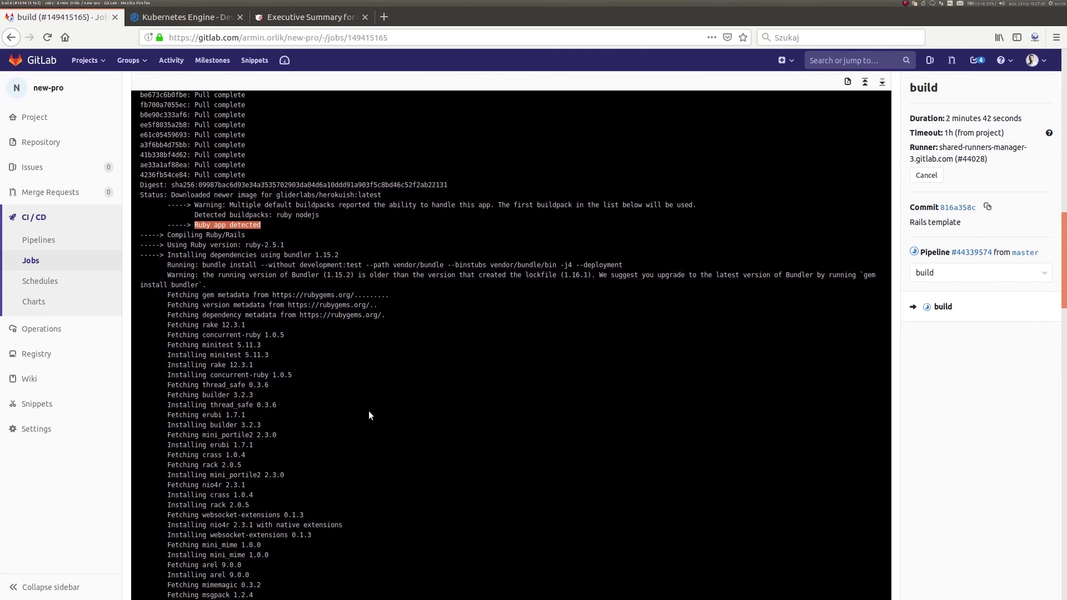
scroll(down, 3)
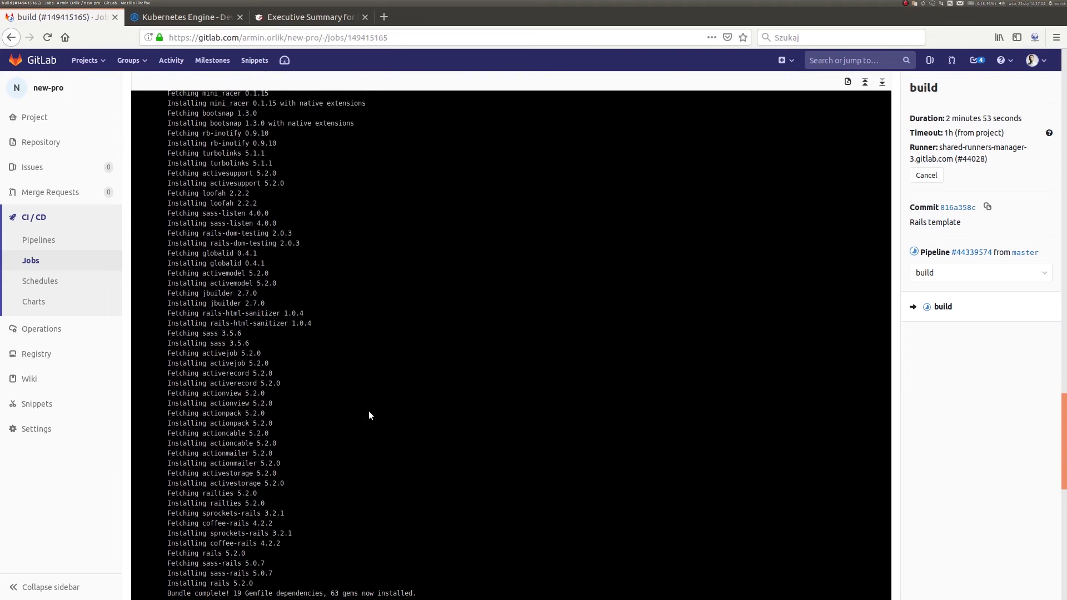
scroll(down, 3)
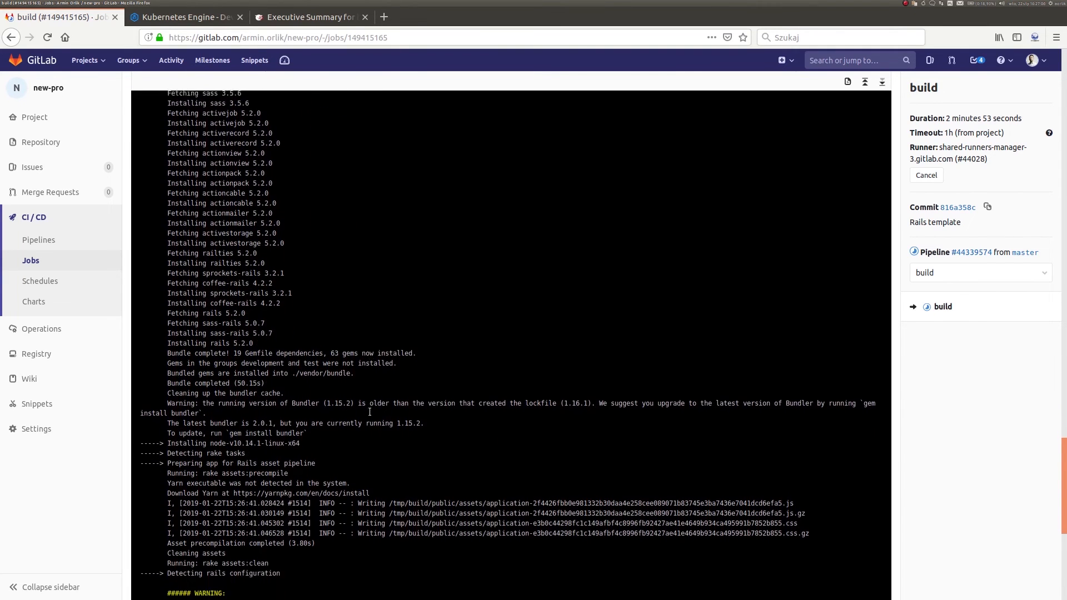
scroll(down, 3)
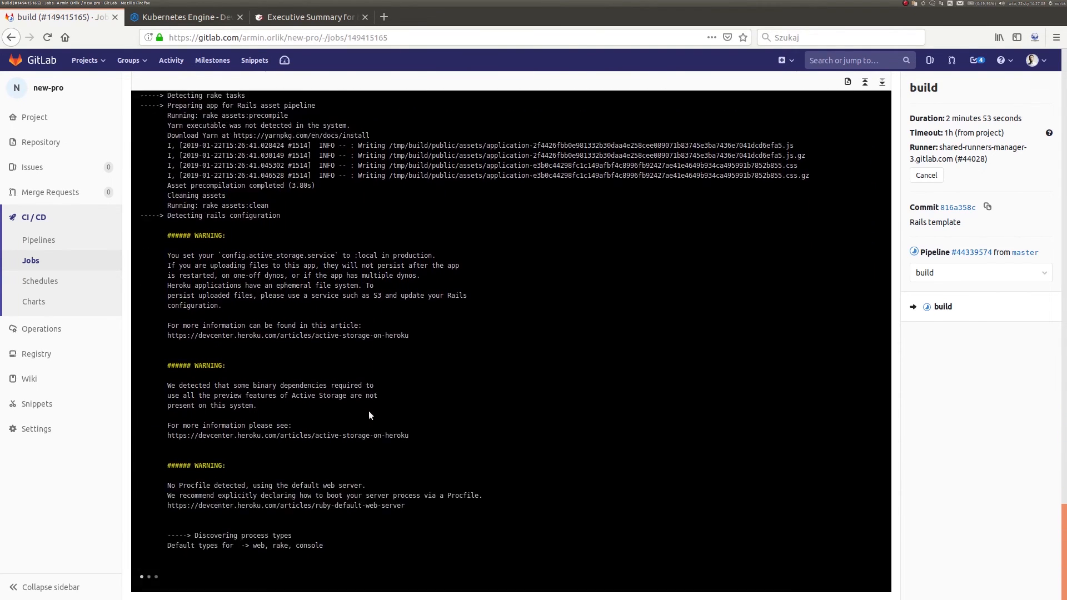
scroll(down, 3)
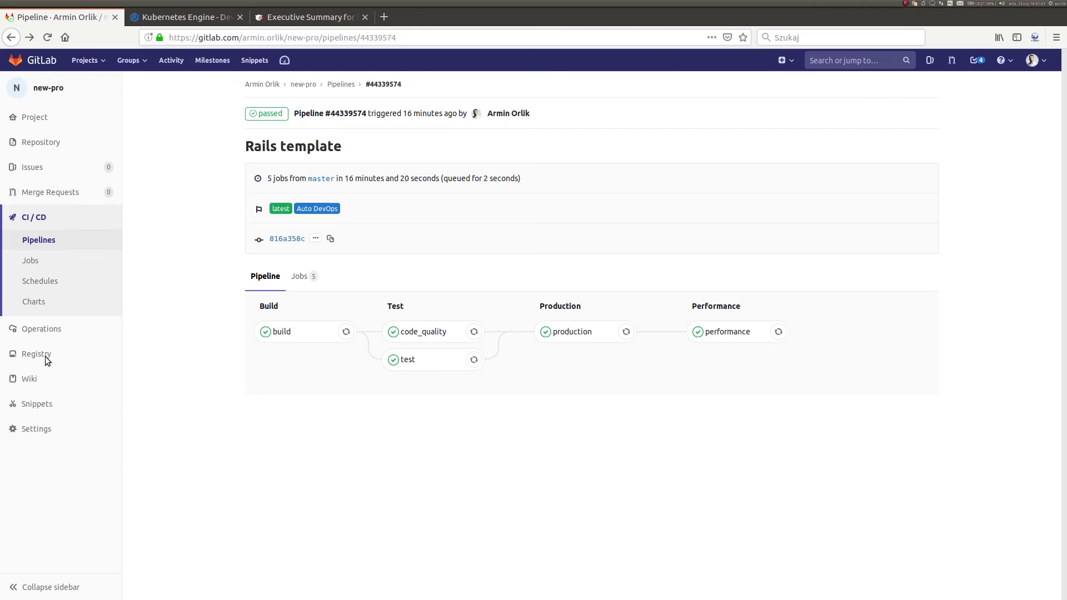
click(422, 331)
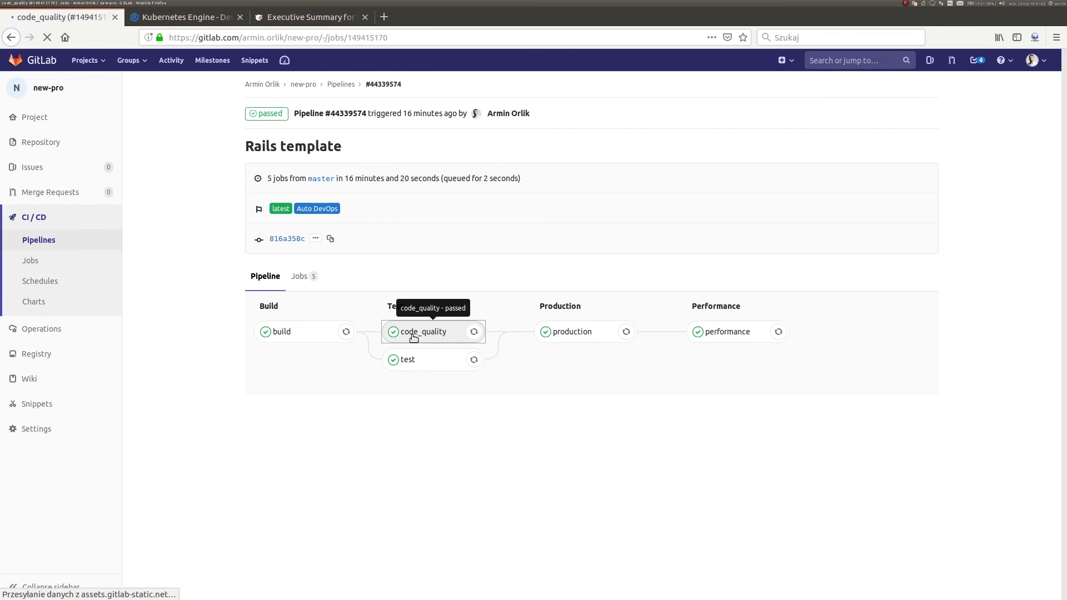
click(423, 331)
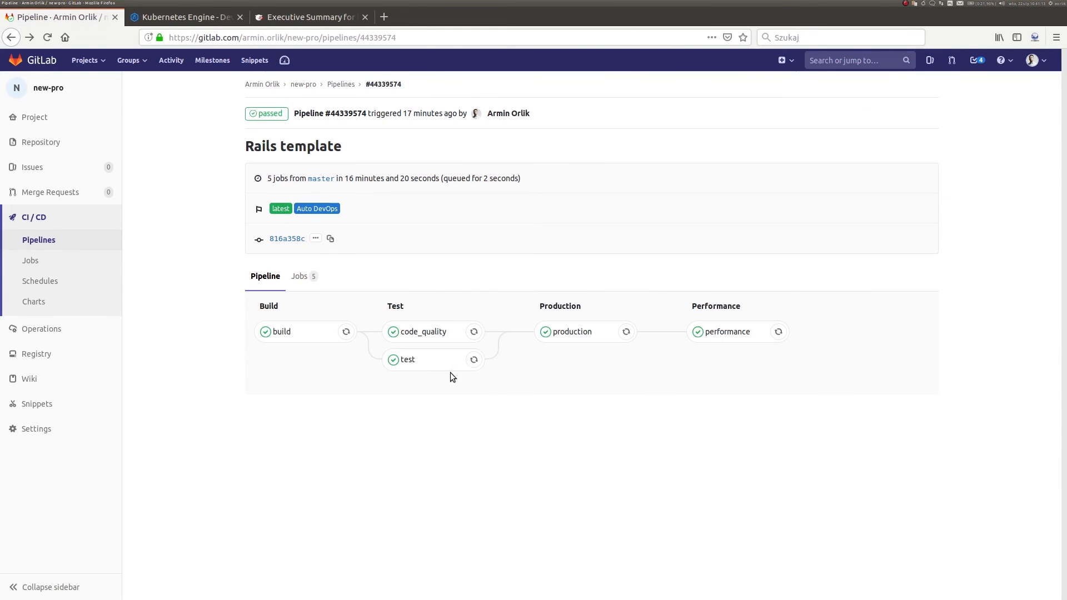
click(406, 360)
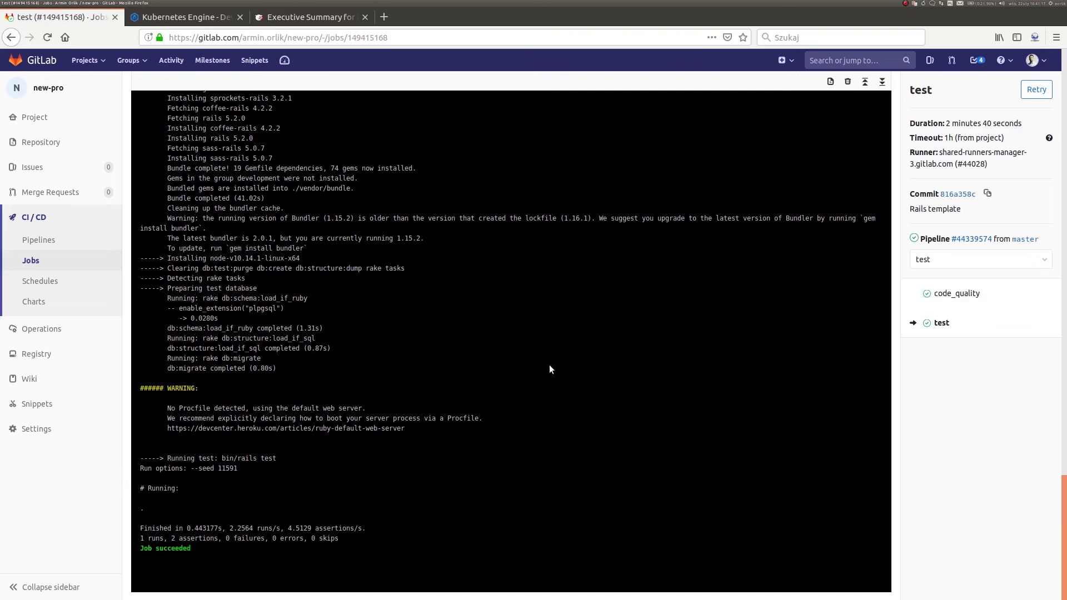
mouse_move(278, 491)
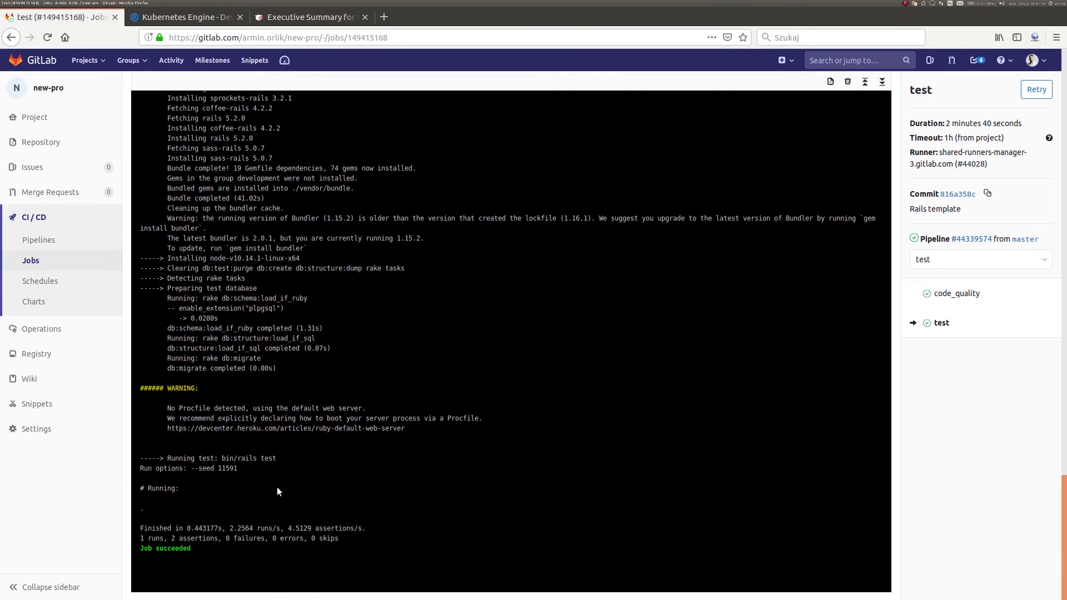
mouse_move(142, 522)
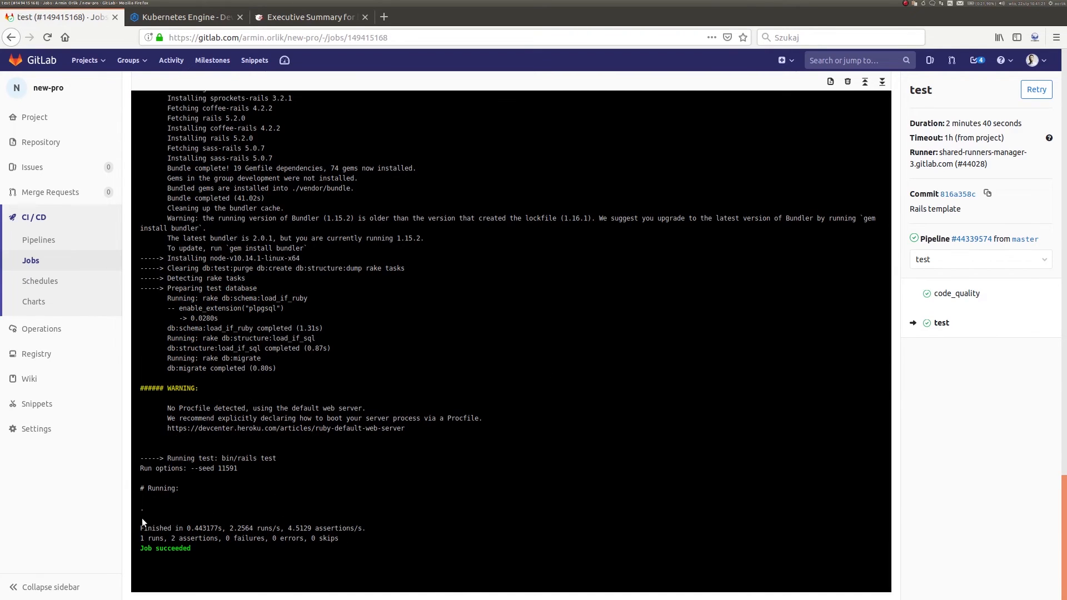
Confirm the test job log ends in 'Job succeeded' and return to the passed pipeline overview.
scroll(up, 3)
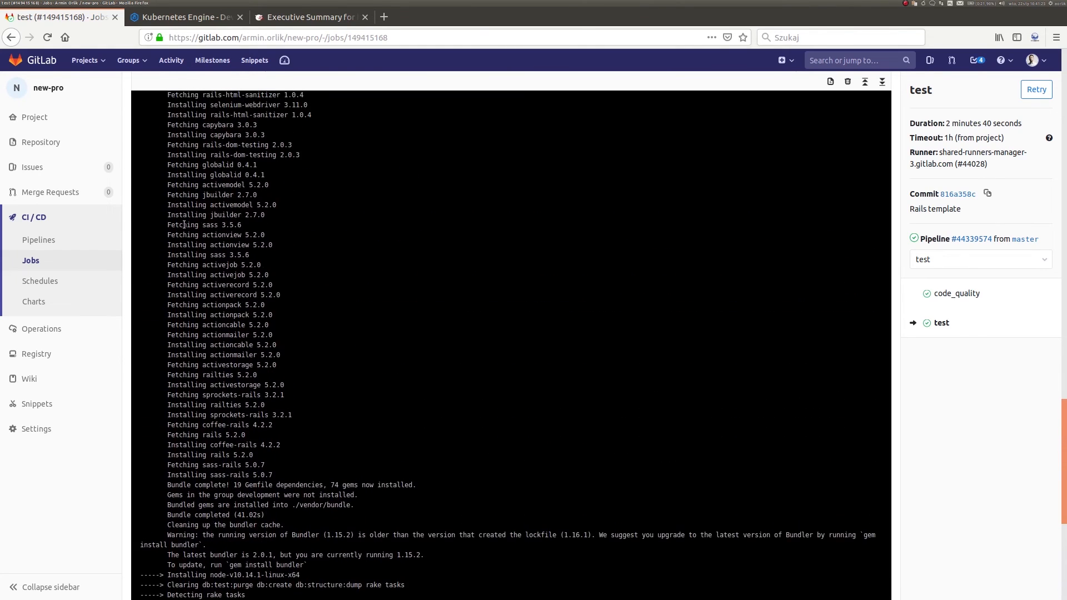
scroll(down, 3)
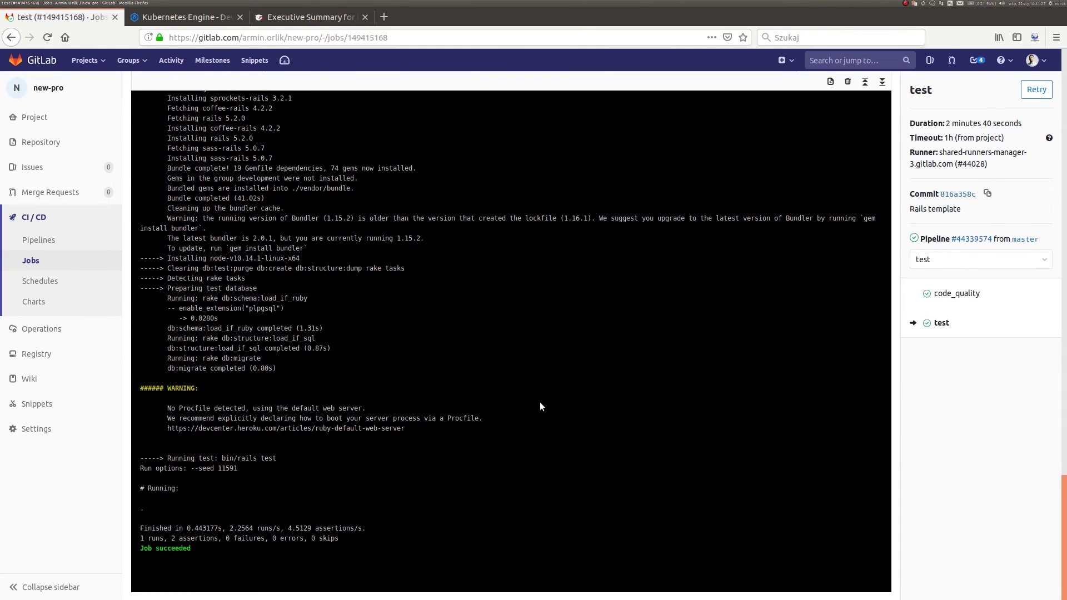
mouse_move(516, 396)
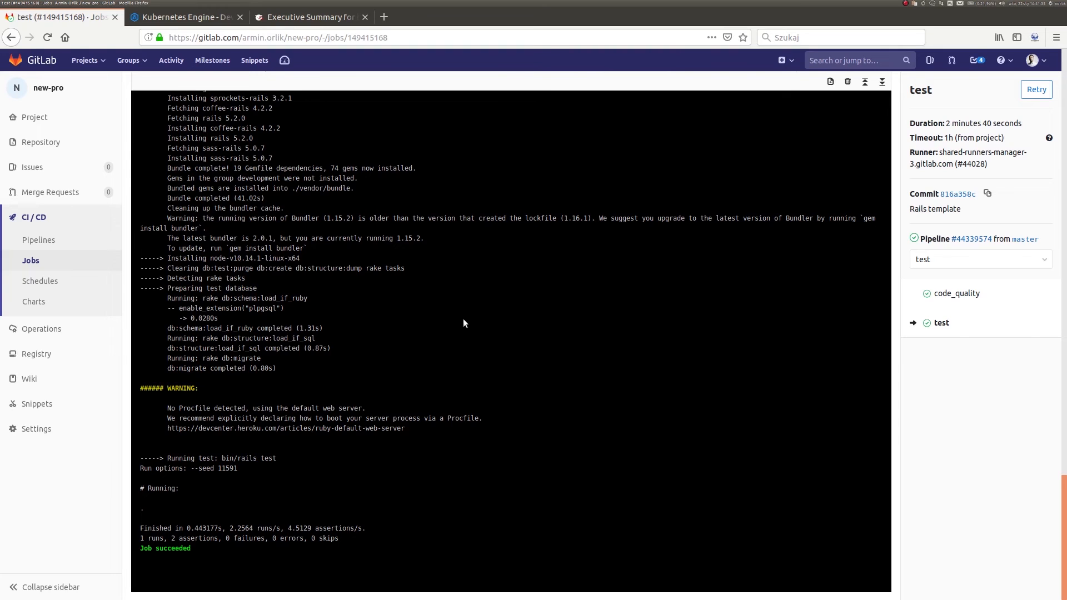
click(11, 38)
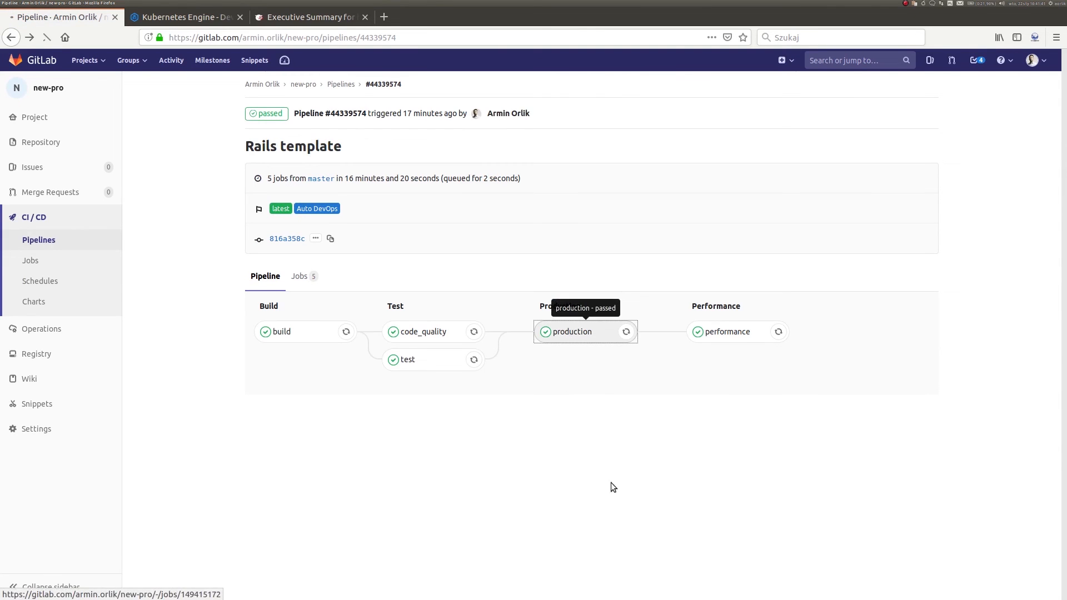
click(572, 331)
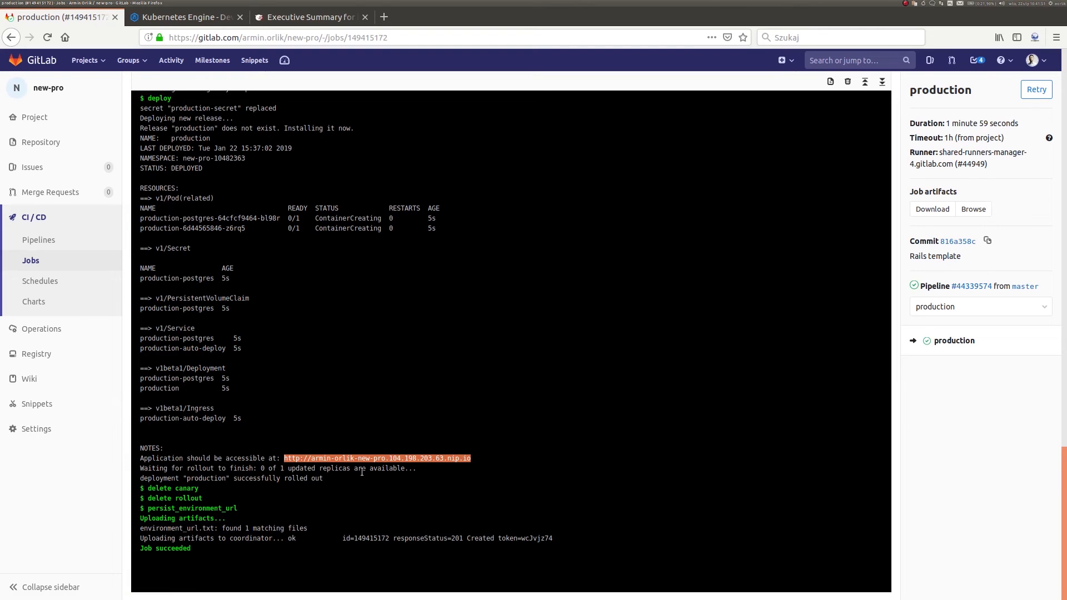
mouse_move(379, 240)
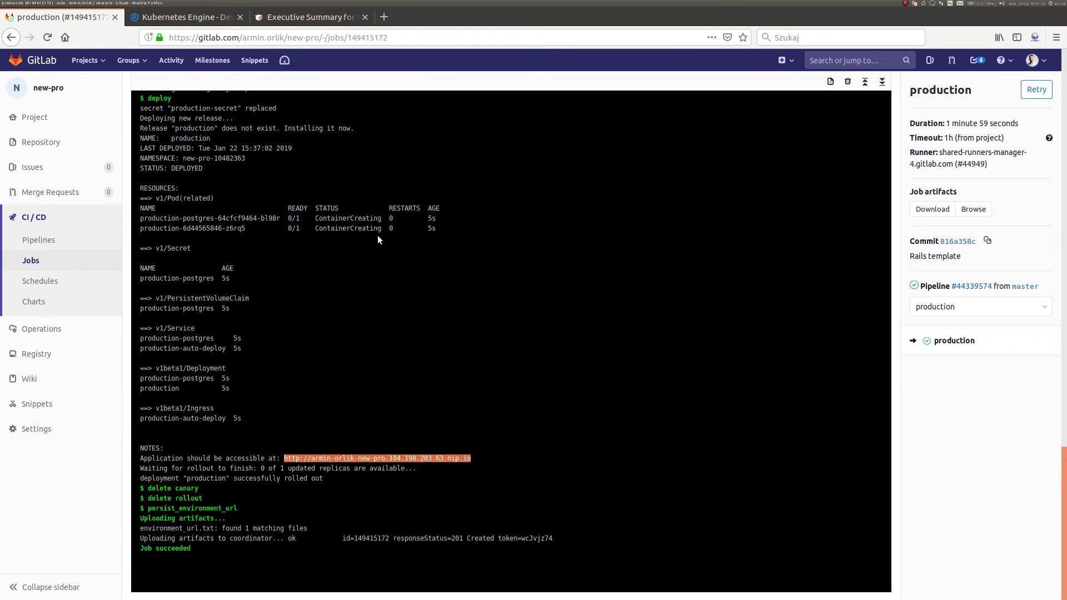
click(971, 285)
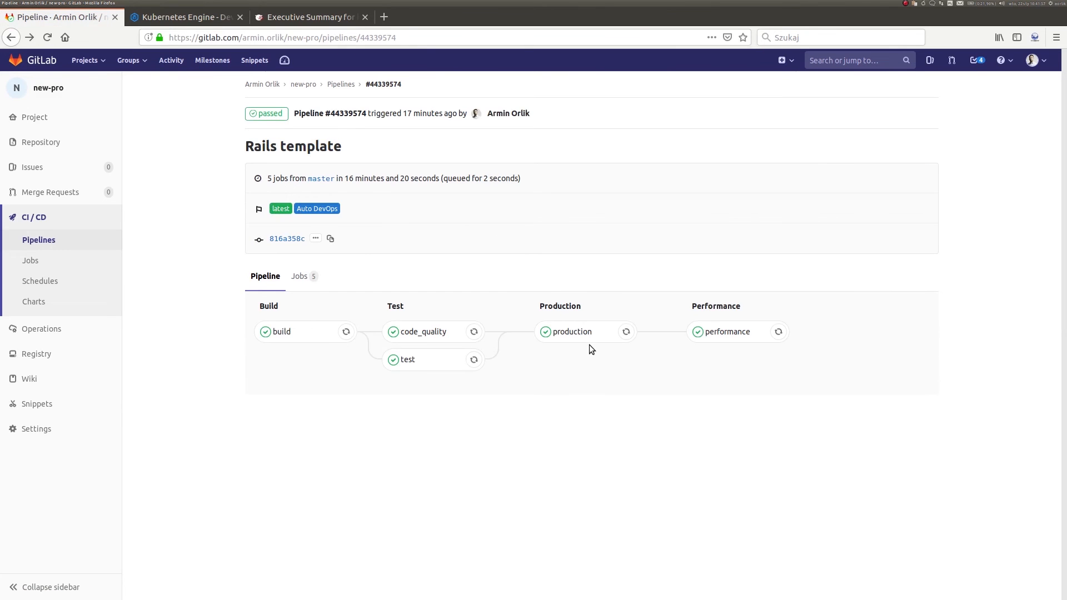
View the performance job's sitespeed log and start browsing its artifacts.
click(727, 332)
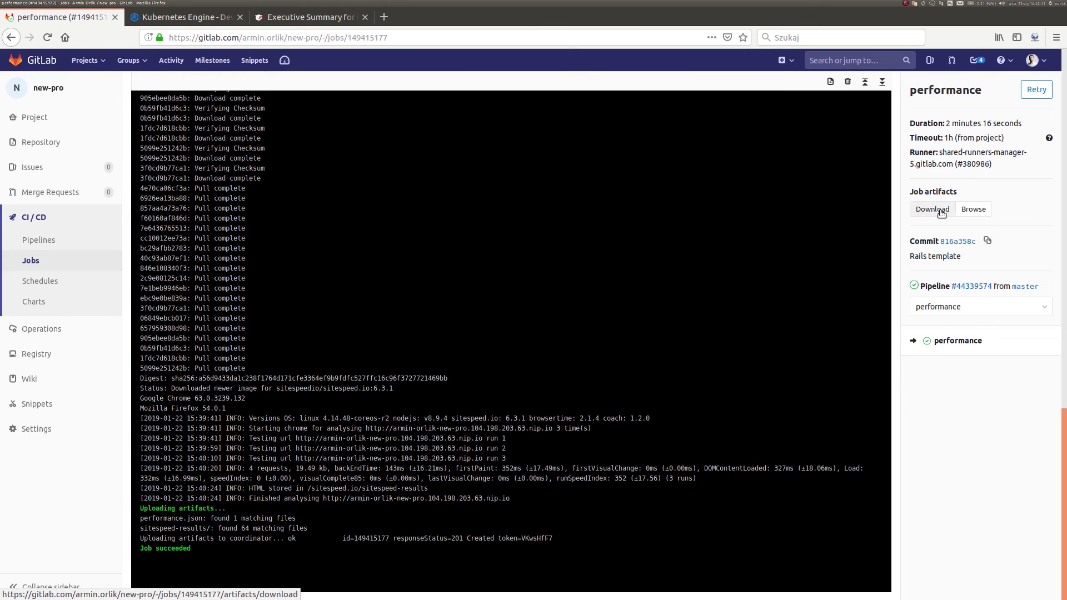
mouse_move(985, 209)
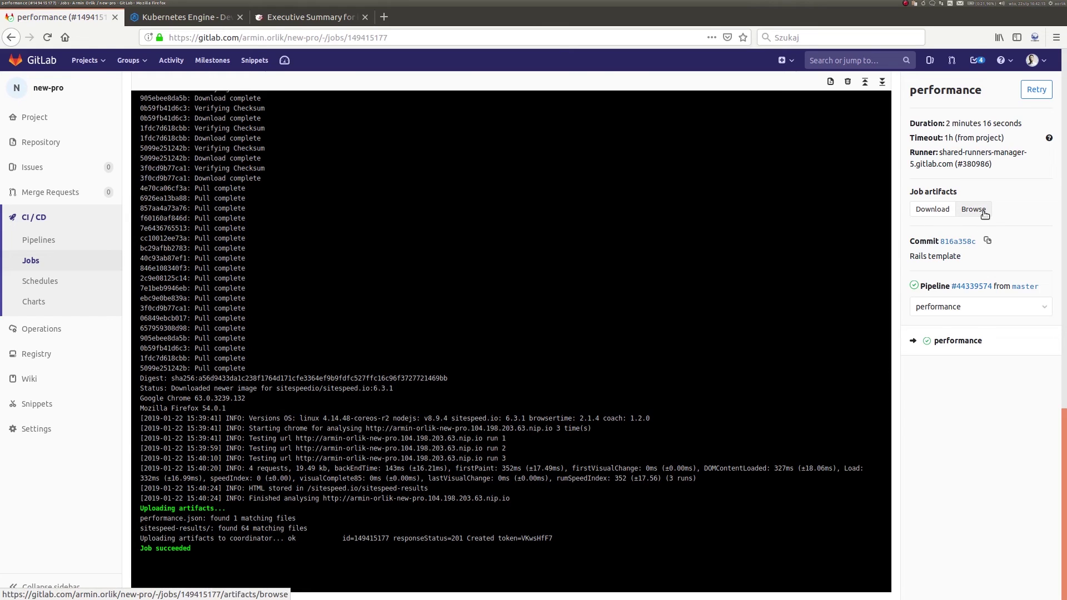
mouse_move(1004, 219)
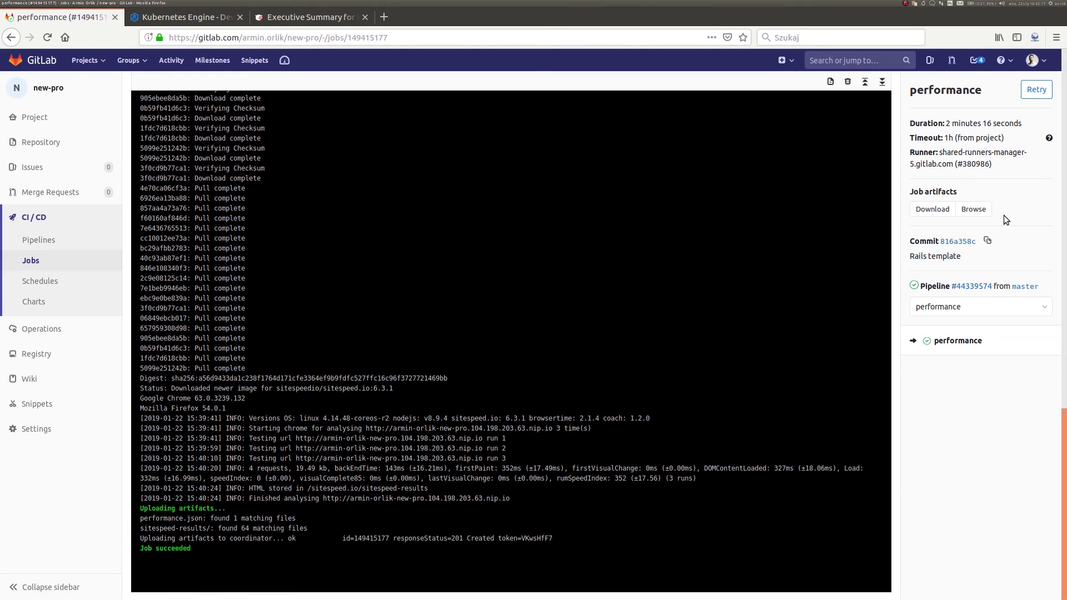
click(974, 209)
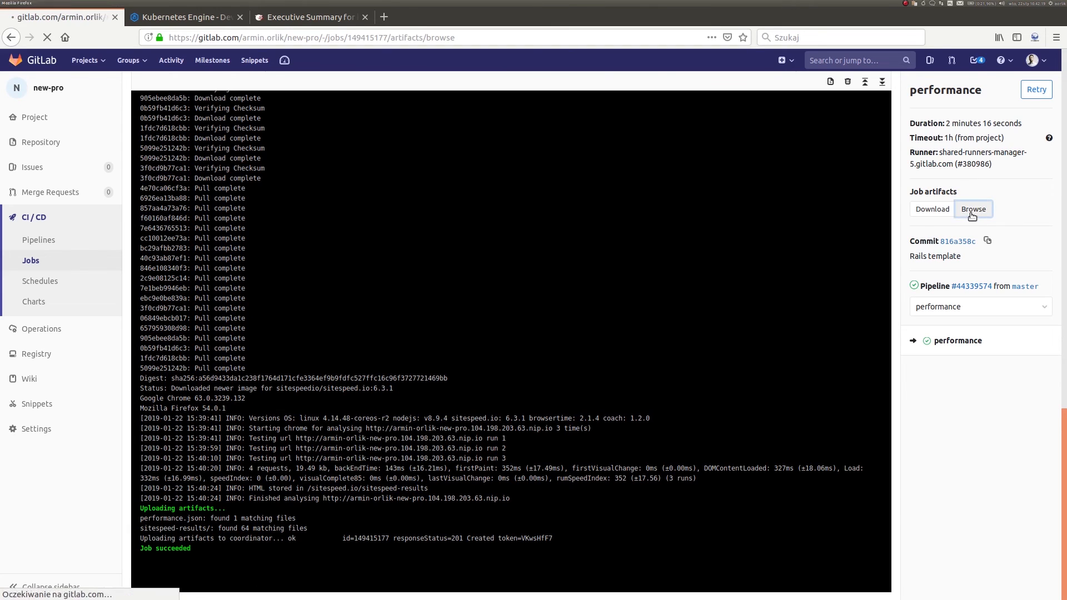
Browse into the sitespeed-results artifacts folder and show its index.html summary report.
click(974, 209)
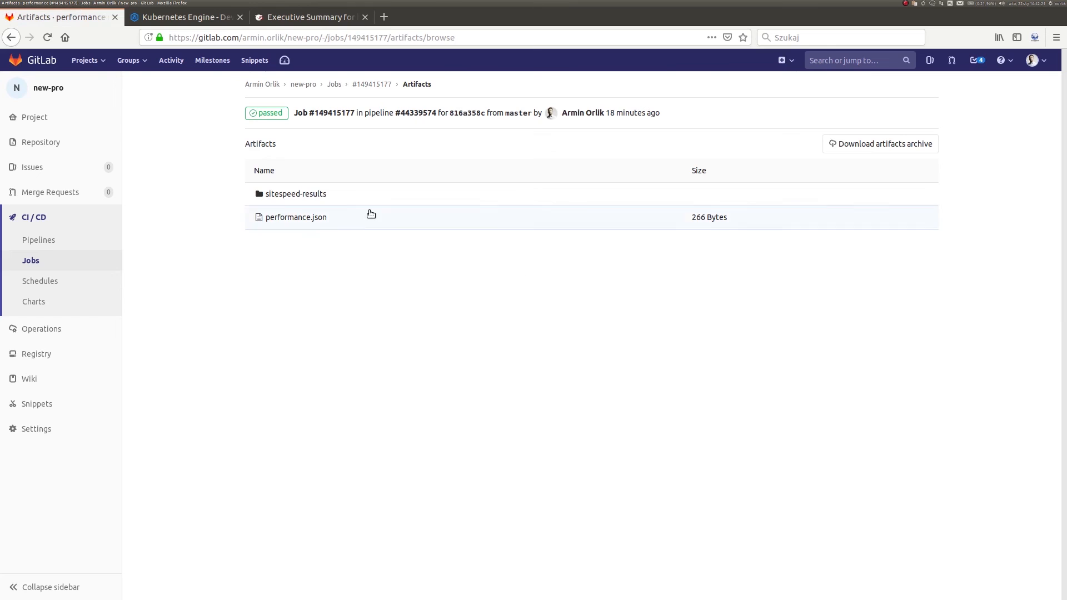
click(295, 194)
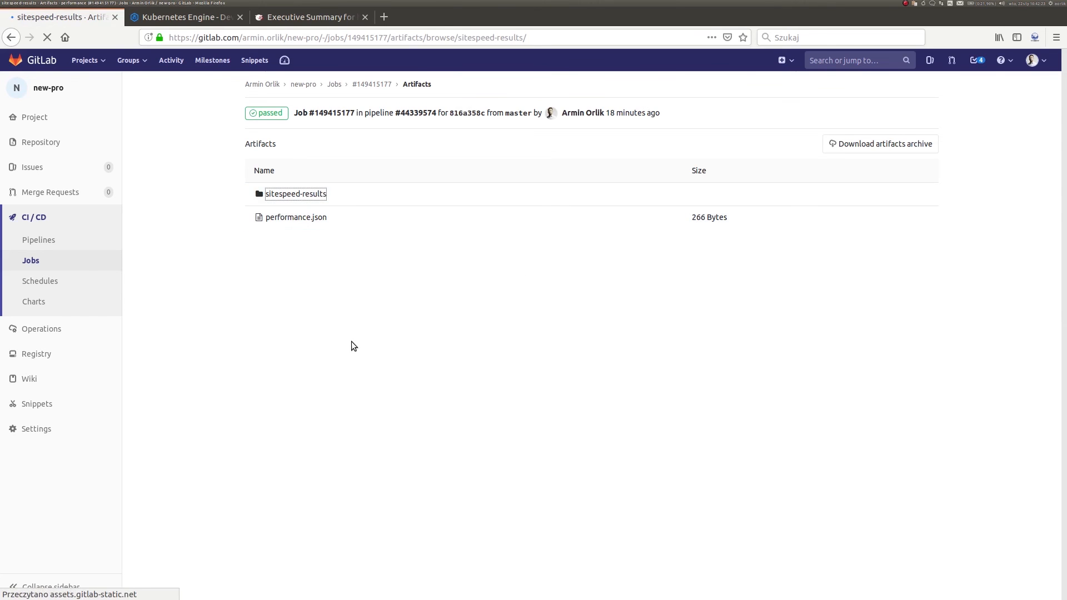
click(296, 193)
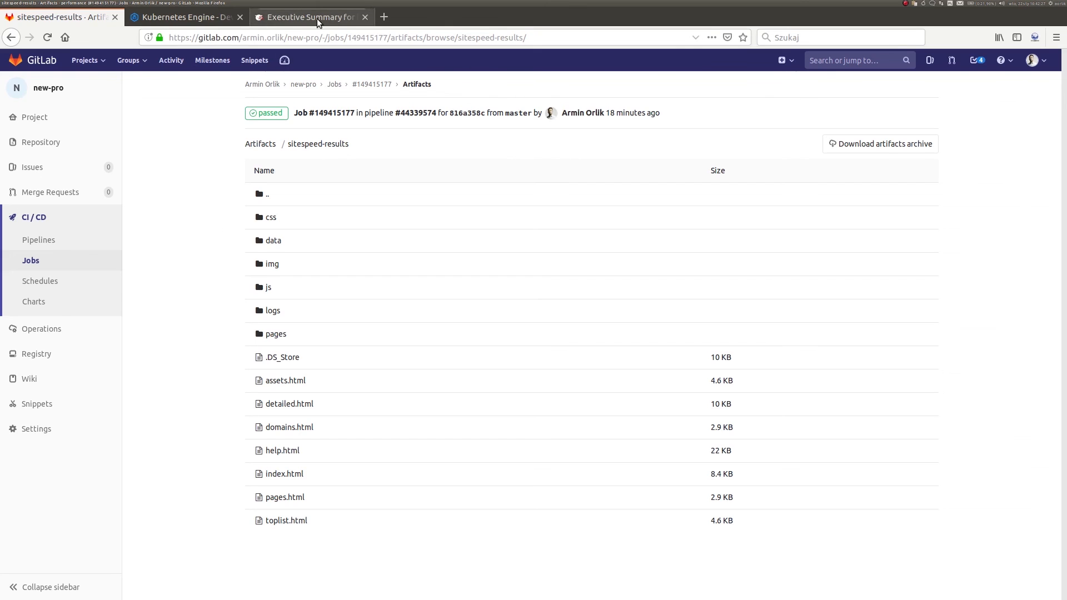
click(284, 473)
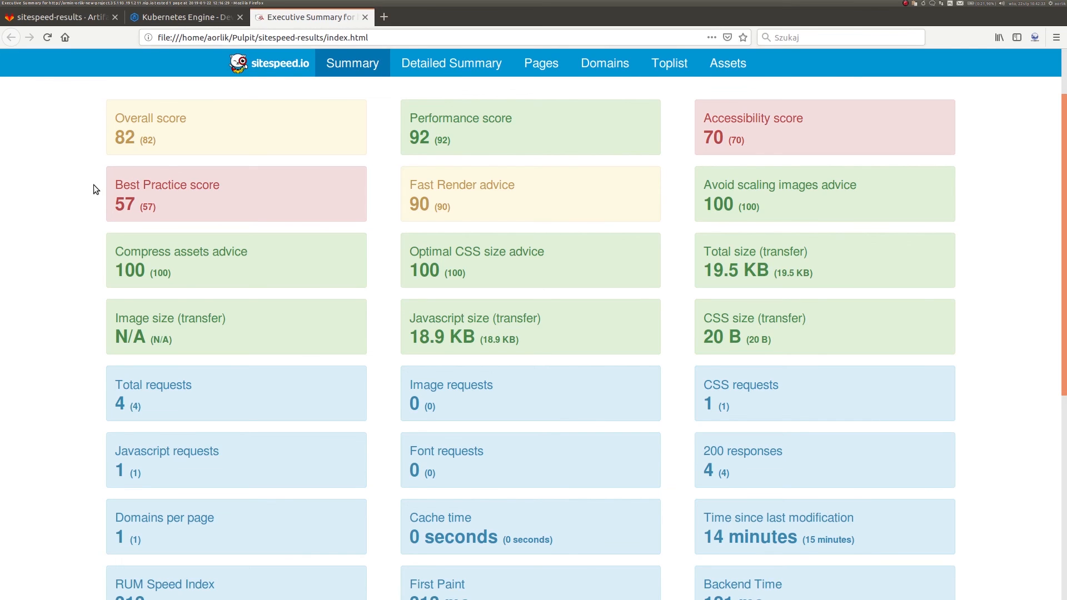
Review the sitespeed.io summary scores and request timings, then return to the GitLab artifacts page.
scroll(down, 3)
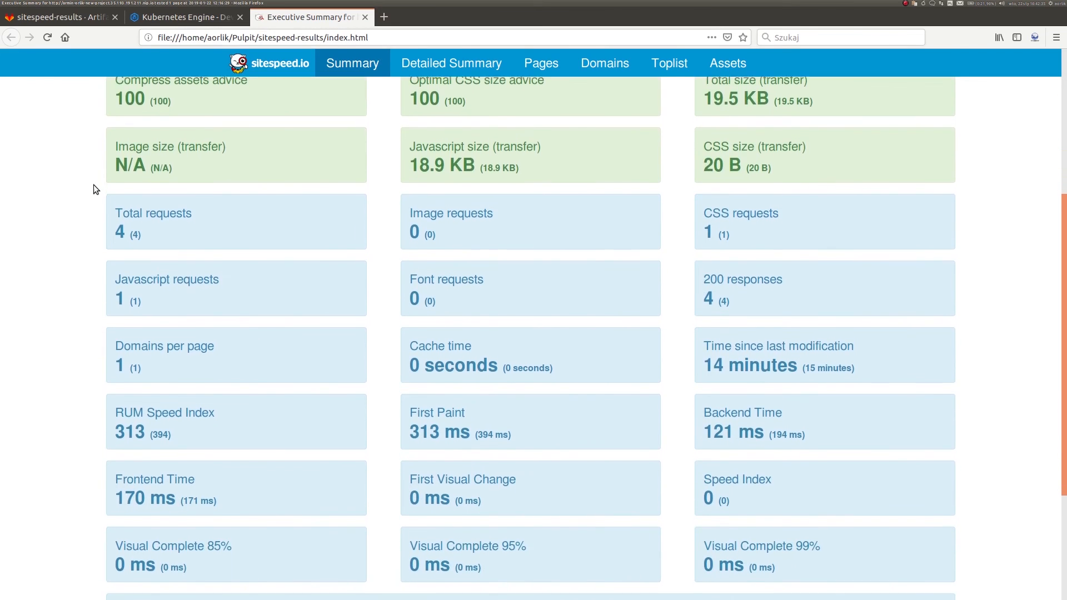
scroll(down, 3)
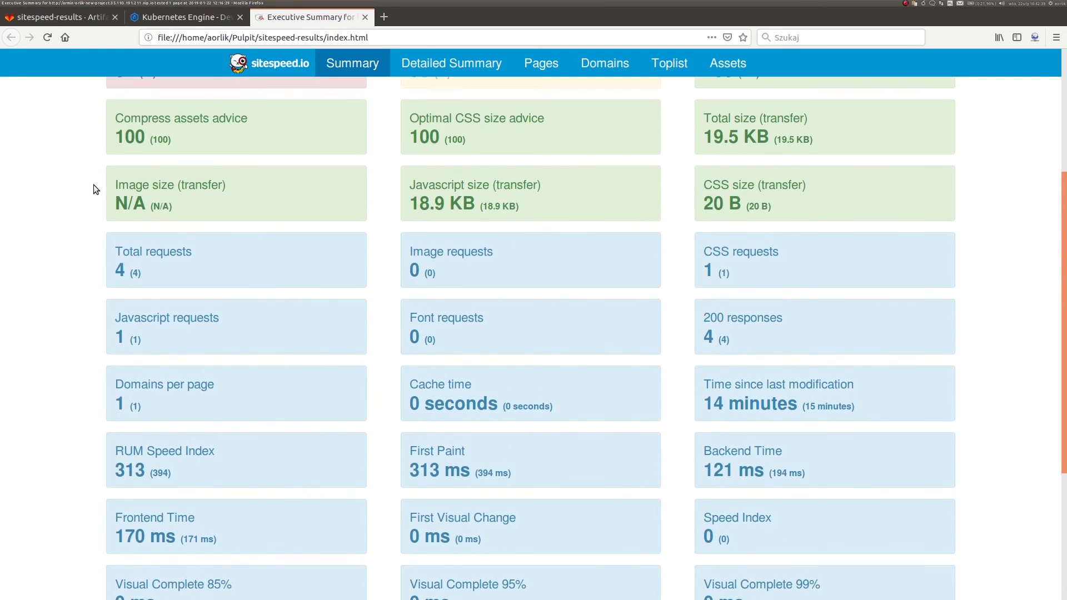
click(62, 17)
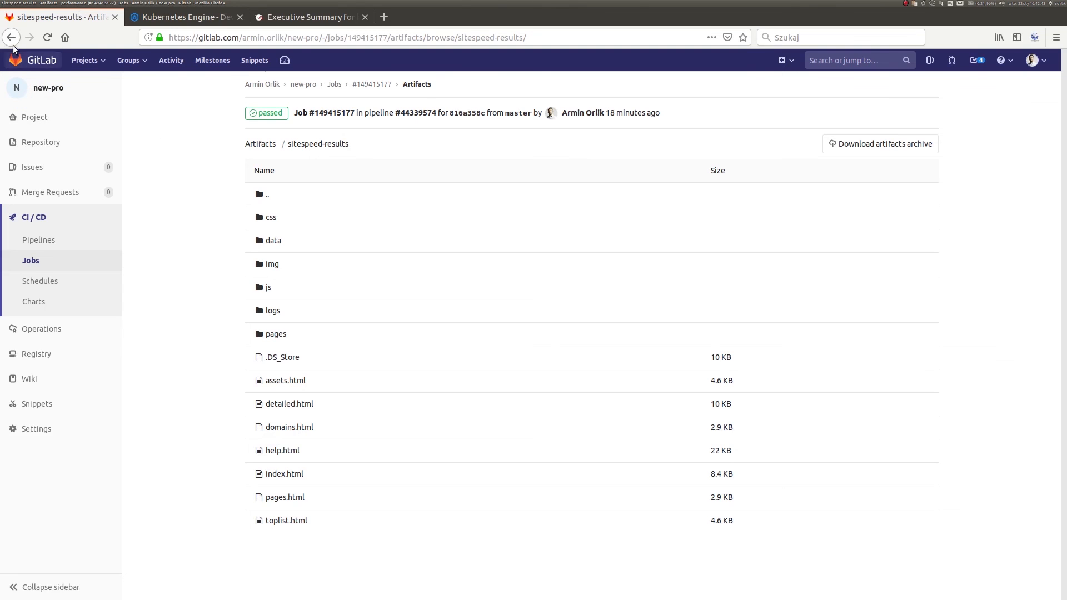
Go back from the sitespeed results to the performance job log, then to the new-pro Environments list.
click(11, 38)
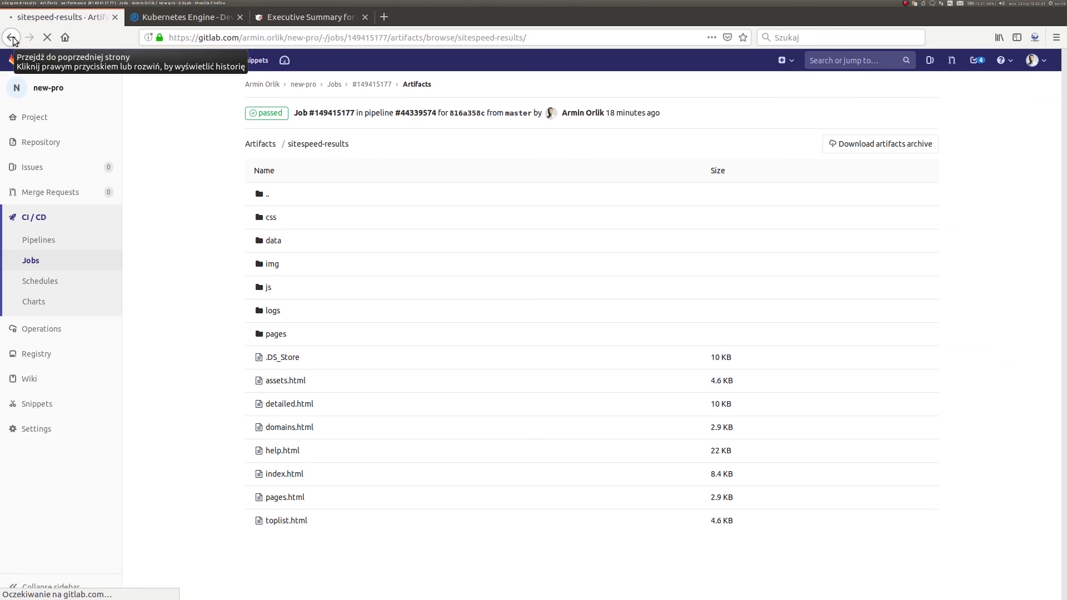
click(10, 37)
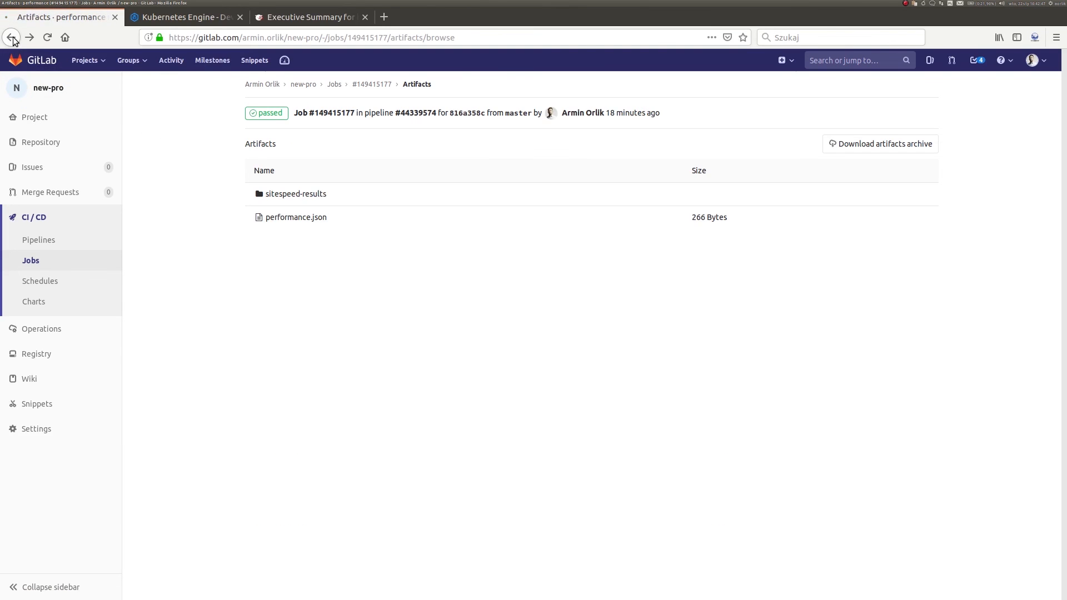
click(10, 38)
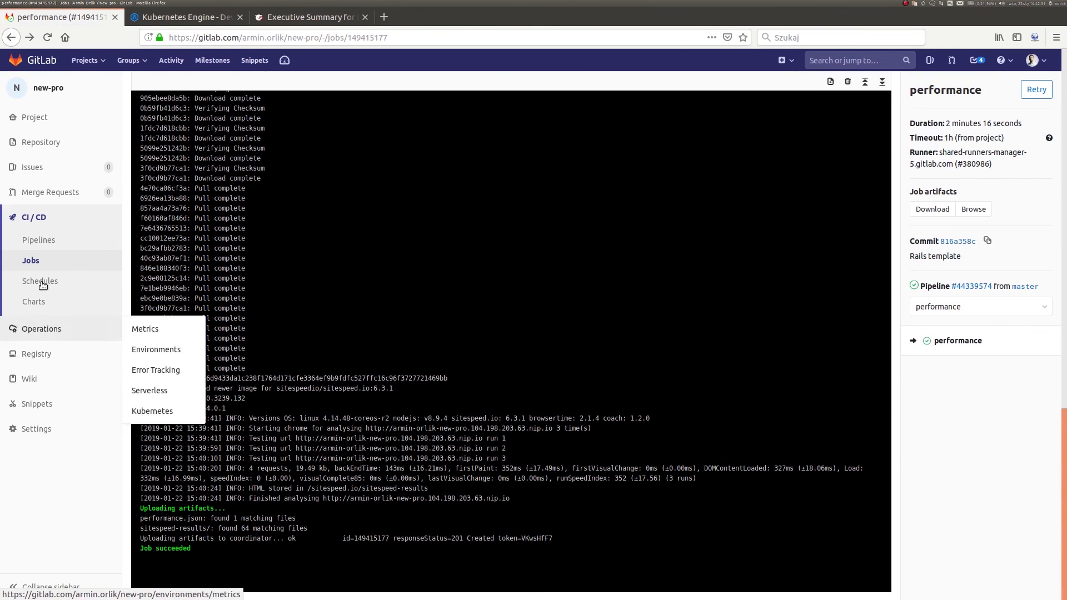
mouse_move(49, 336)
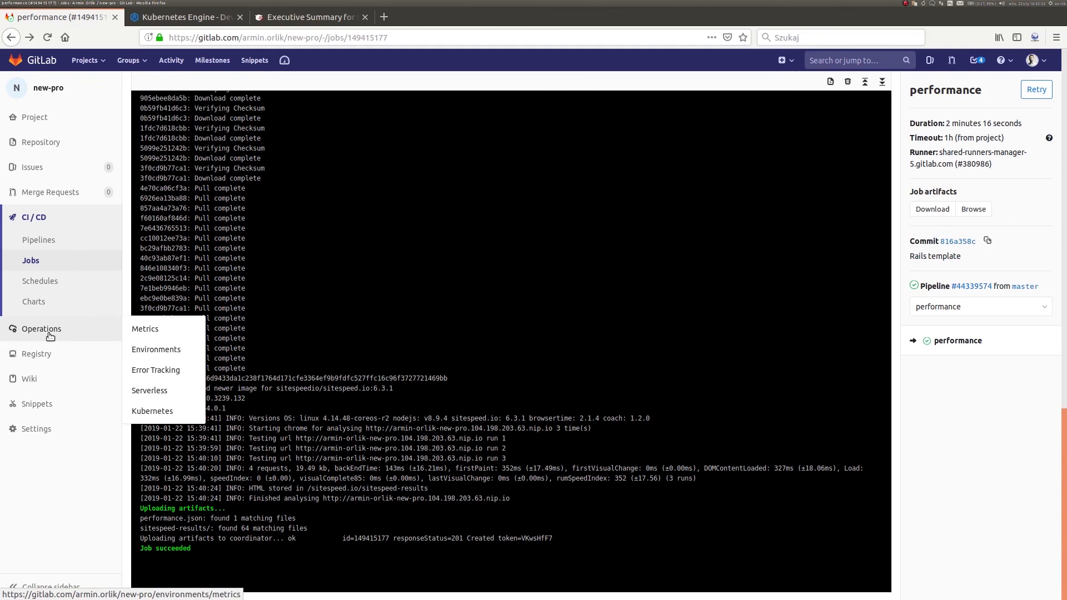
click(155, 349)
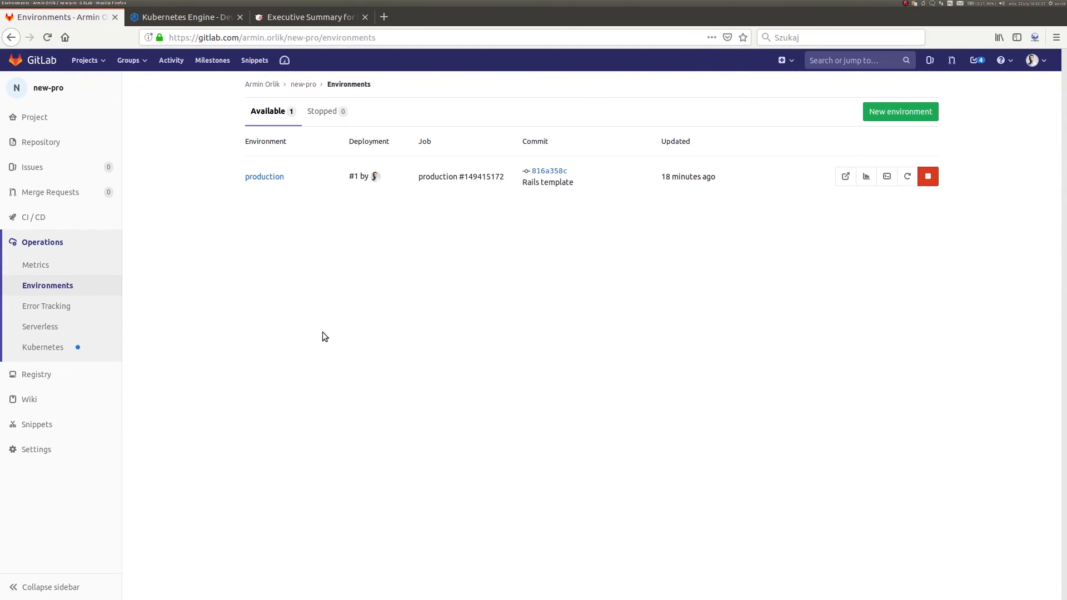
mouse_move(362, 177)
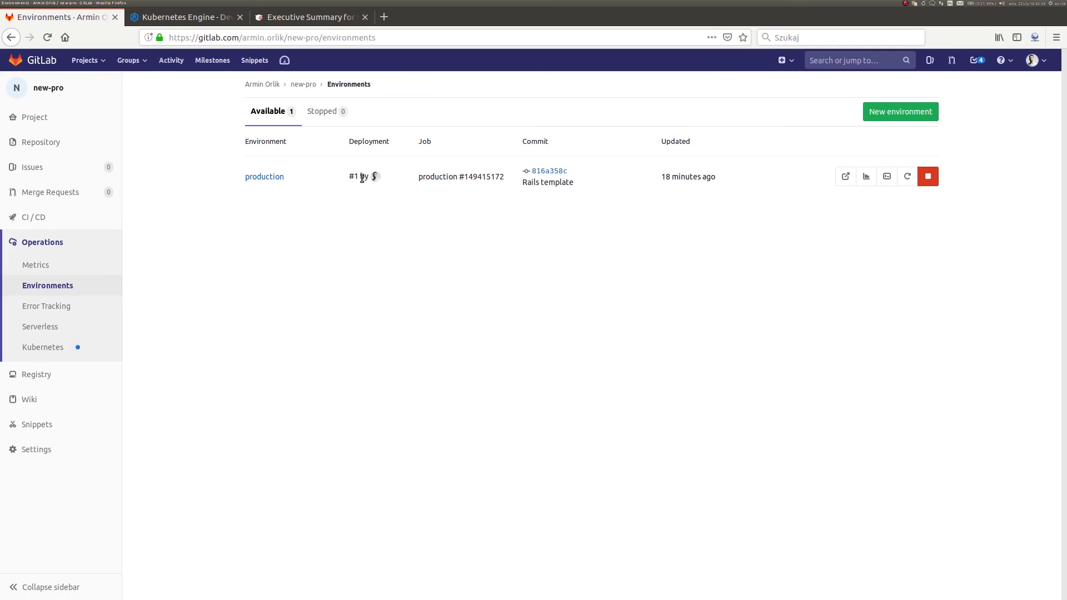
mouse_move(845, 176)
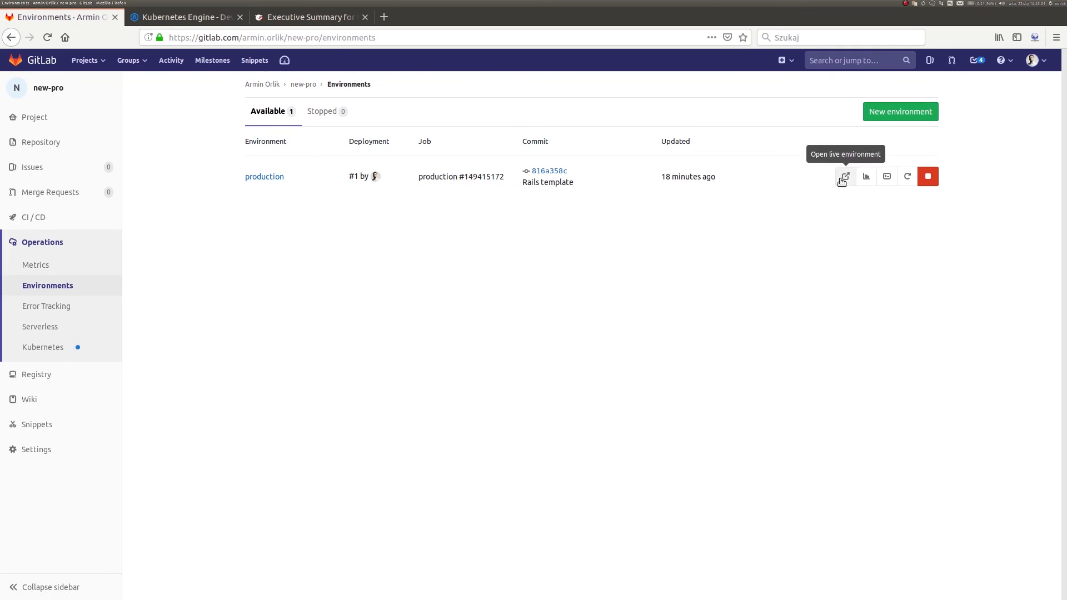
Launch the live production app in a new tab and view the production environment's monitoring metrics.
click(845, 176)
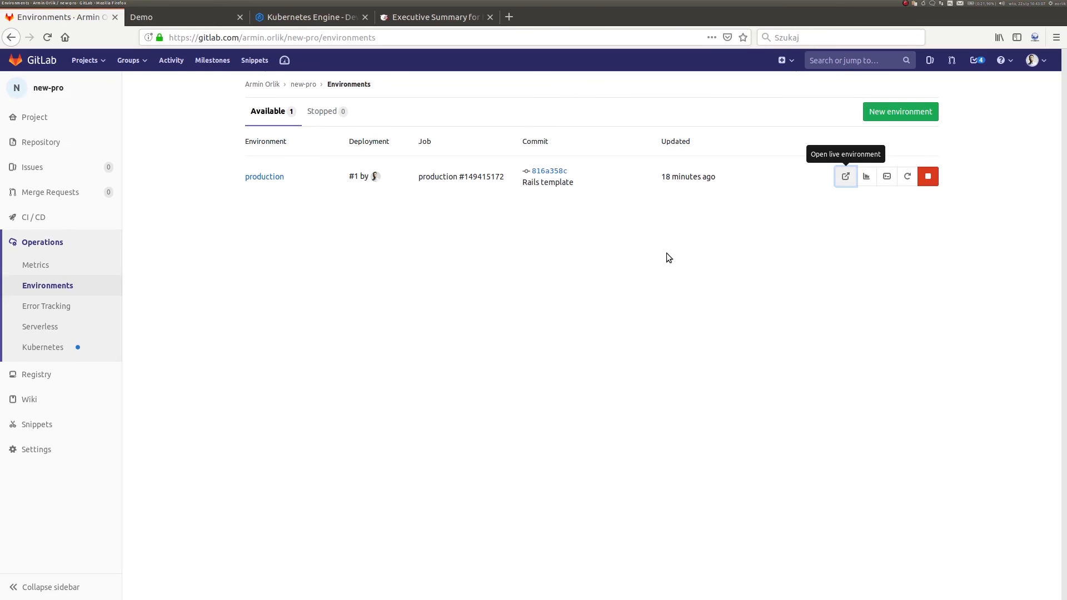
mouse_move(867, 177)
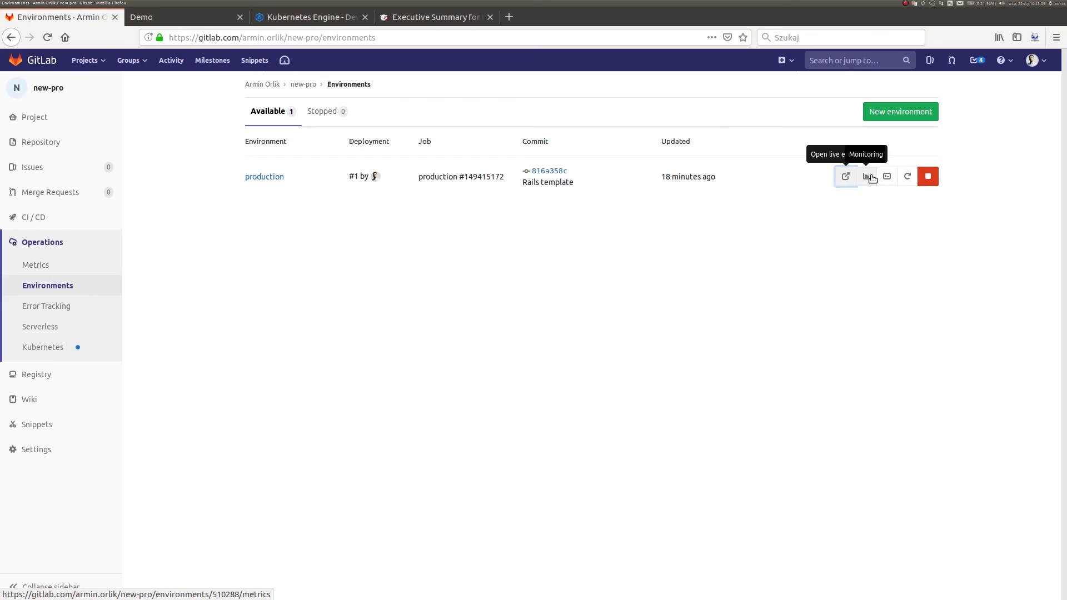
click(869, 175)
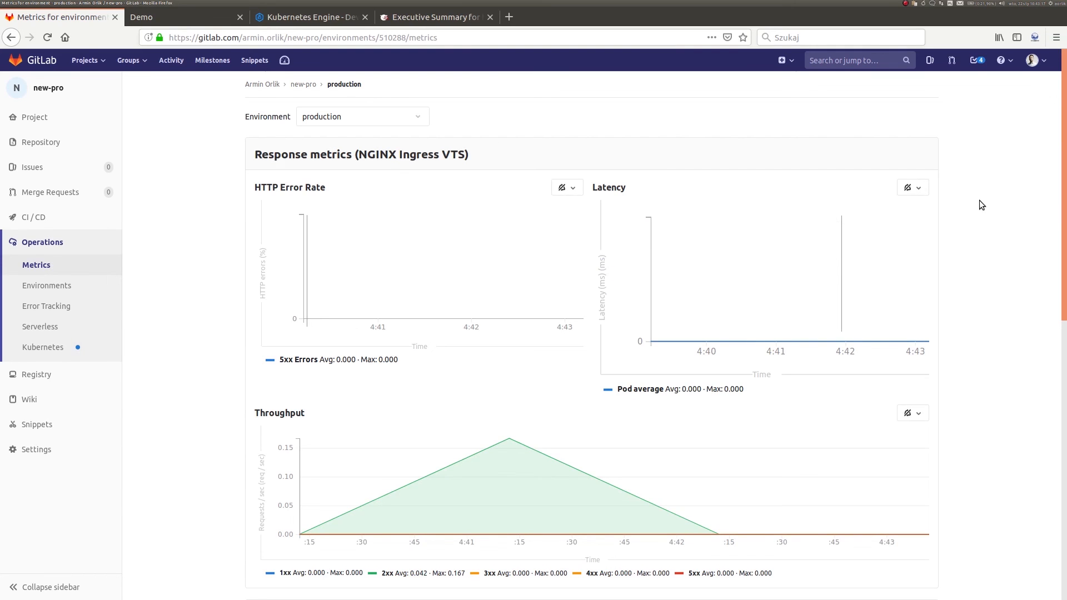
Check the Environment dropdown and scroll through Response, Kubernetes core and memory usage charts, returning to the top.
click(362, 117)
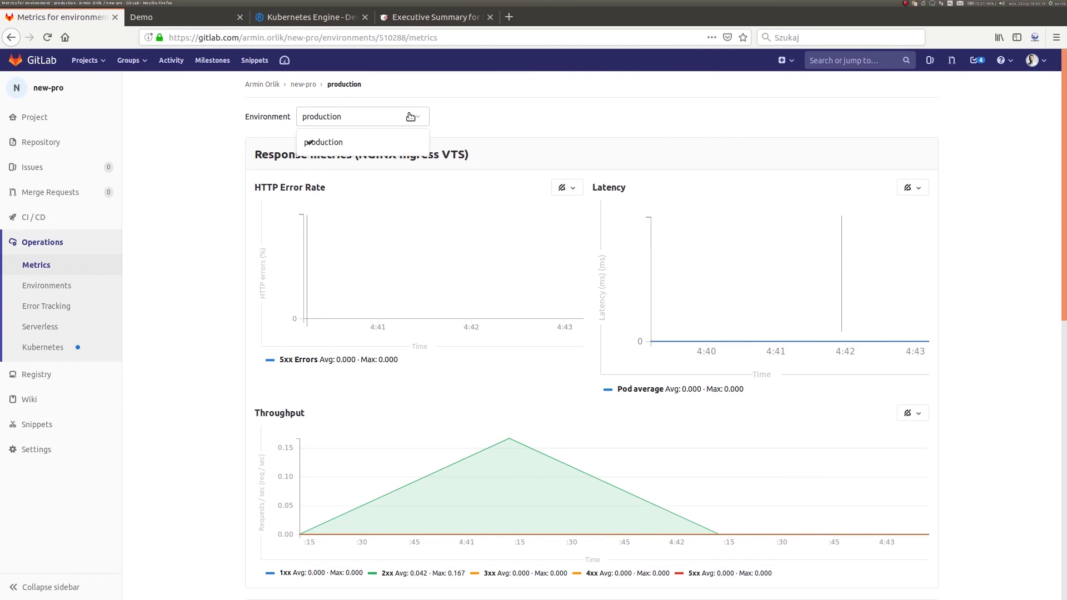
scroll(down, 3)
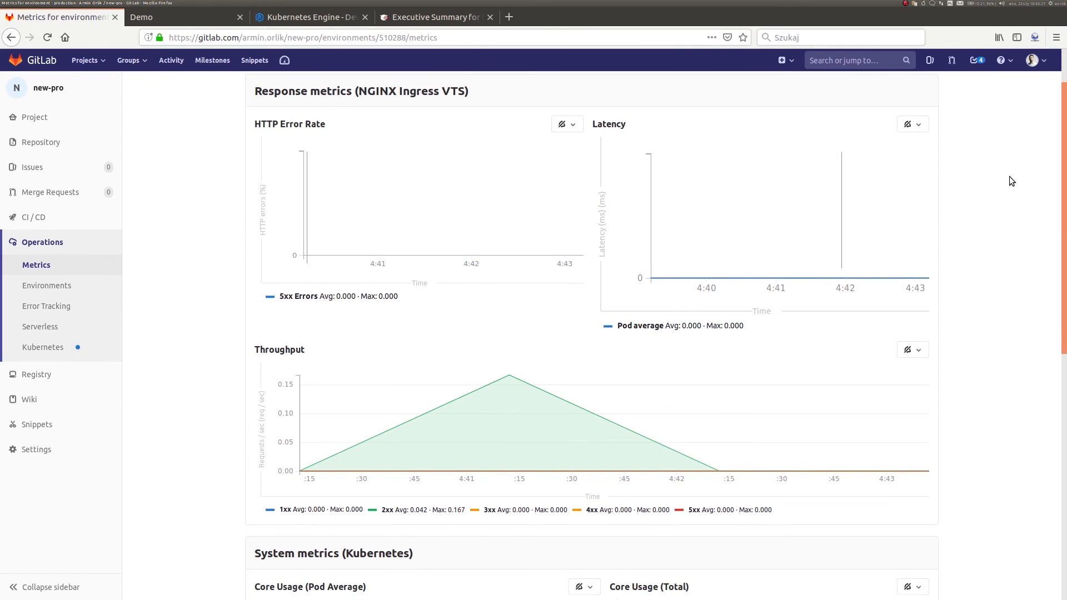
scroll(down, 3)
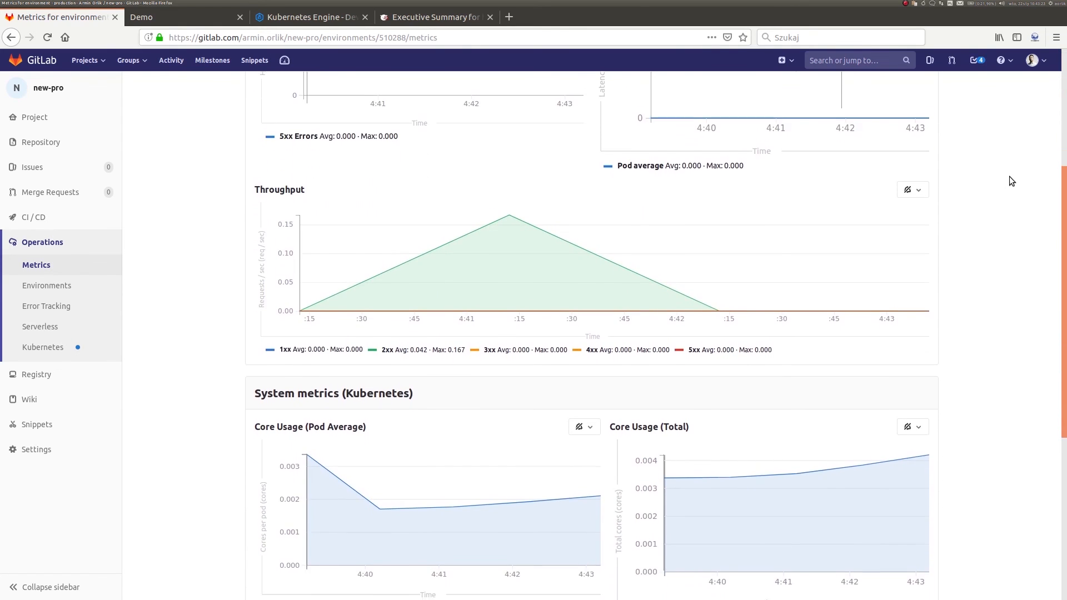
scroll(down, 3)
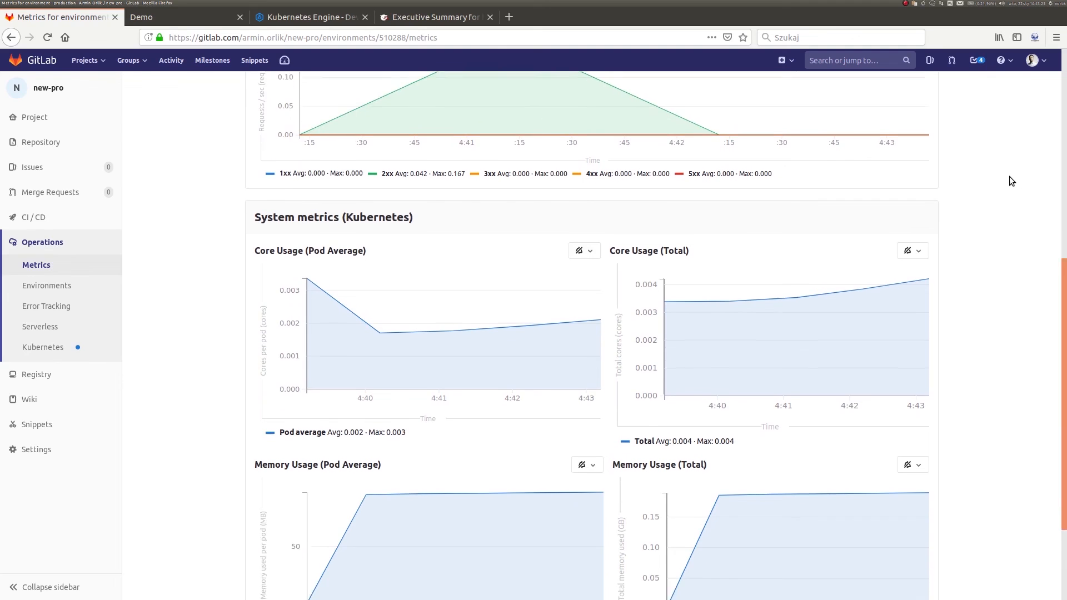
scroll(down, 3)
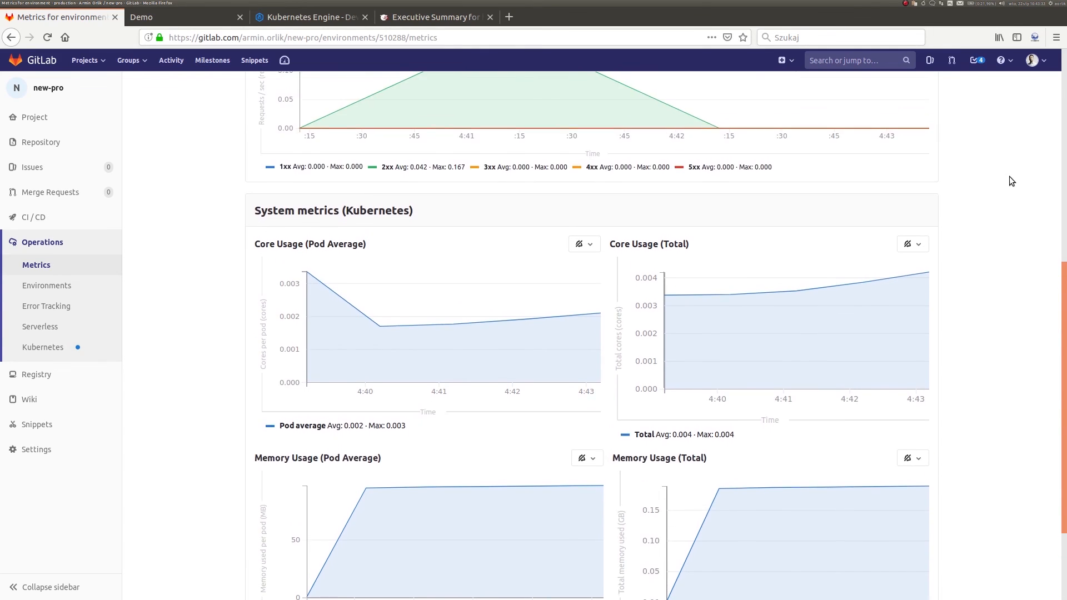
scroll(up, 3)
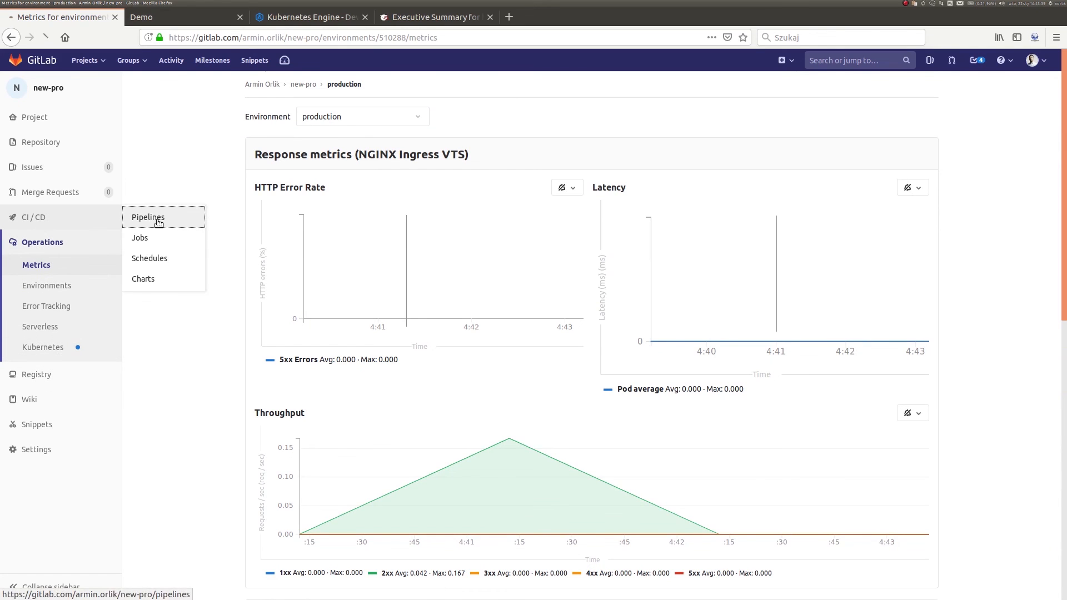
List pipeline #44339574's performance, production and code_quality artifact downloads, then close the list.
click(148, 218)
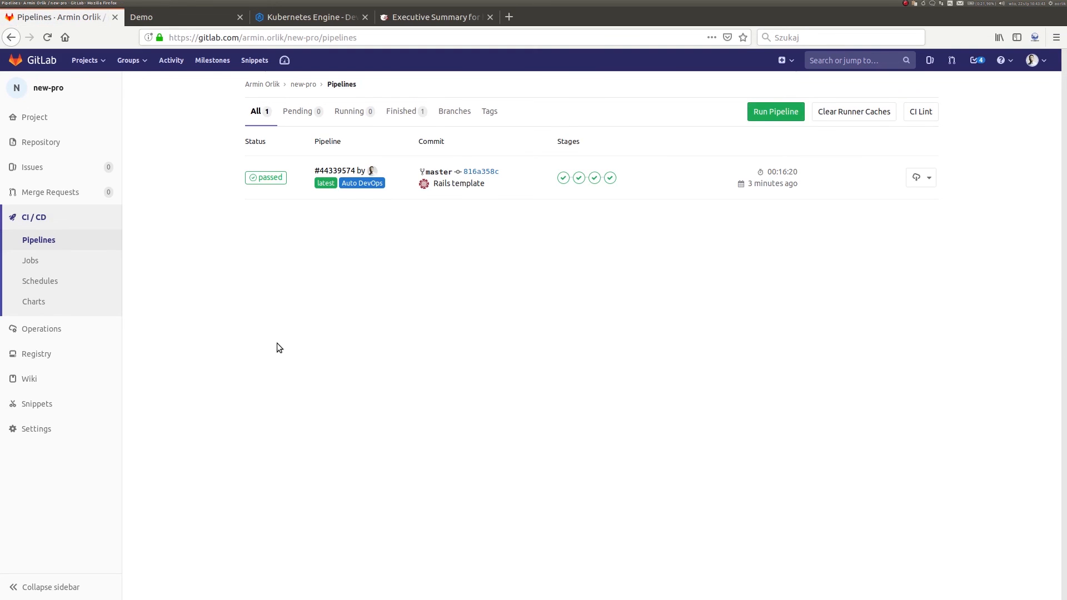
mouse_move(880, 422)
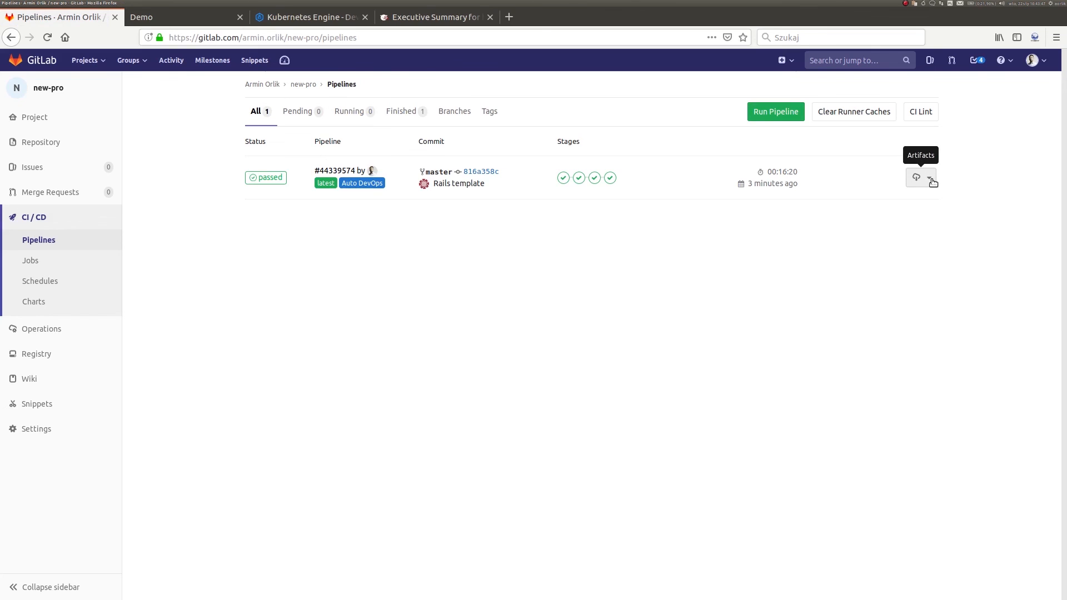
click(932, 176)
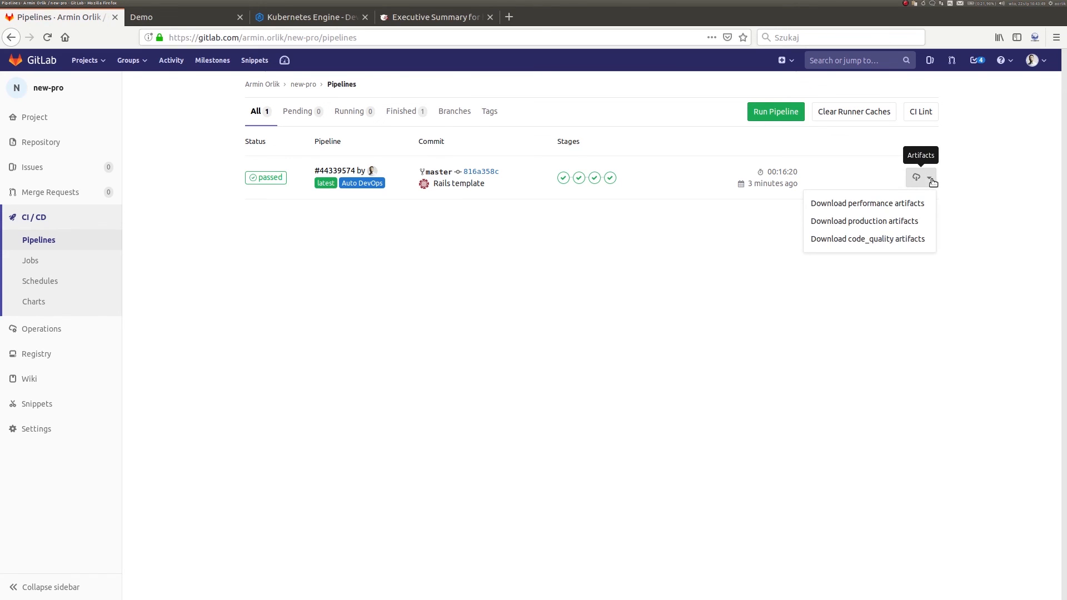
click(983, 187)
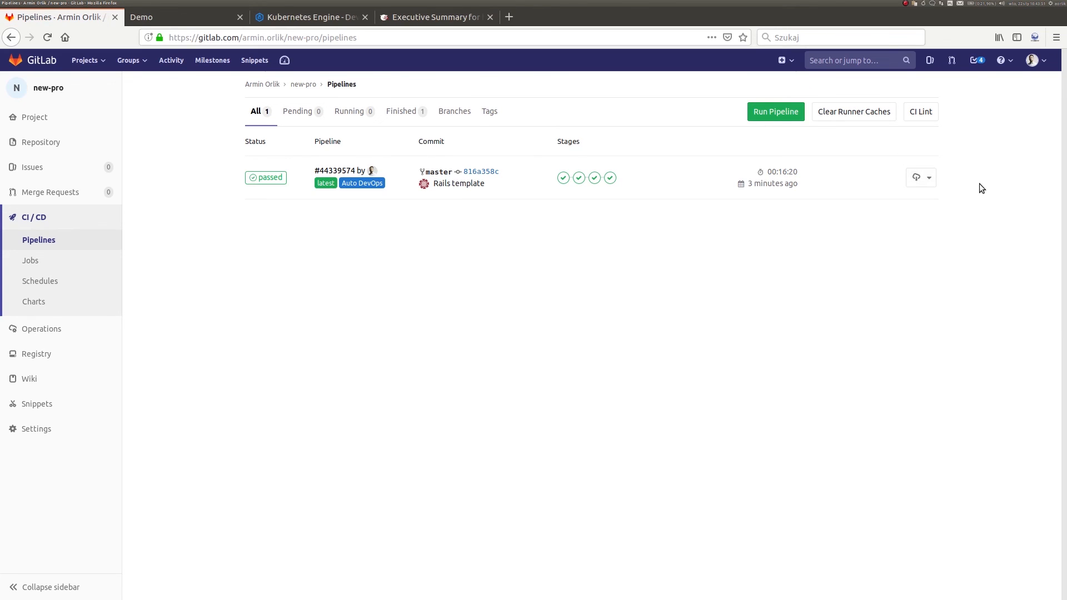
mouse_move(360, 196)
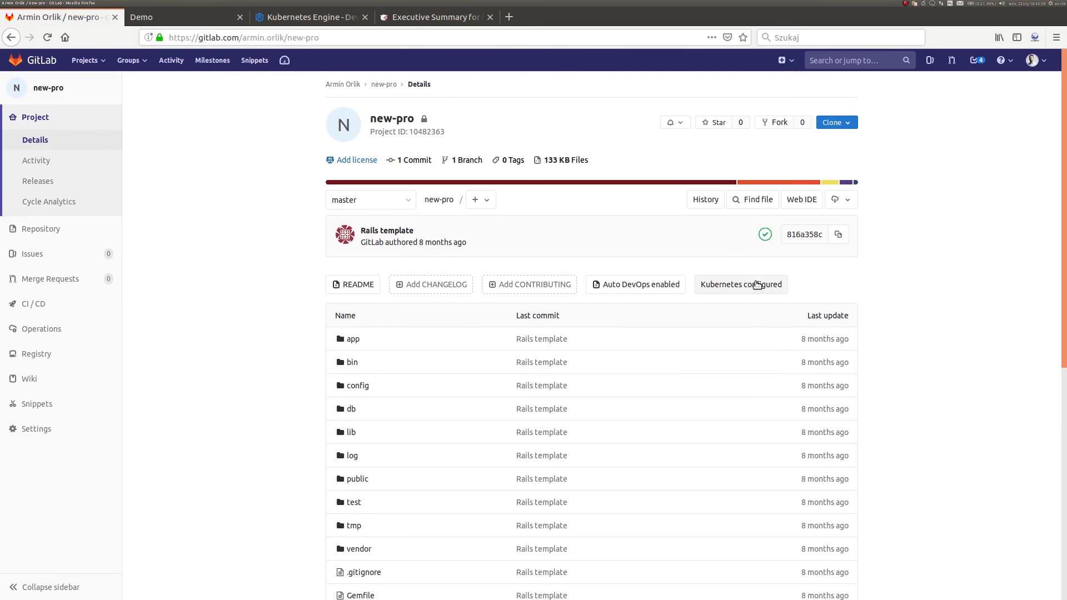
mouse_move(767, 248)
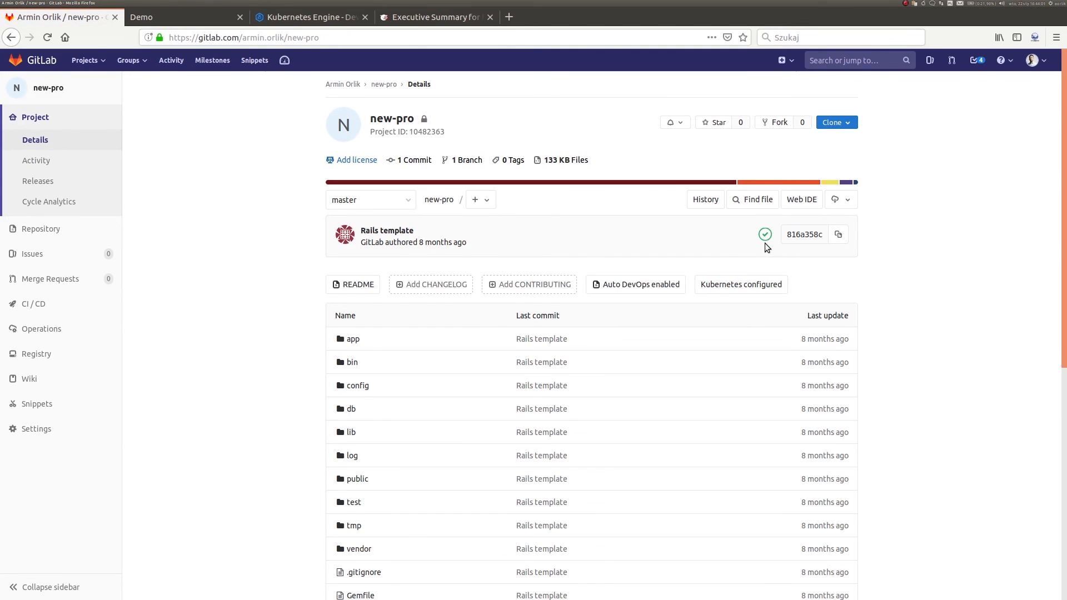
mouse_move(764, 235)
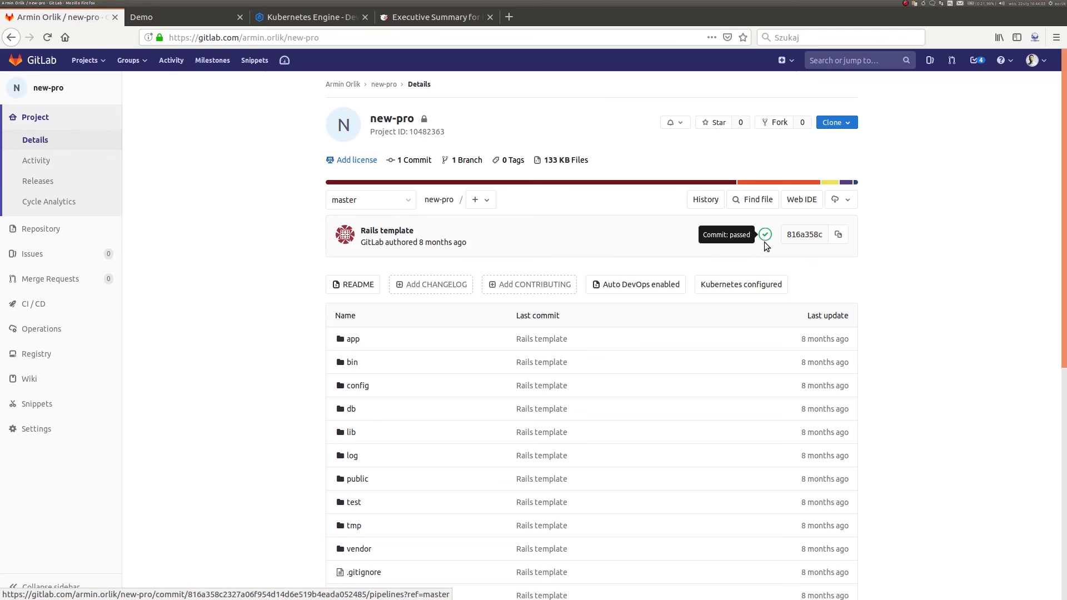
mouse_move(766, 254)
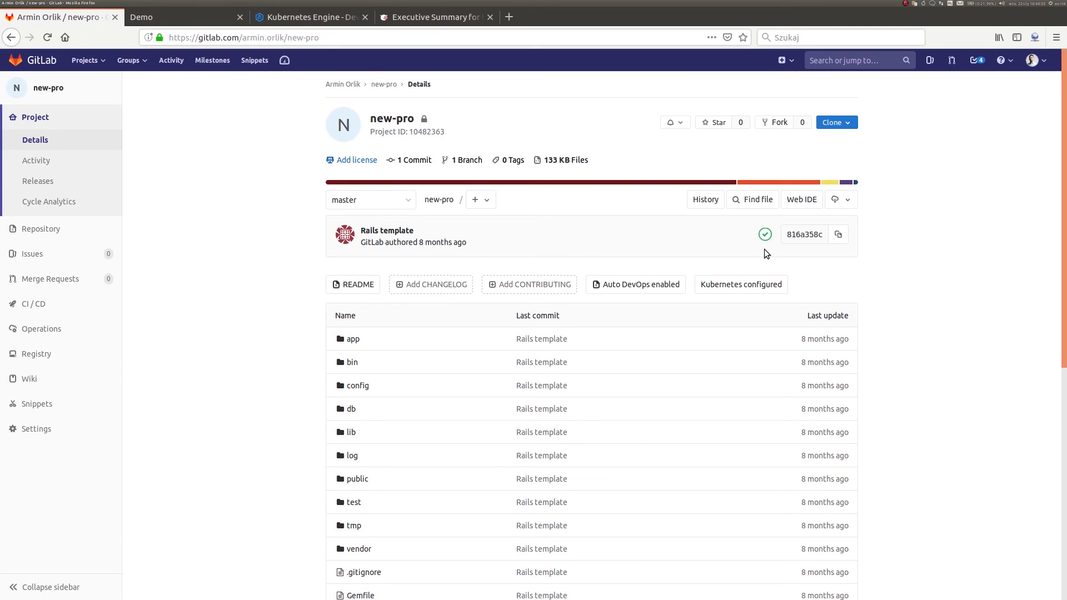